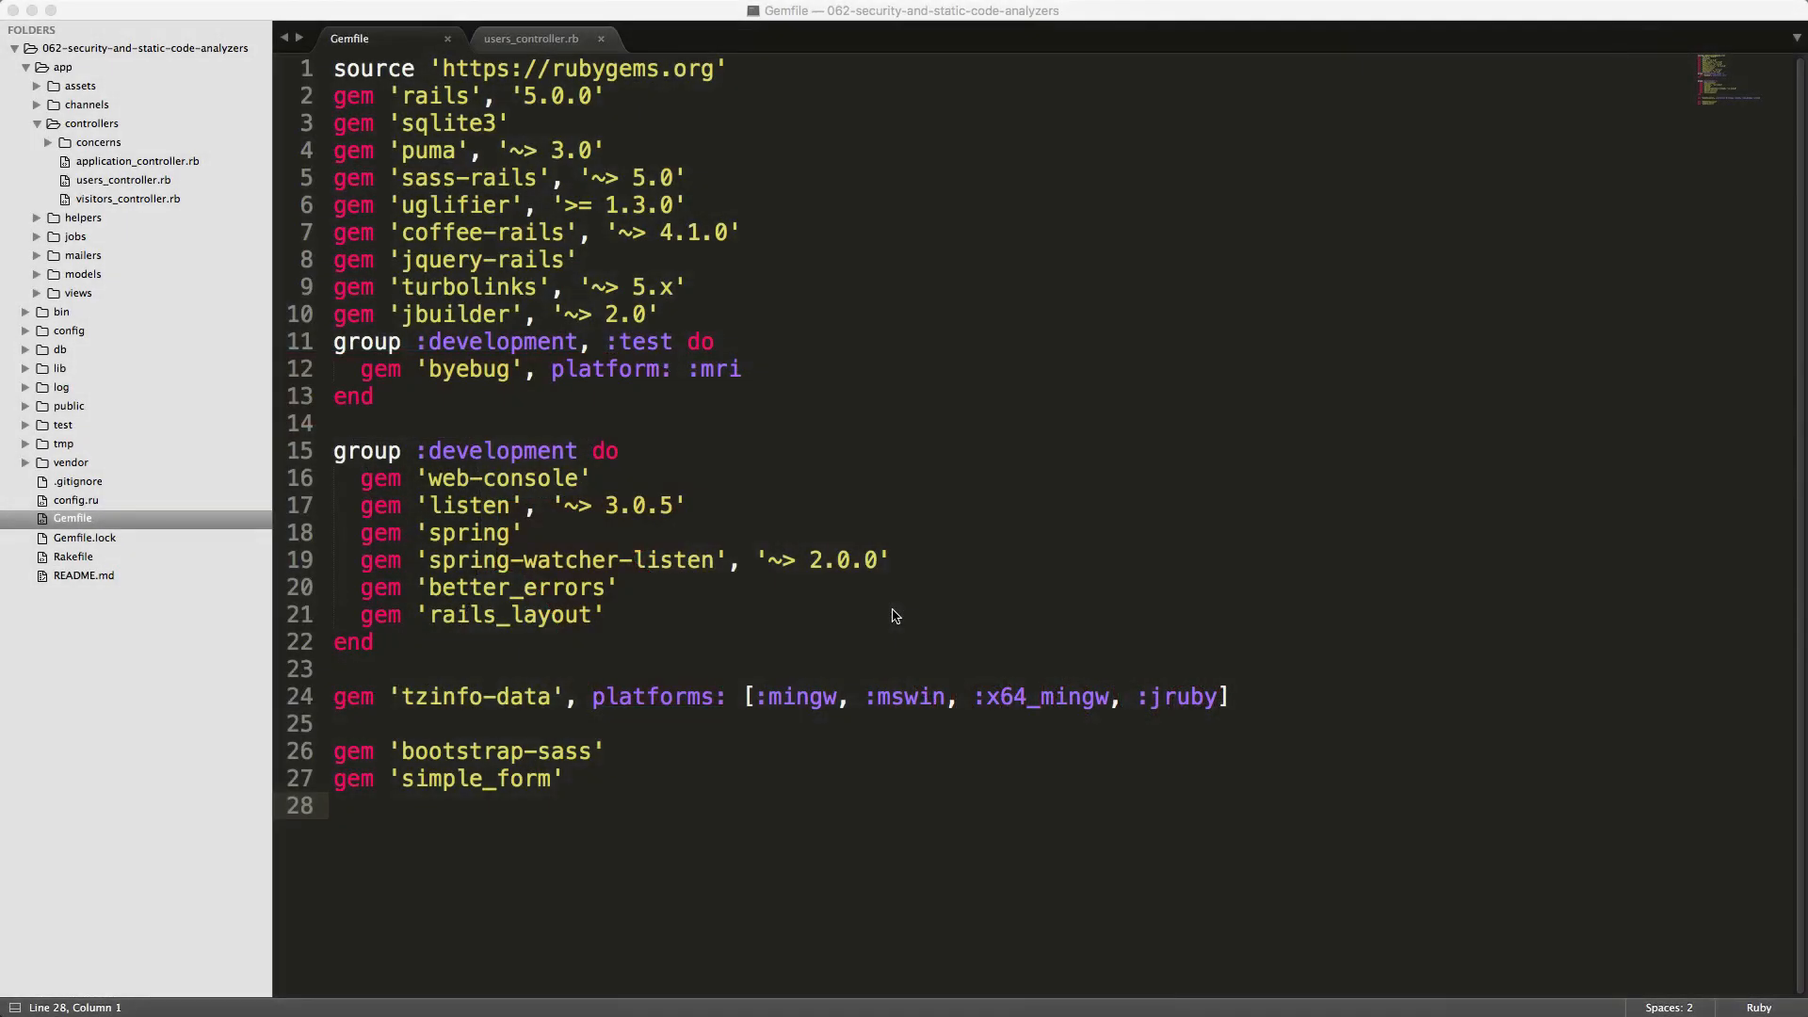
mouse_move(637, 228)
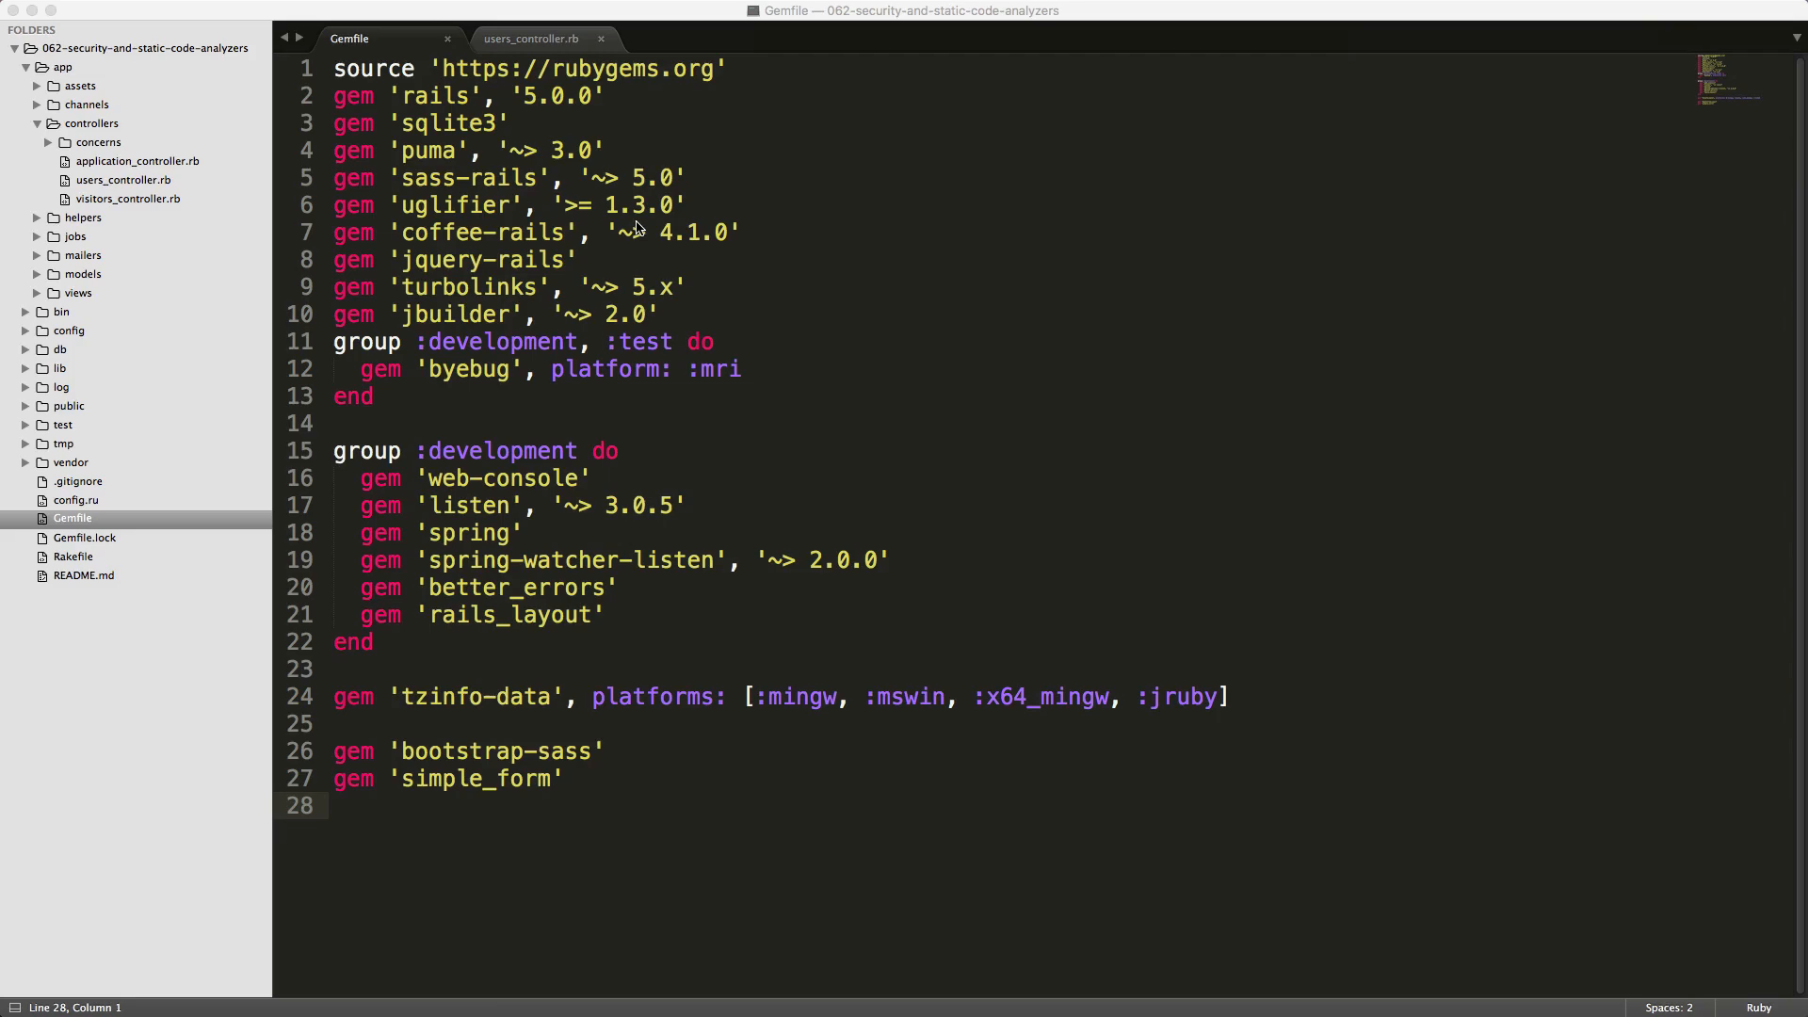
mouse_move(665, 305)
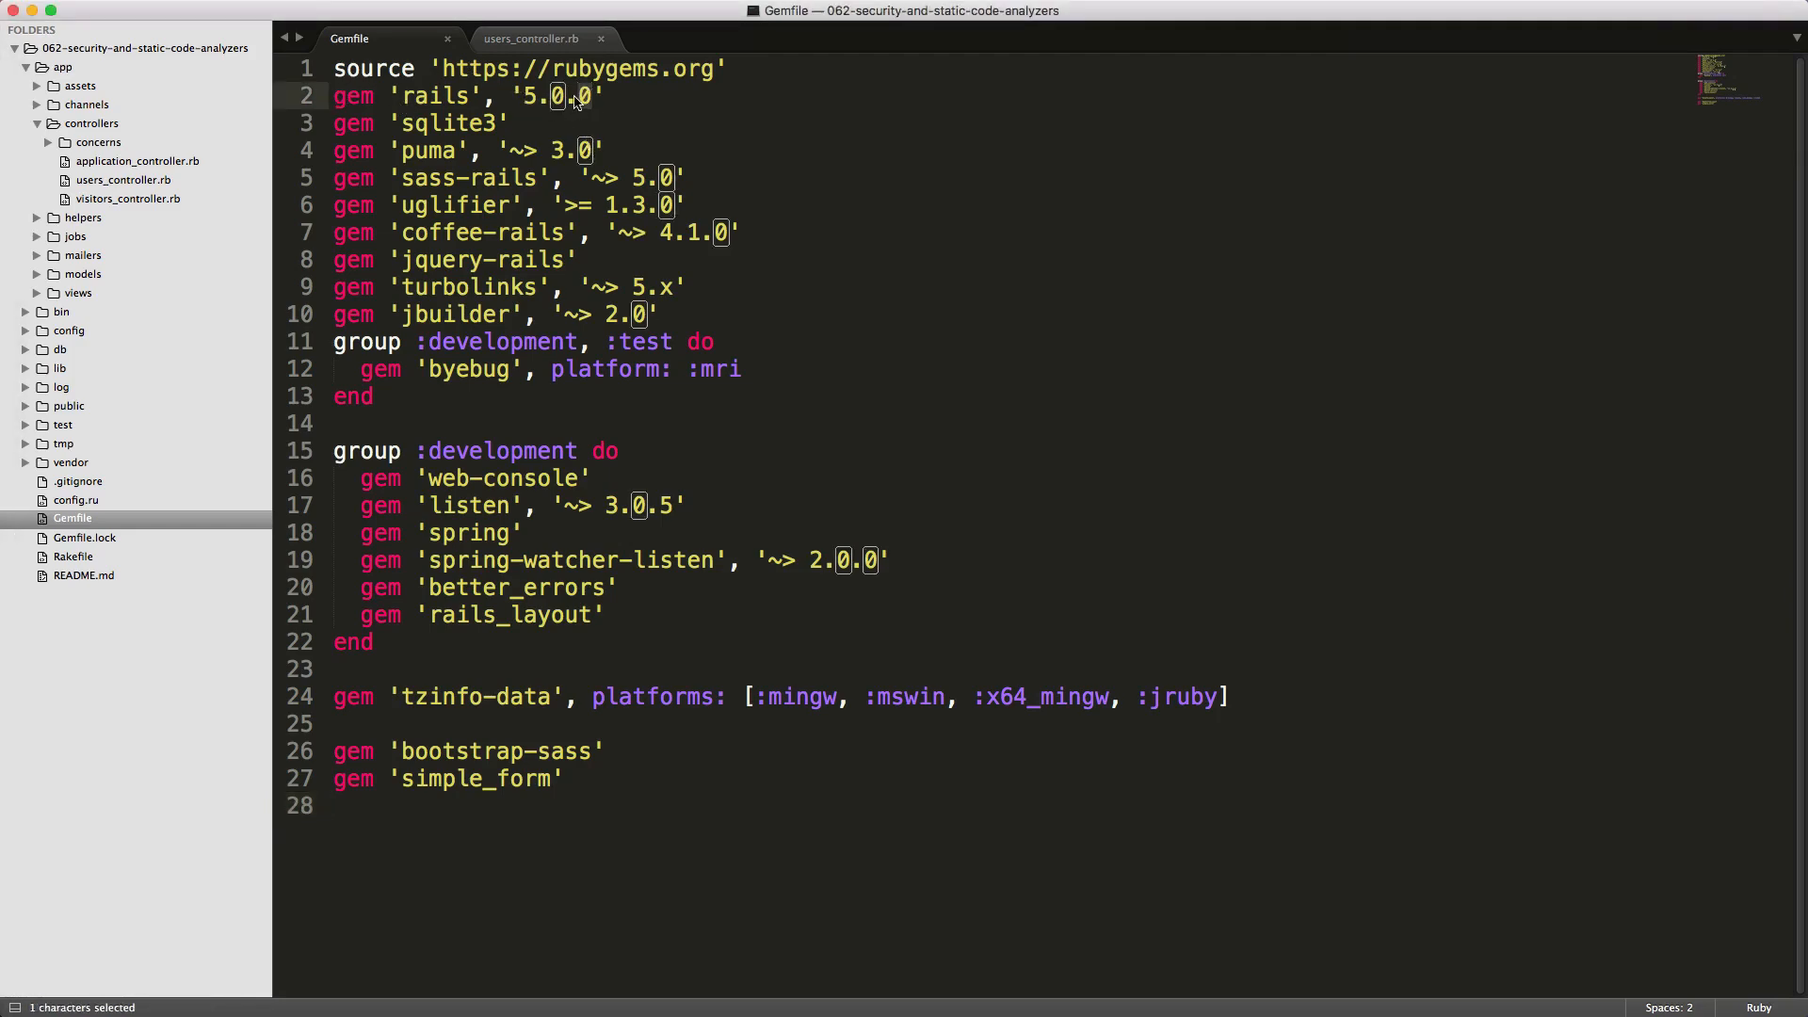
Review the Gemfile's rails '5.0.0' pin before switching to the terminal
type(".1")
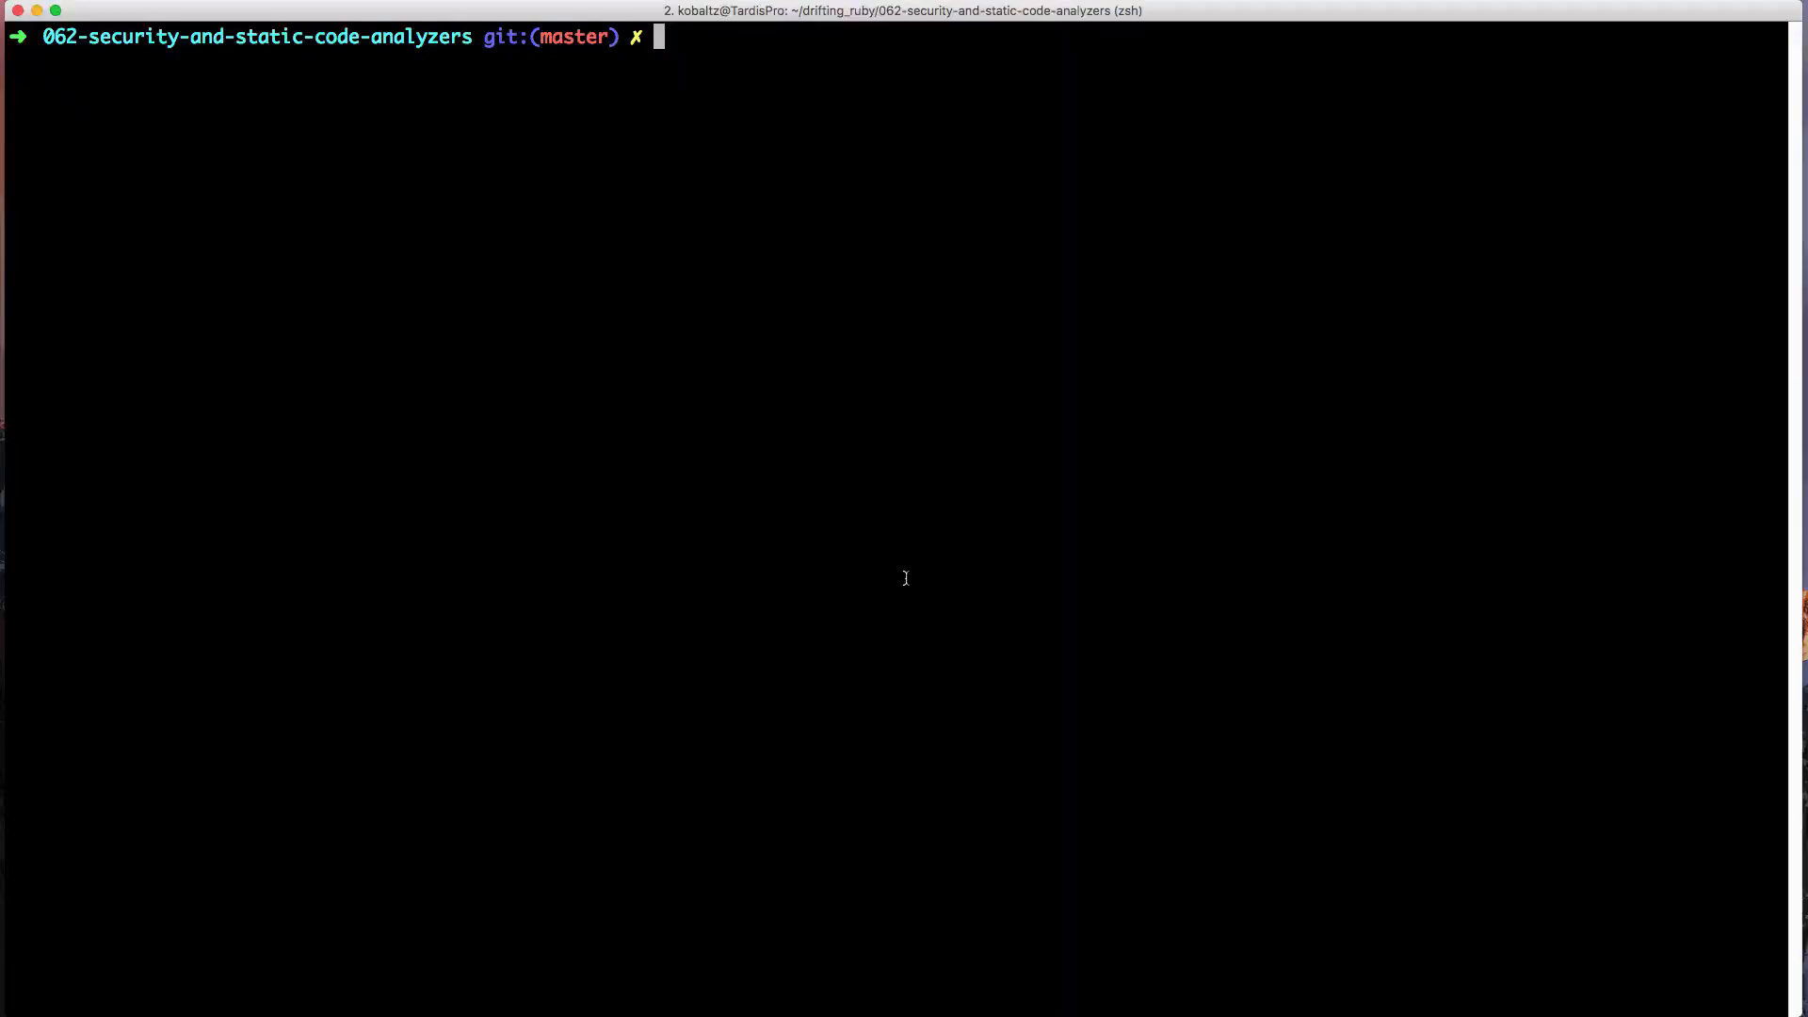
Install the brakeman gem and scan the app, noting three security warnings in the summary
type("gem install brakeman")
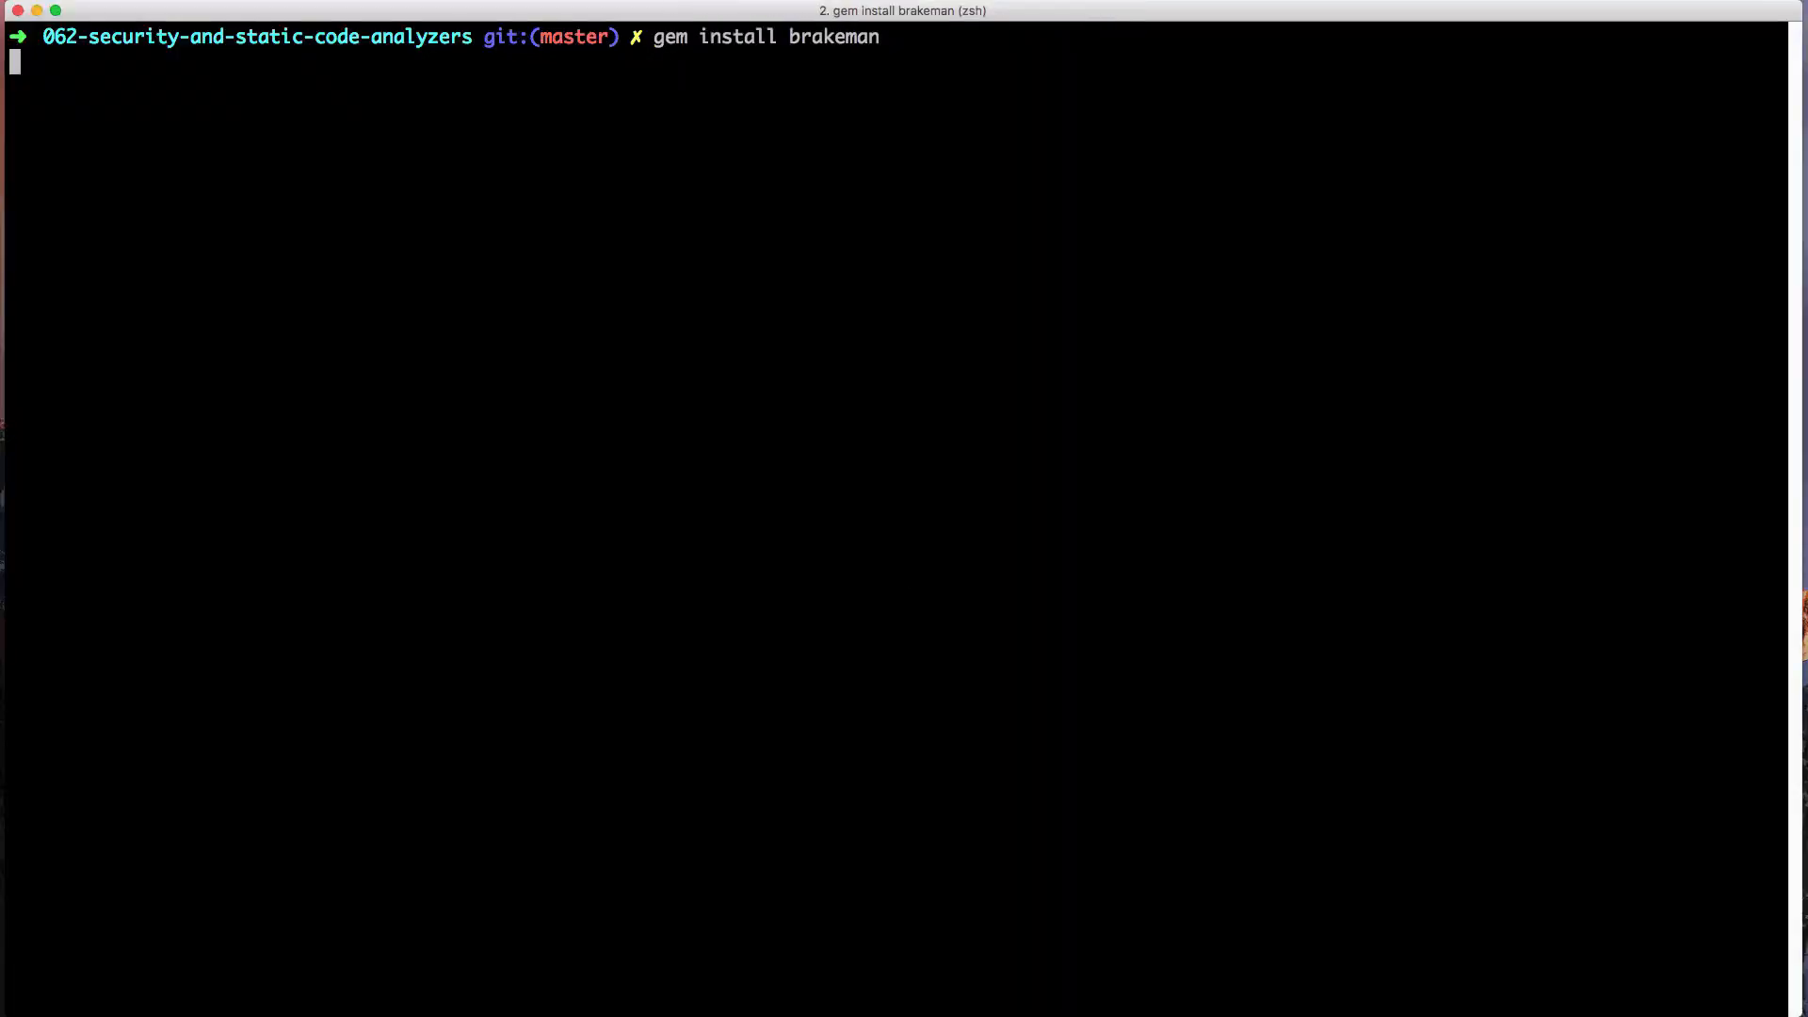
type("brakeman")
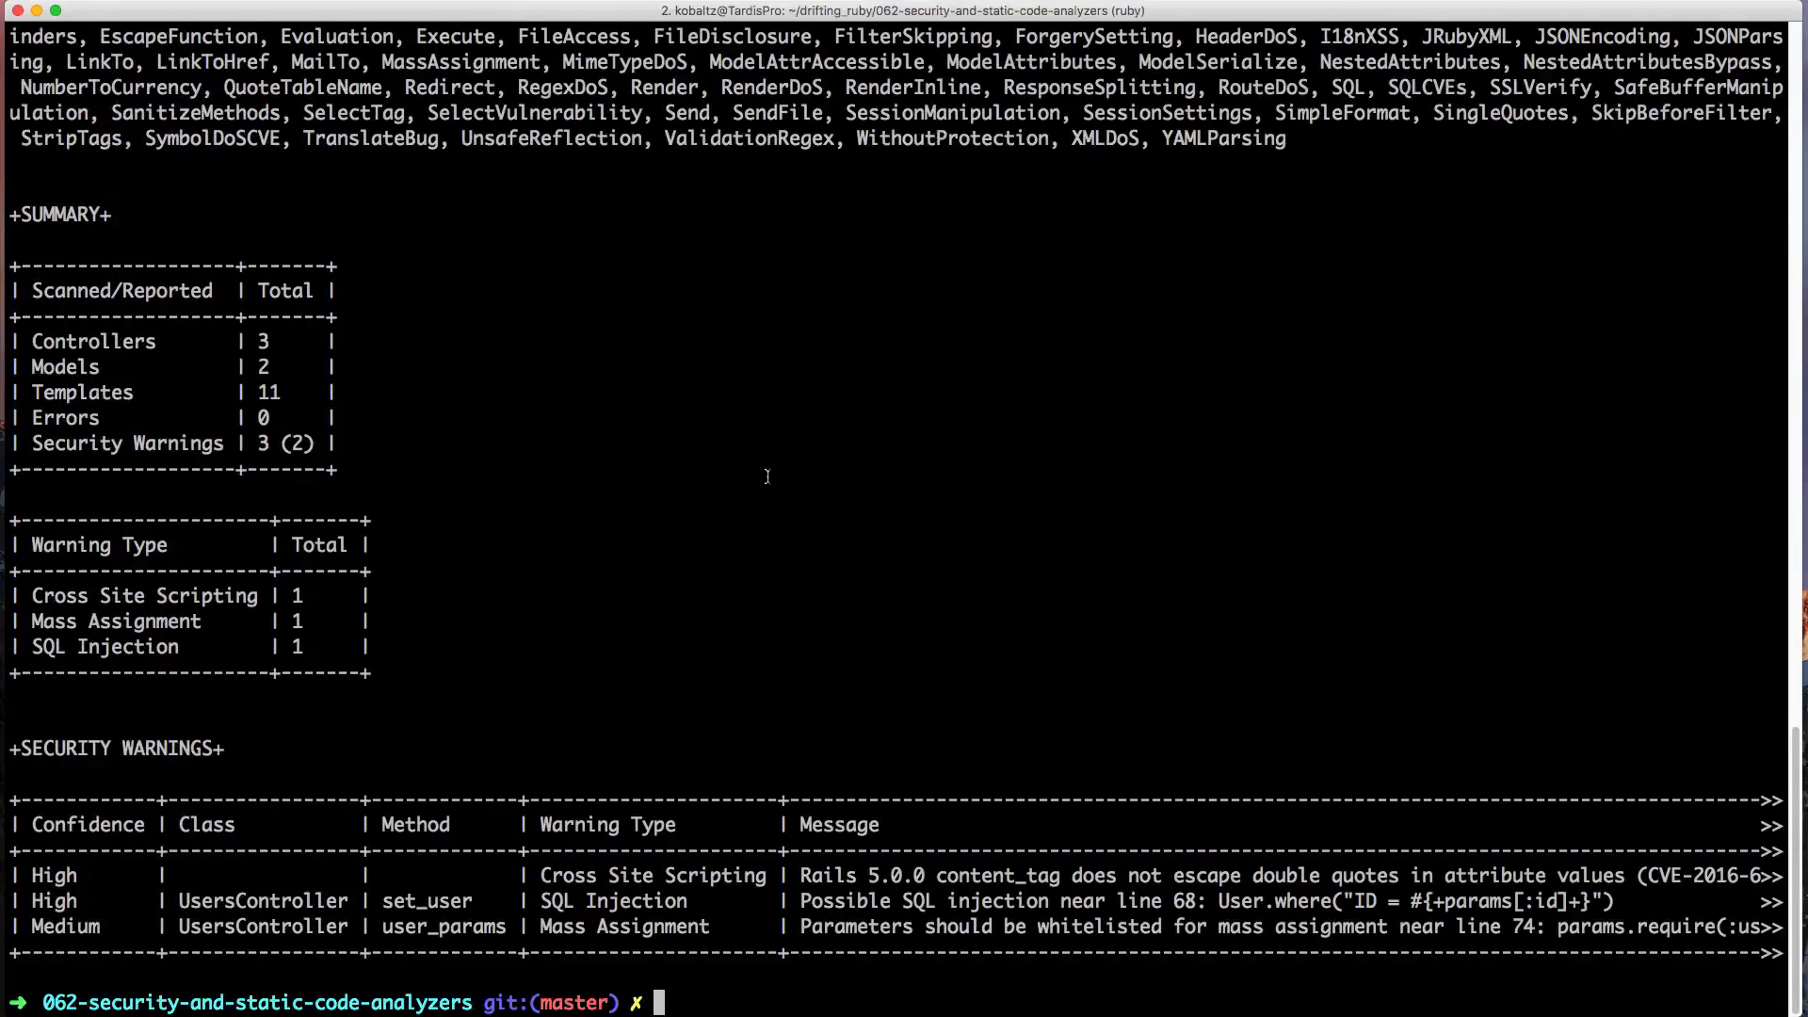
double_click(128, 442)
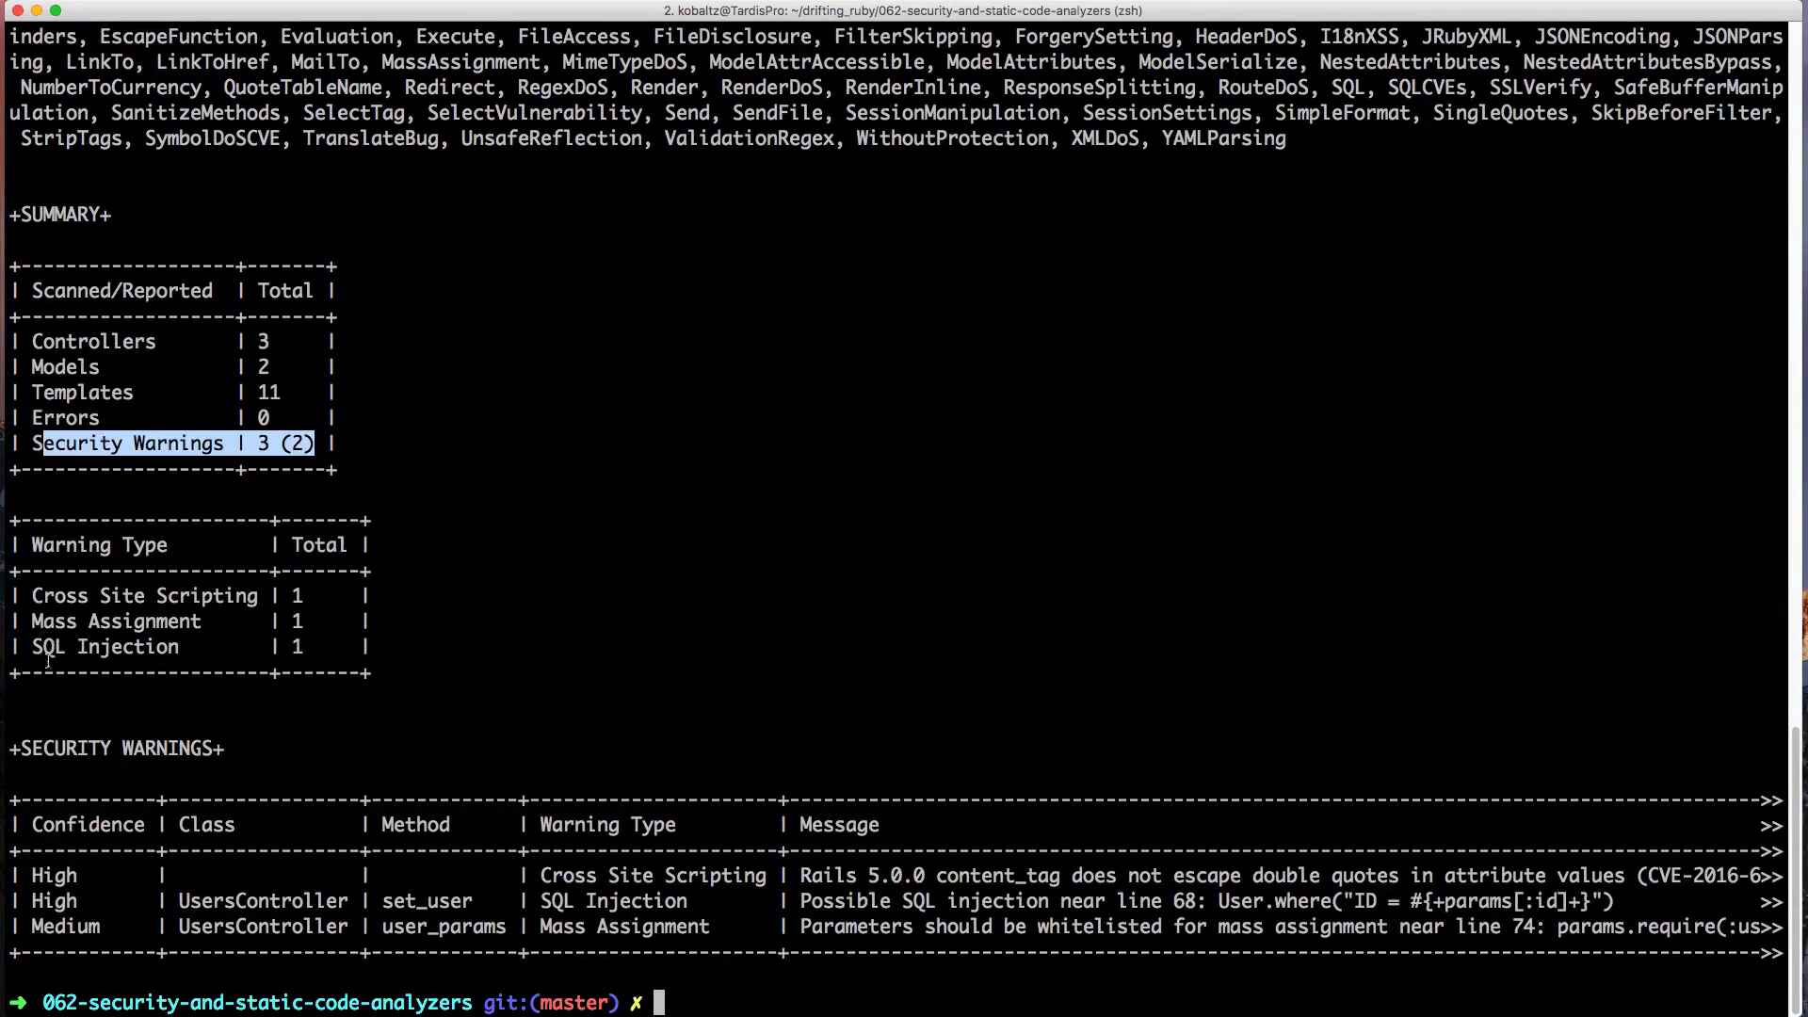
mouse_move(399, 661)
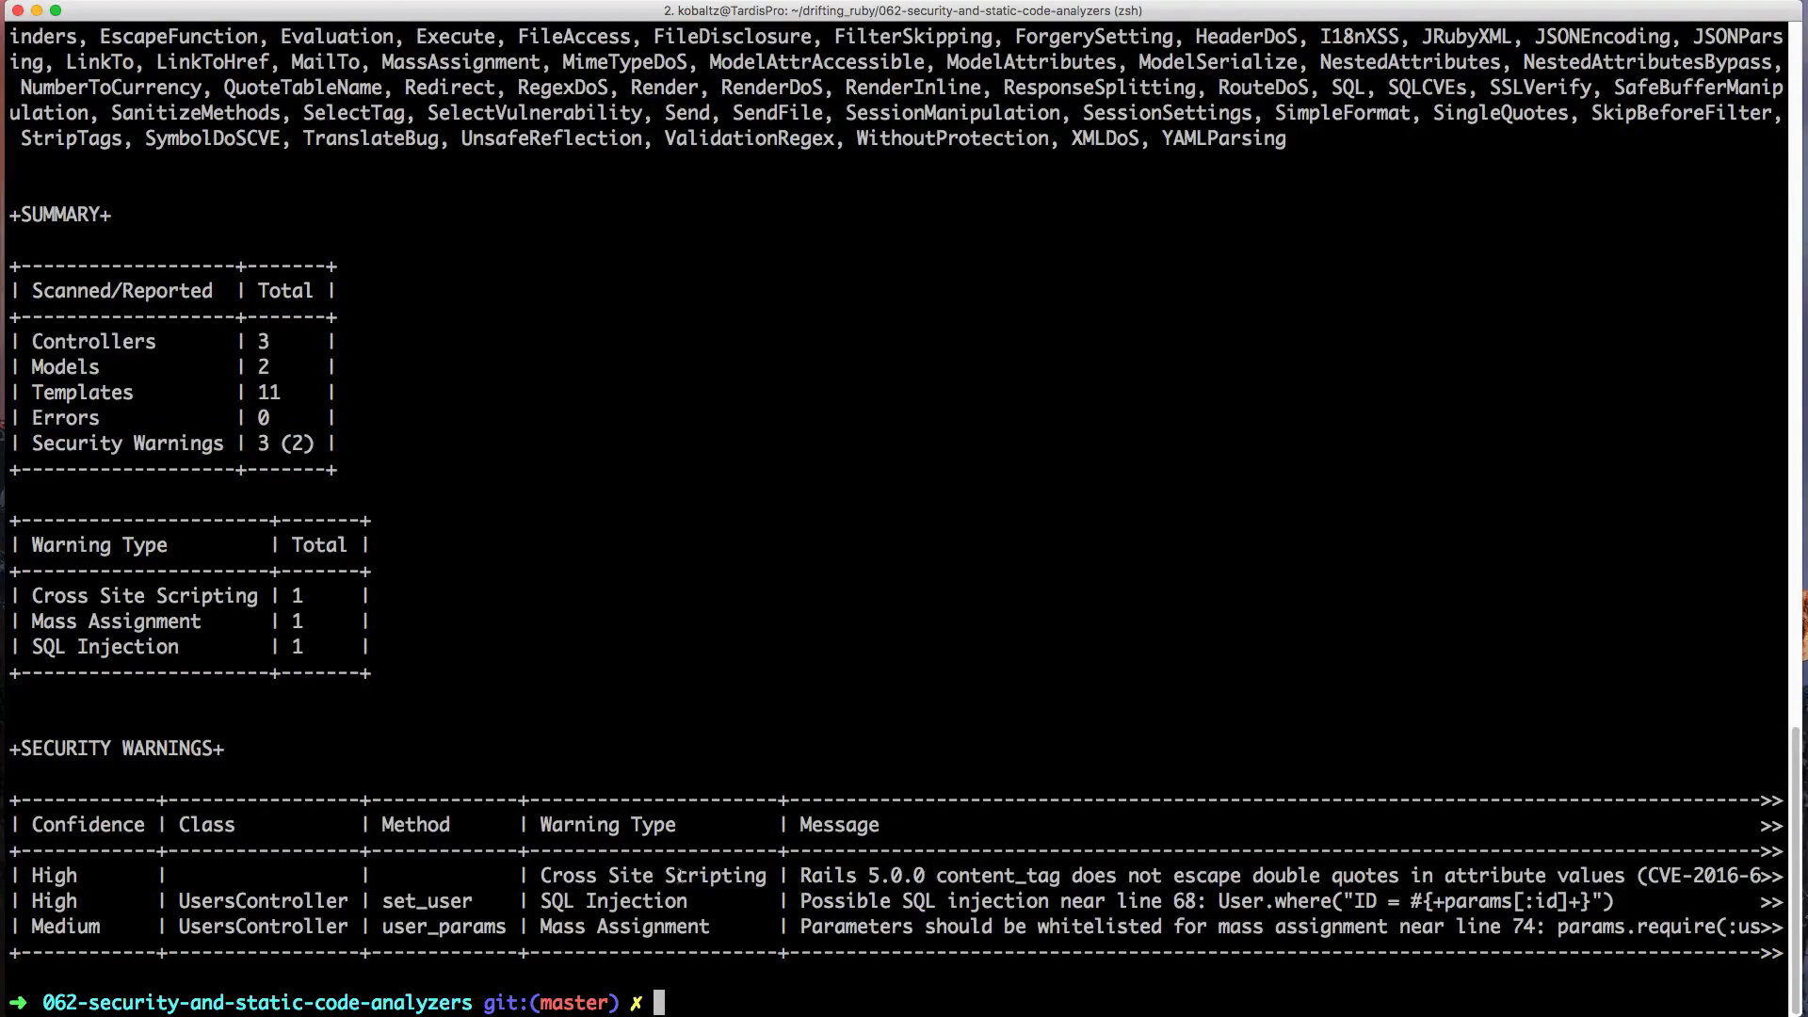
mouse_move(901, 864)
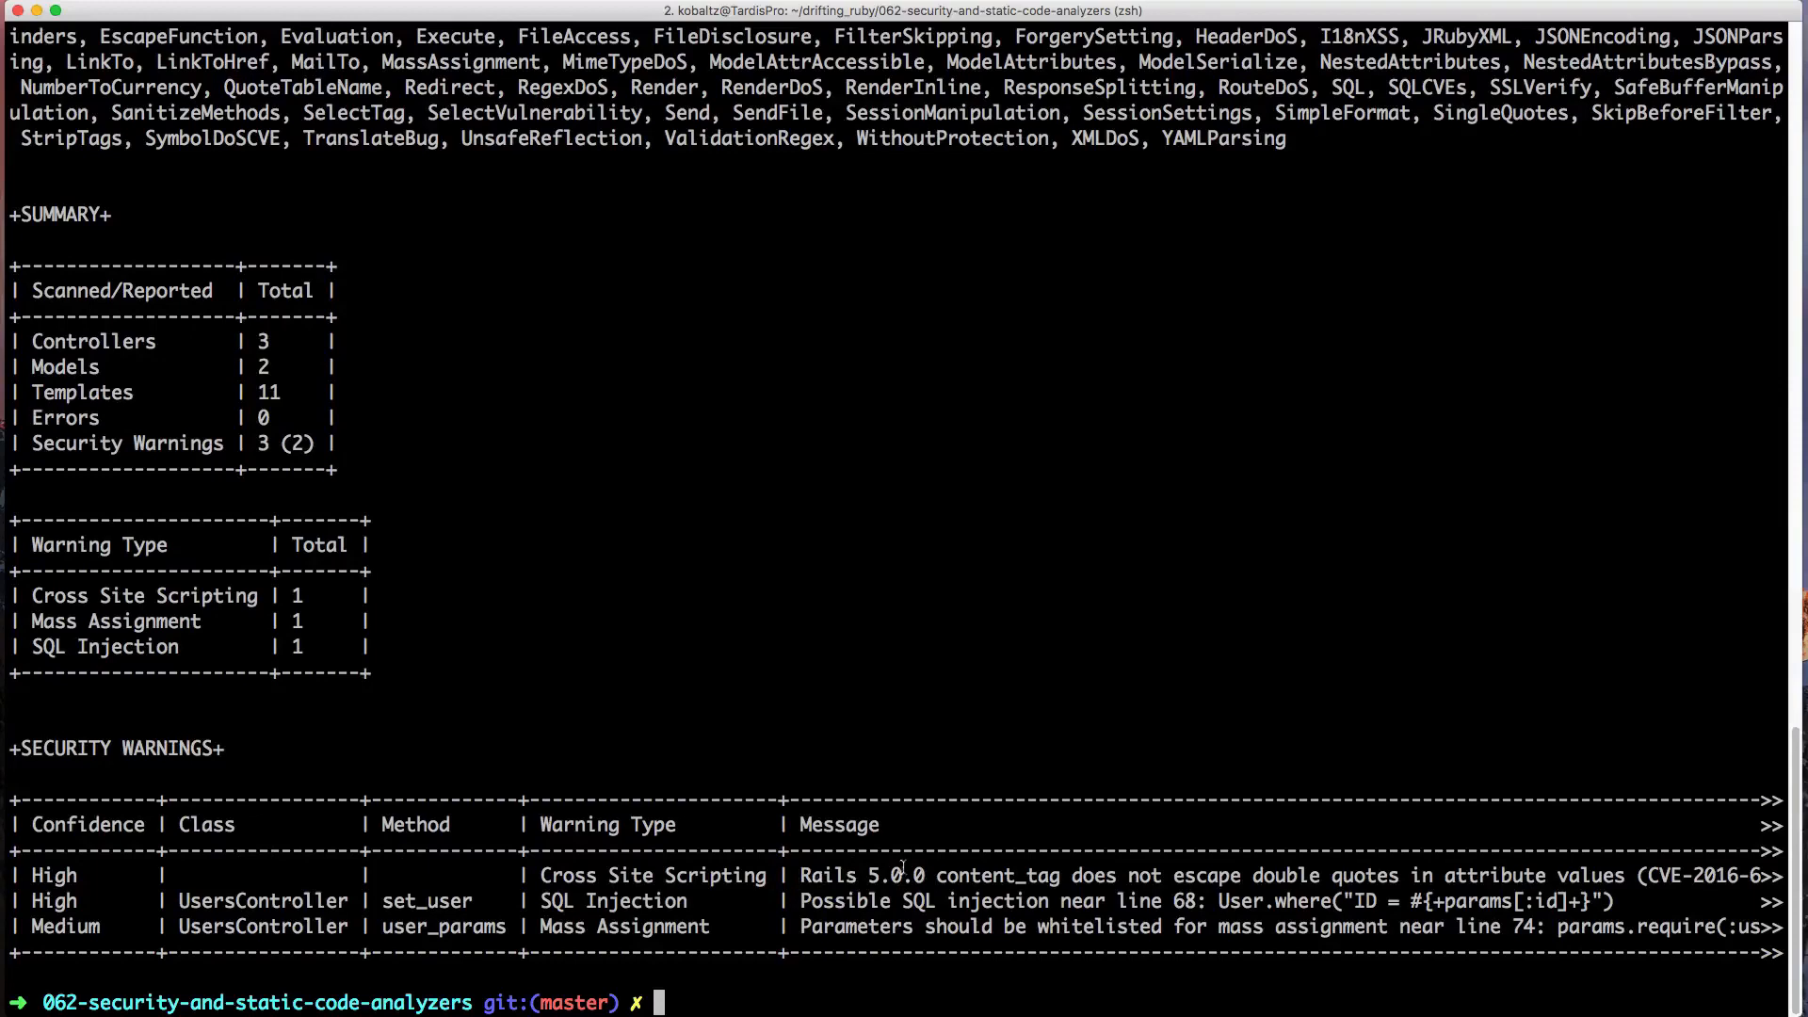
mouse_move(277, 874)
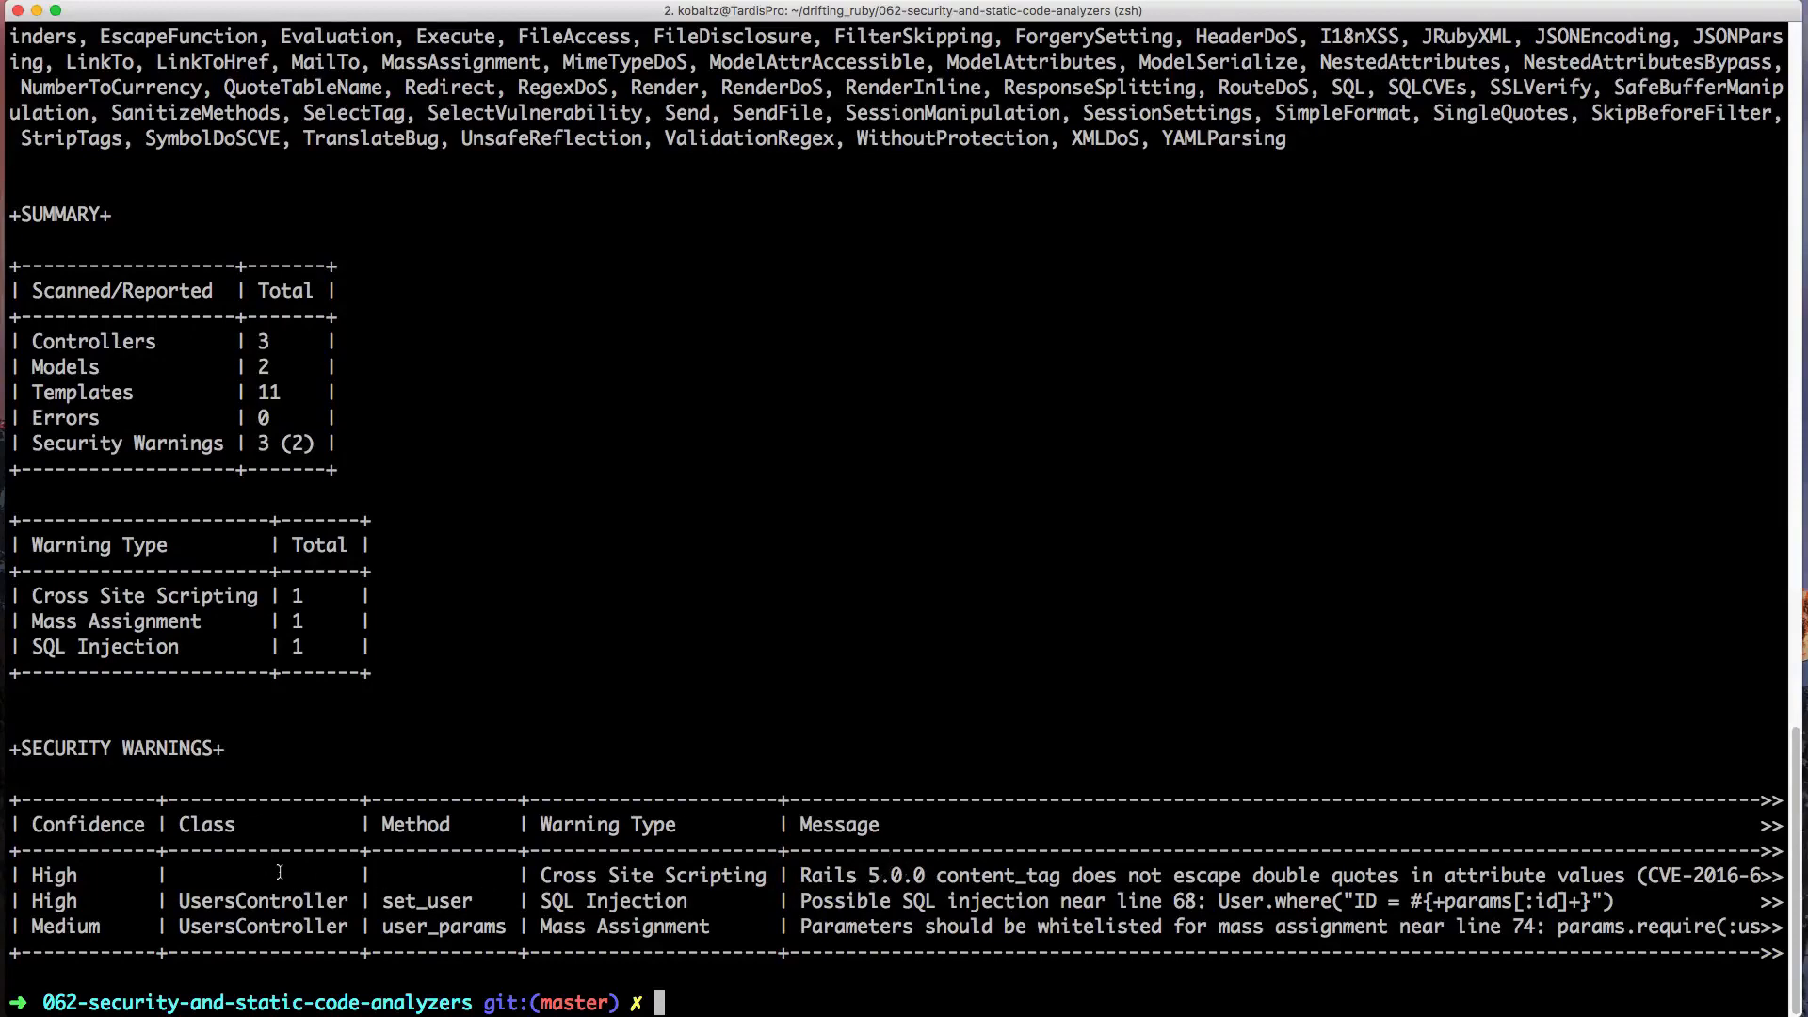
Re-run brakeman with -o brakeman.html to save the scan as an HTML report
type("brakeman -o brakeman.html")
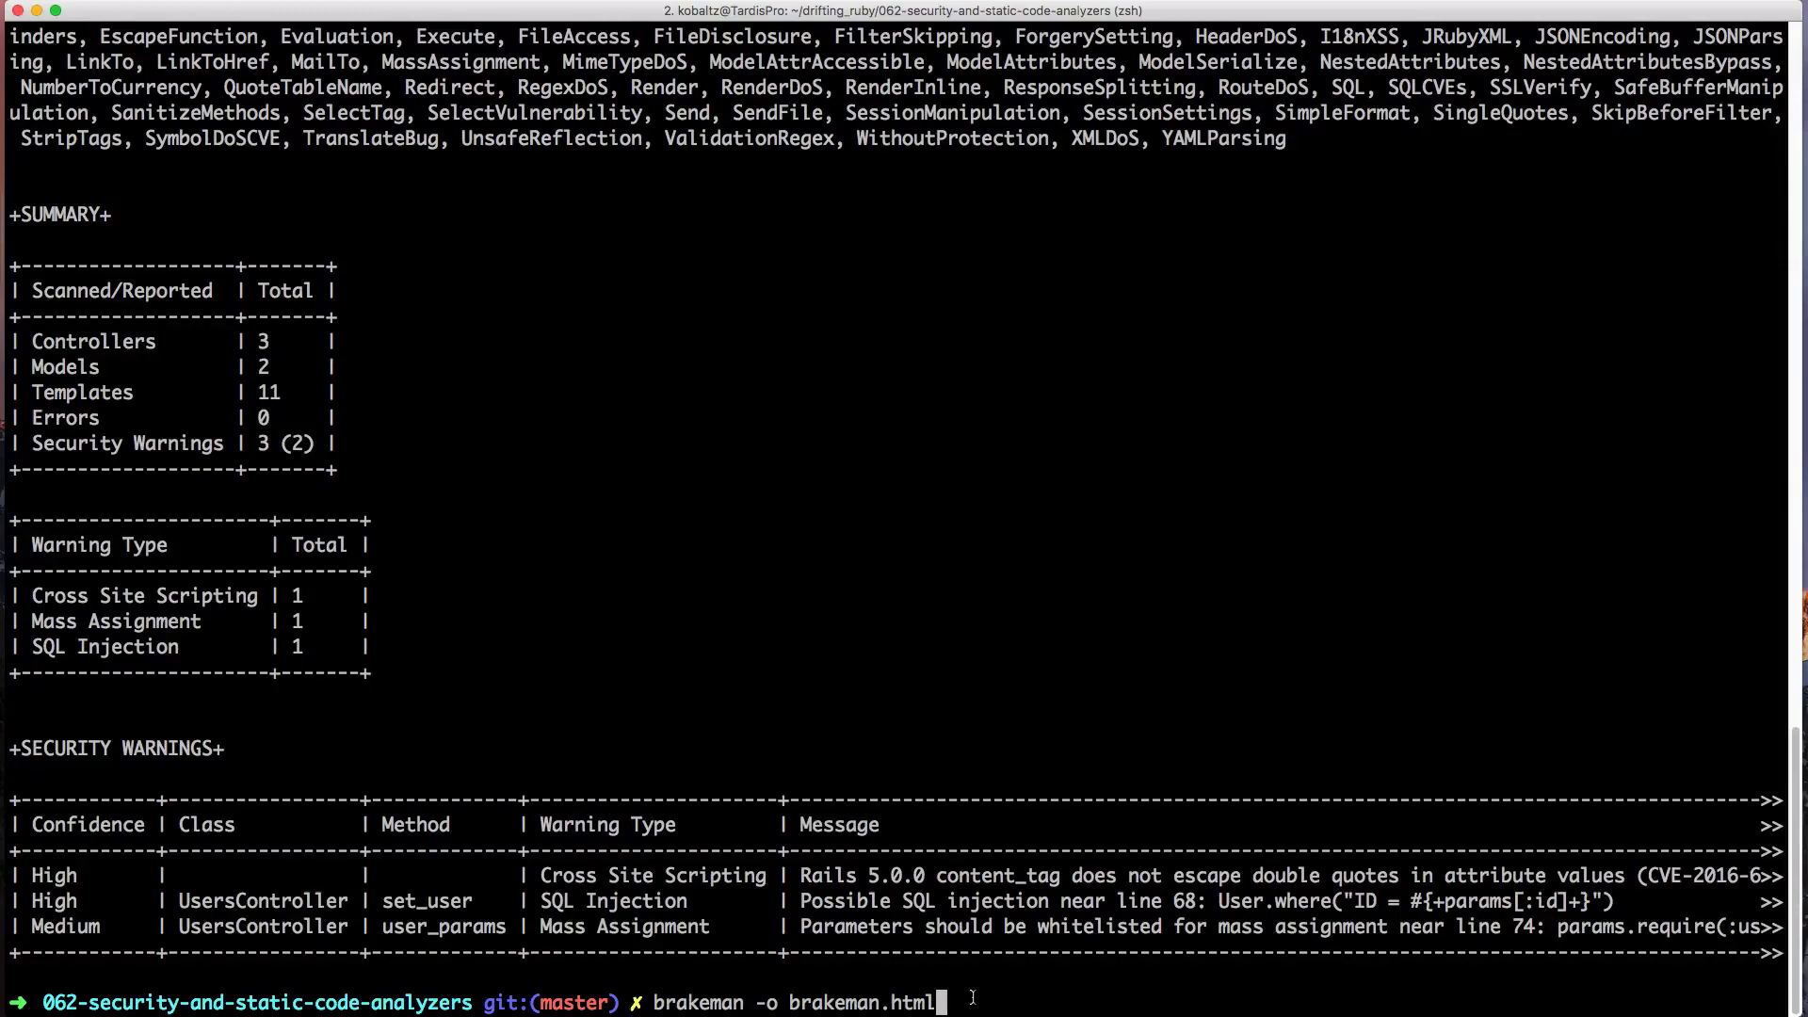
key("Return")
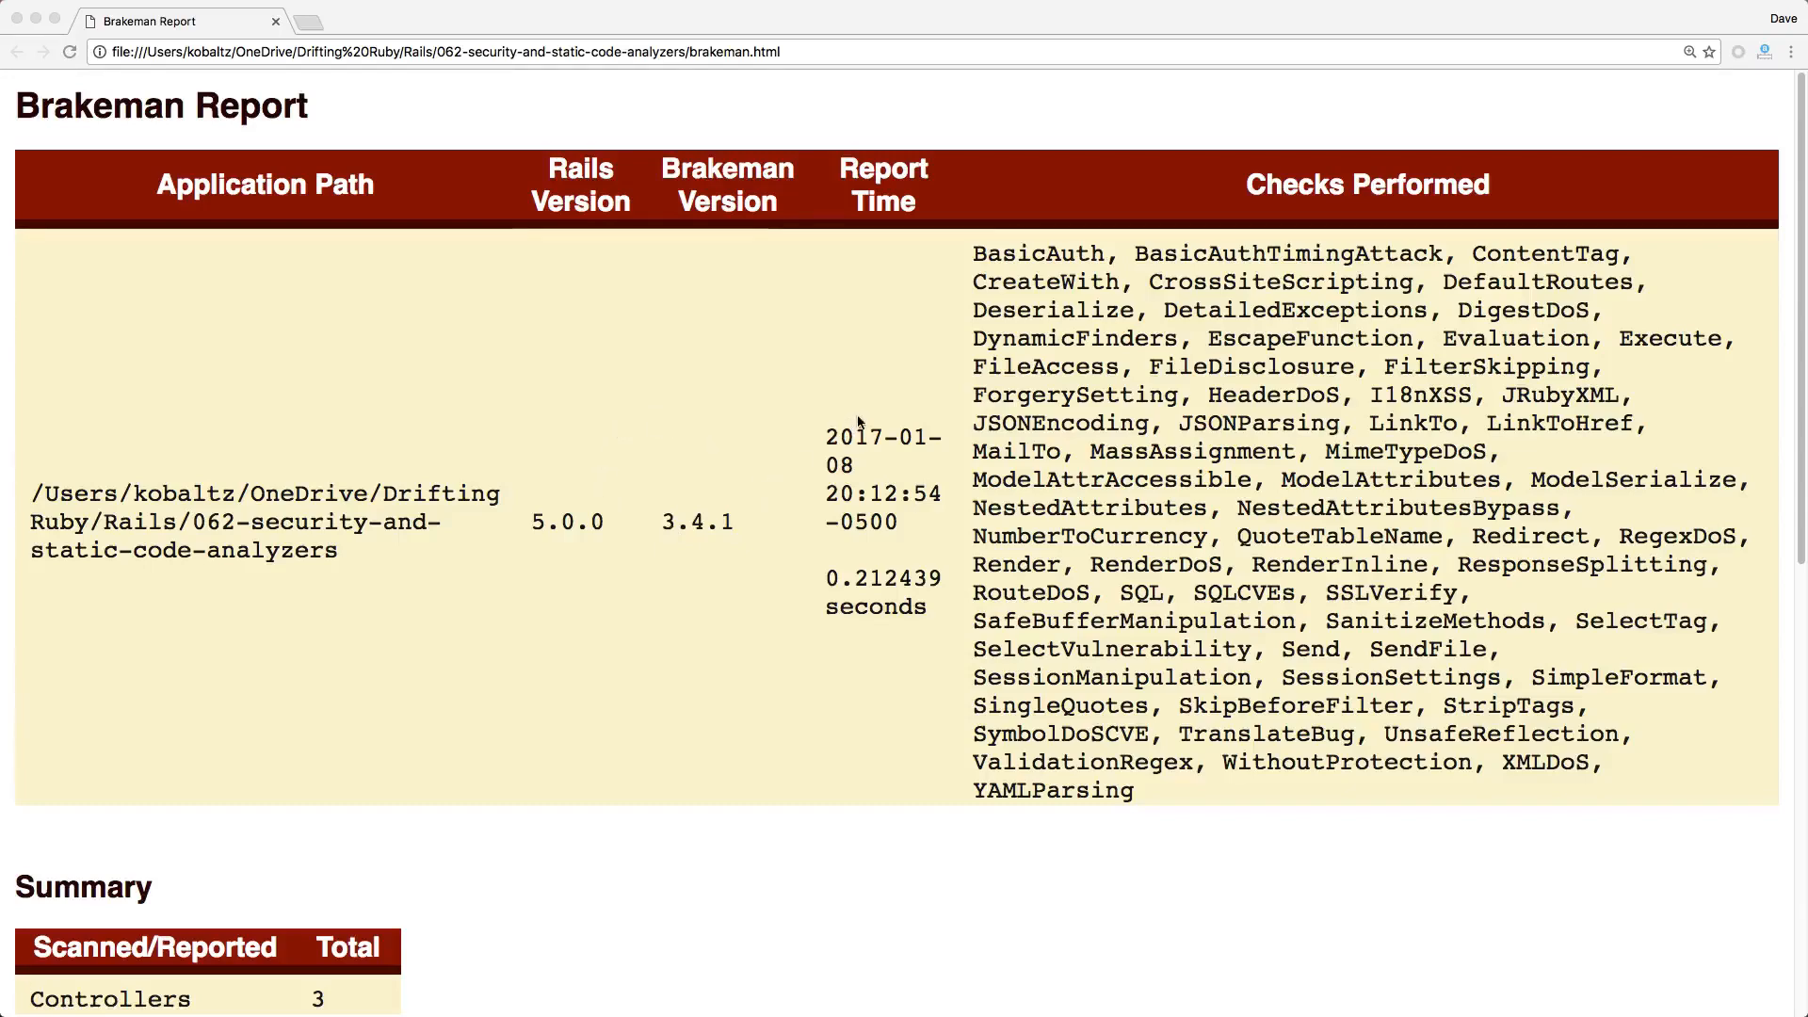
mouse_move(1146, 350)
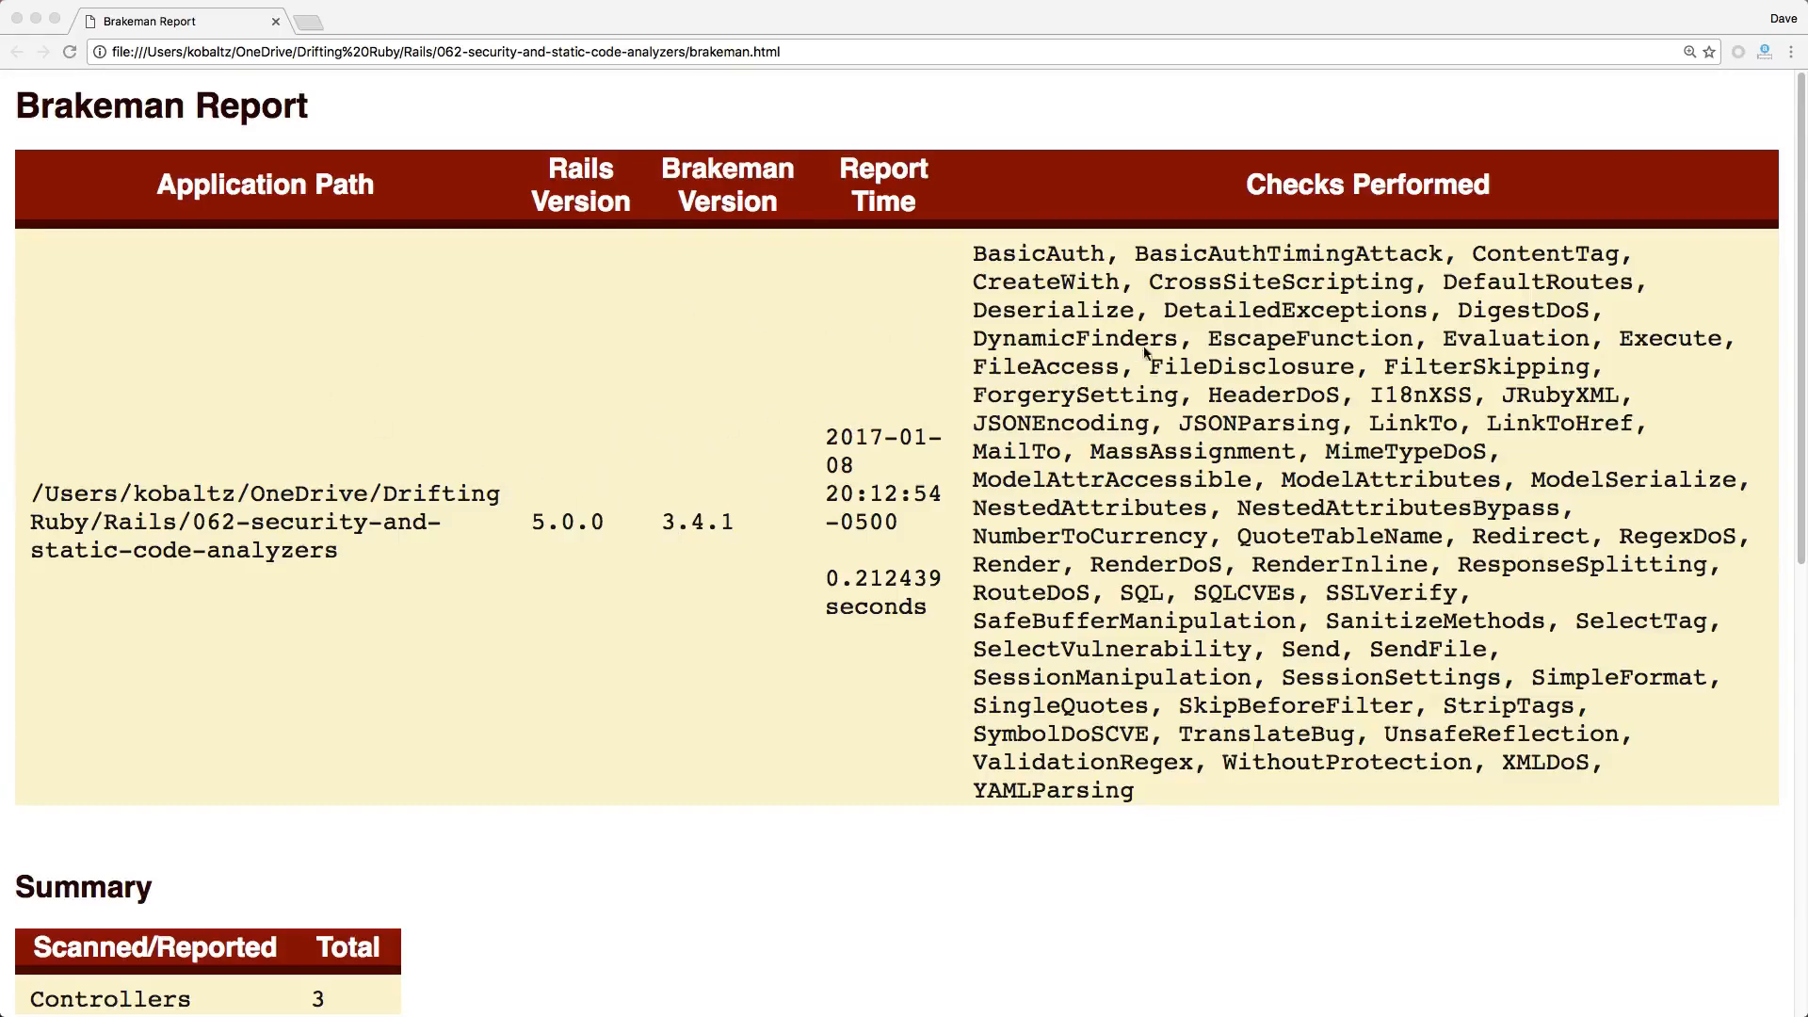
Review the report's Security Warnings, expand the SQL Injection code excerpt, and open its docs in a new tab
scroll("down", 3)
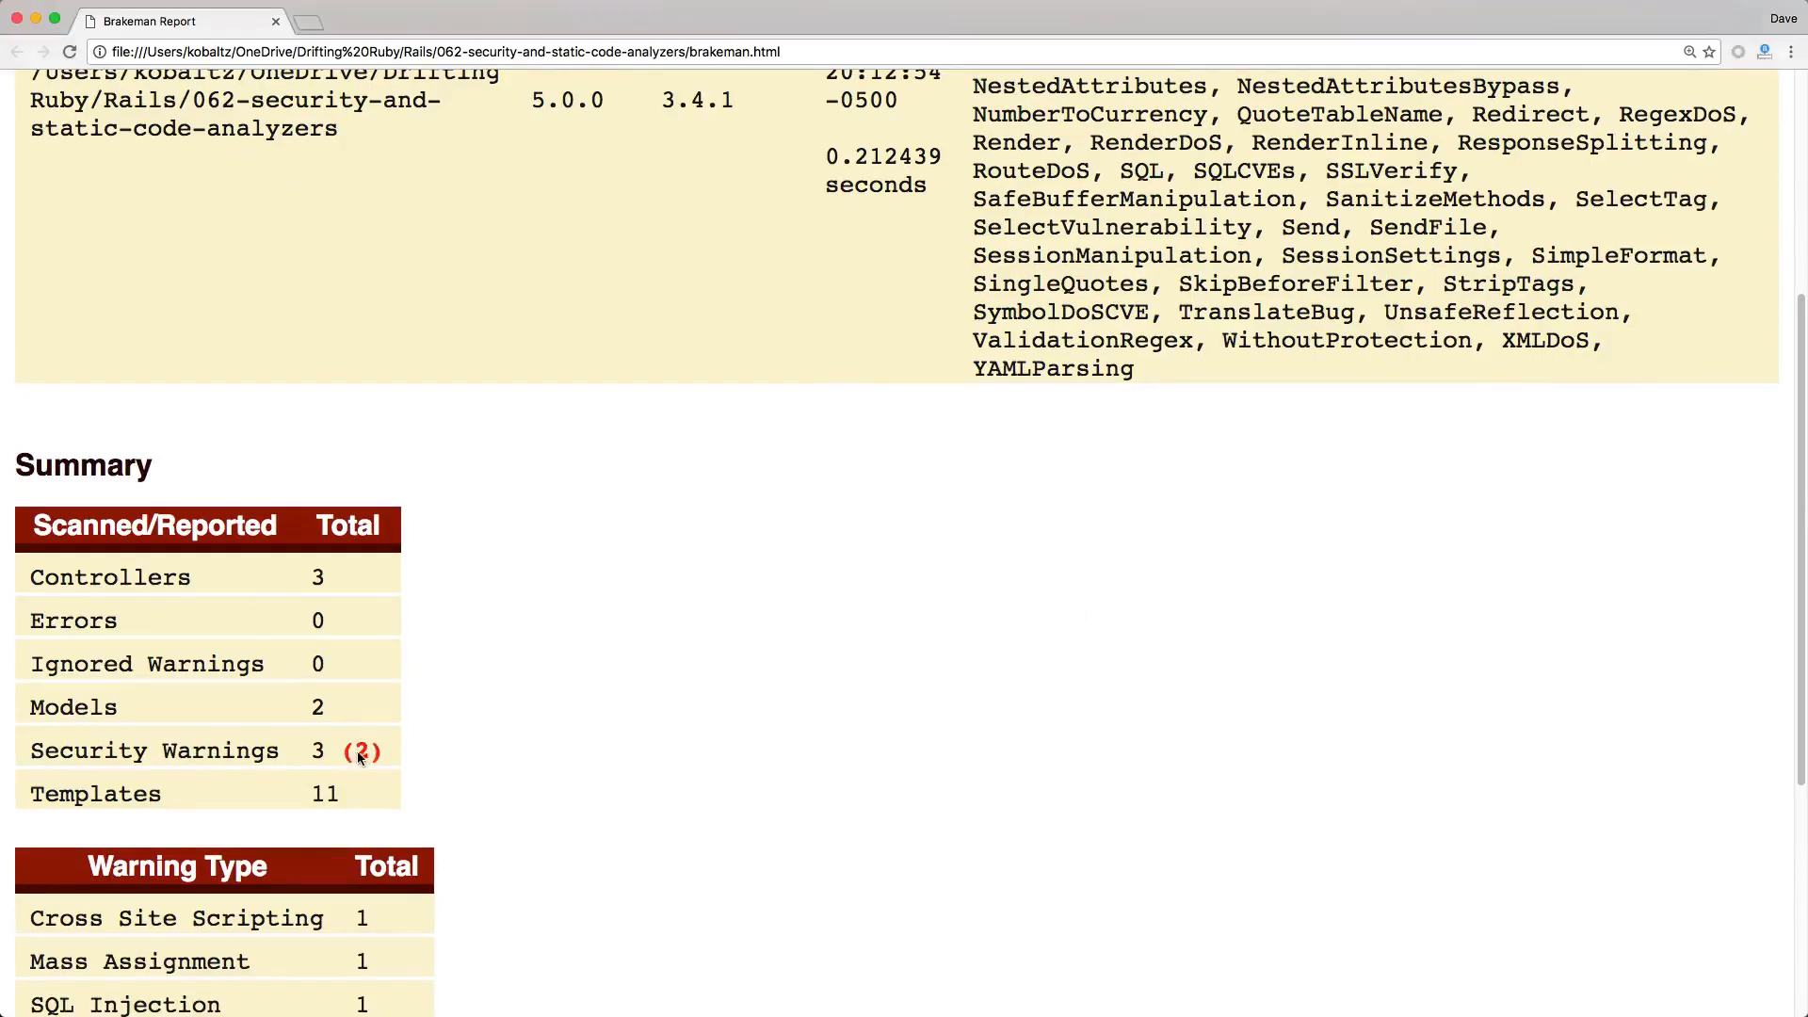
scroll("down", 3)
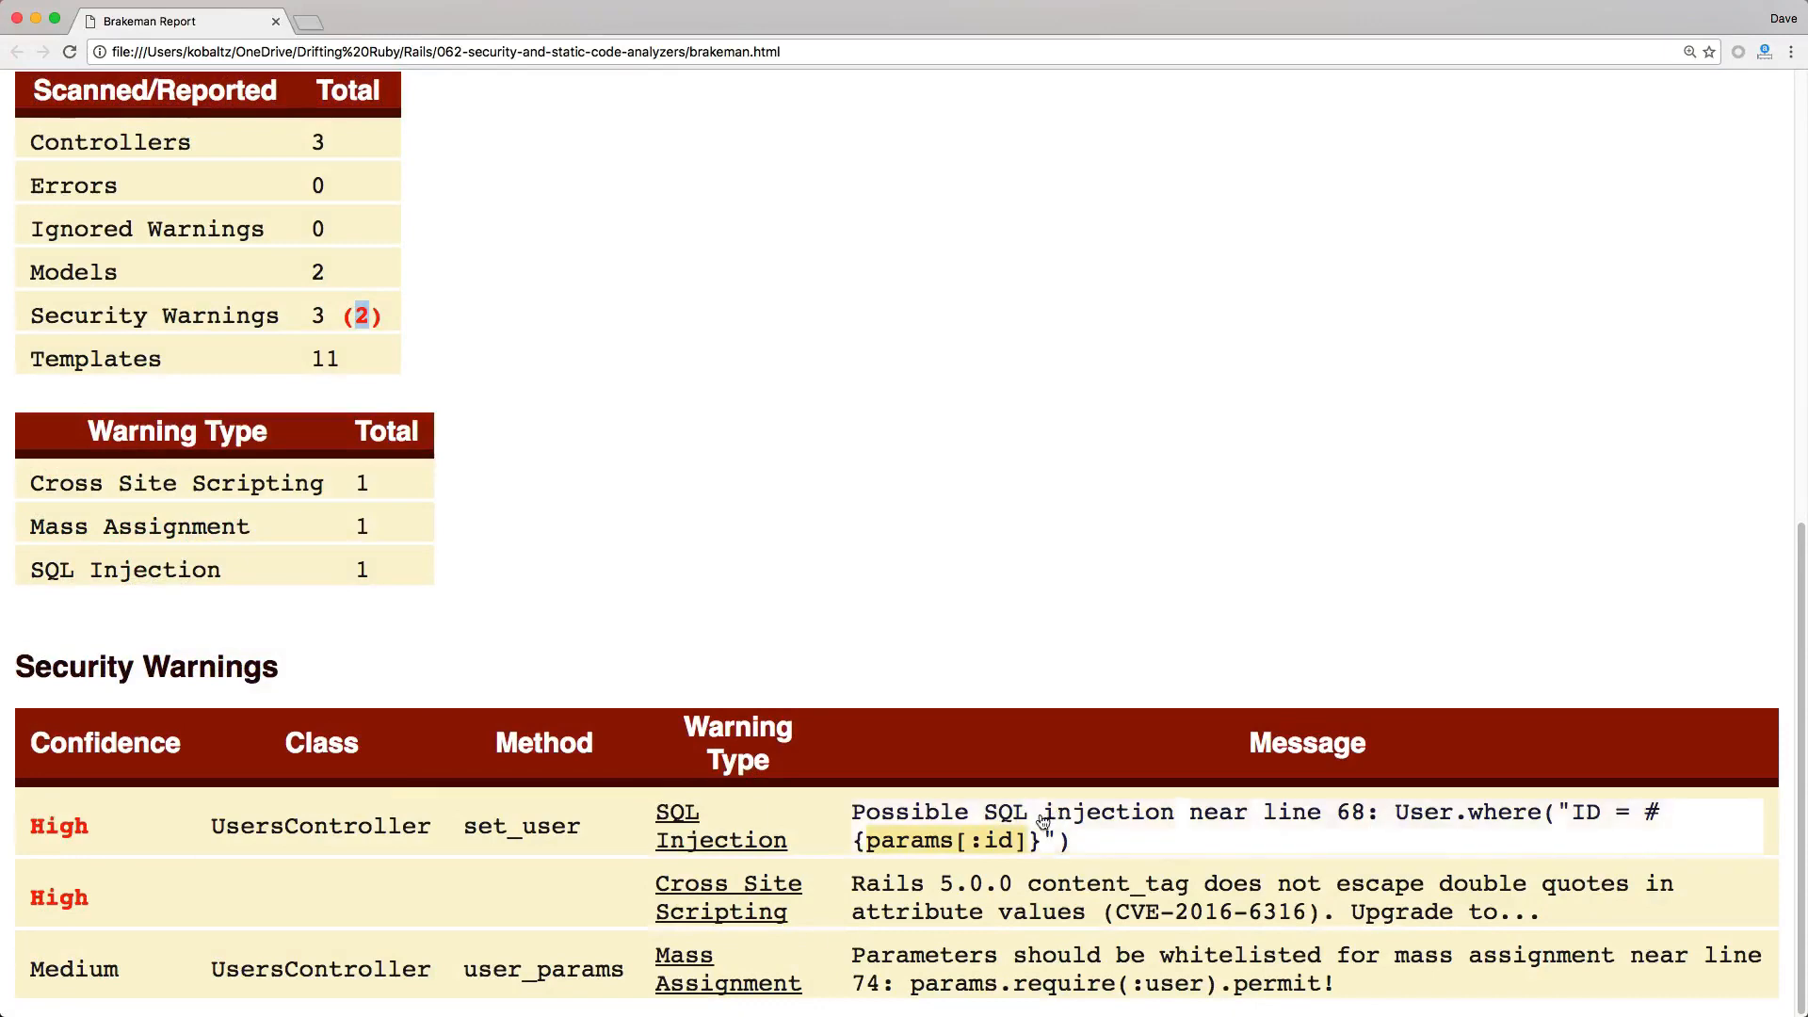
mouse_move(1092, 827)
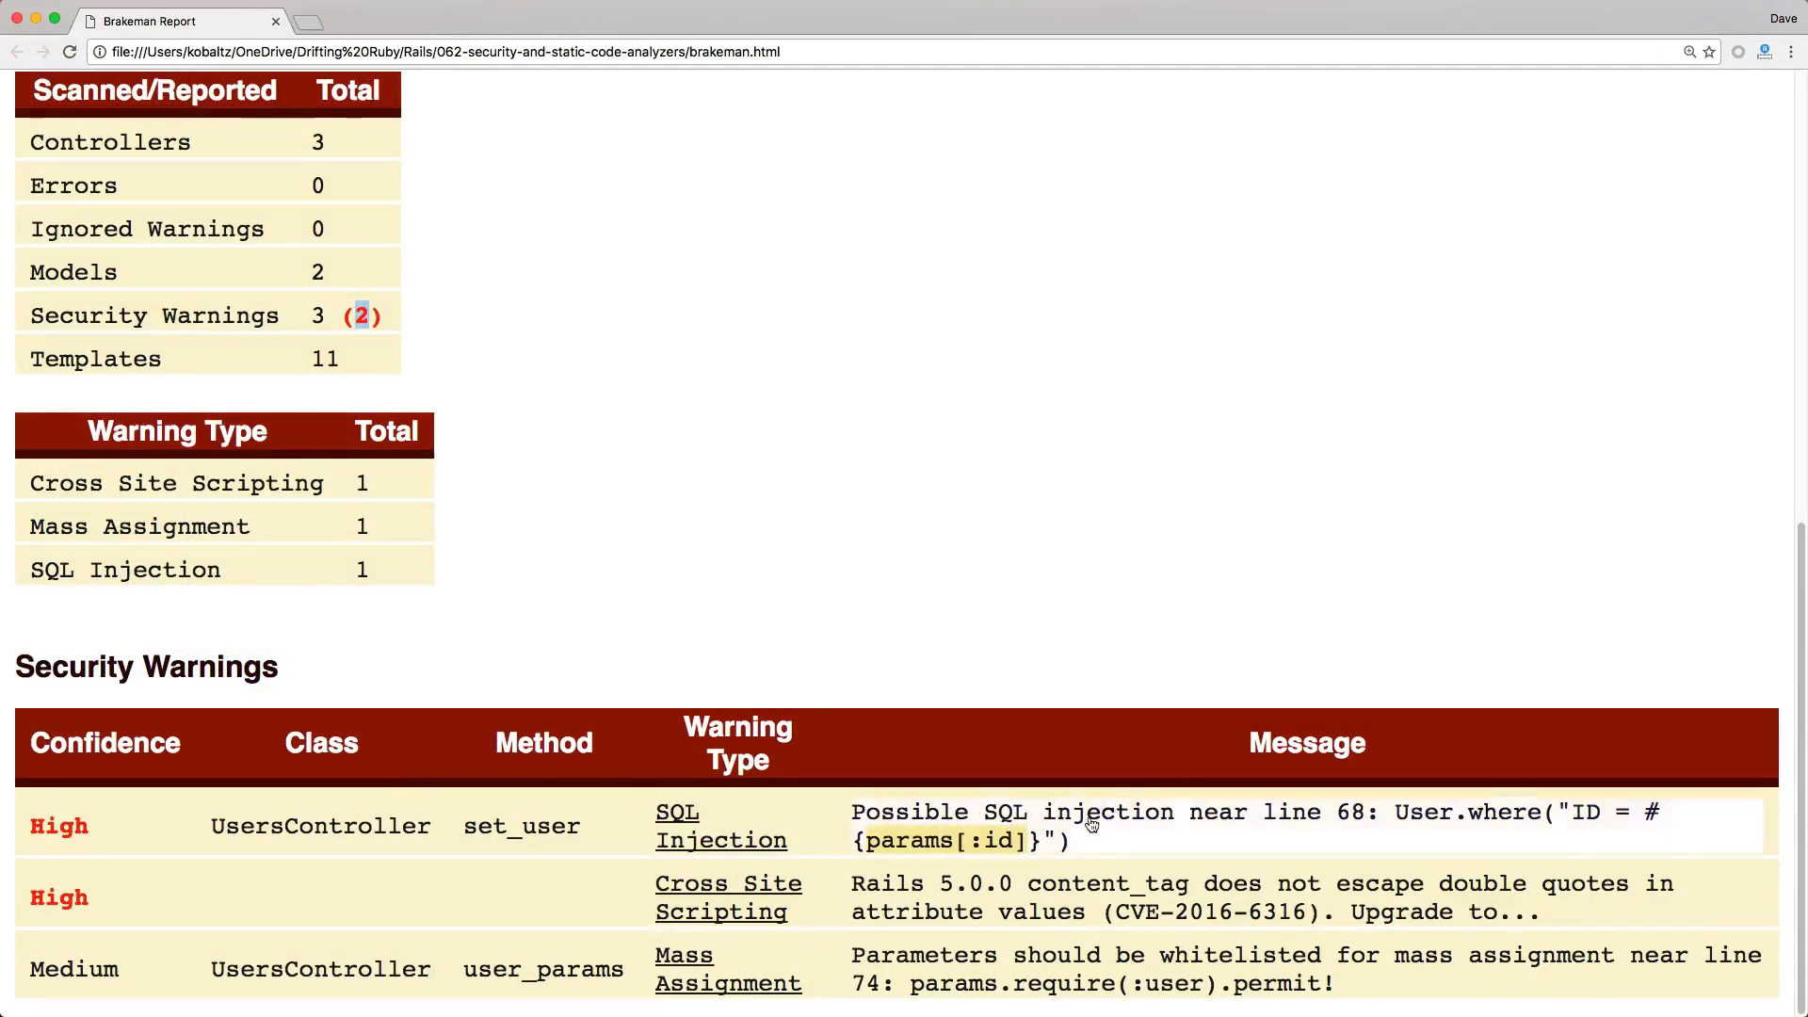
left_click(1091, 825)
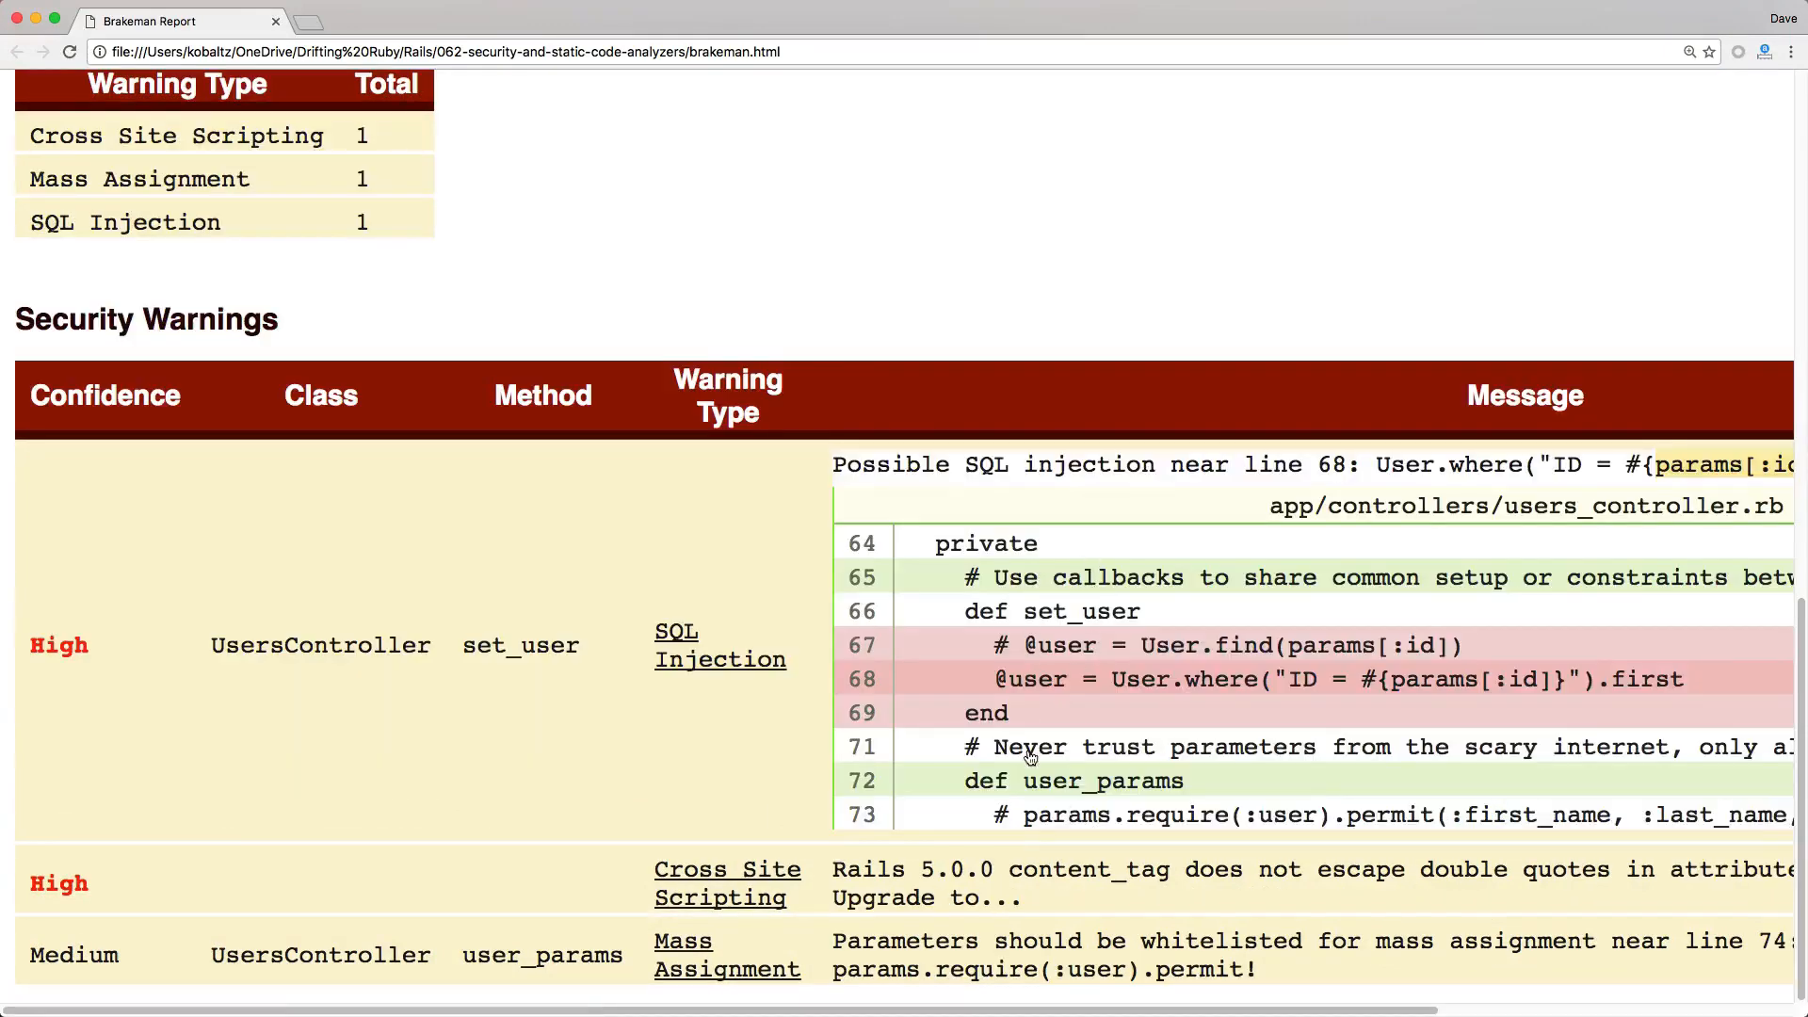
scroll("down", 3)
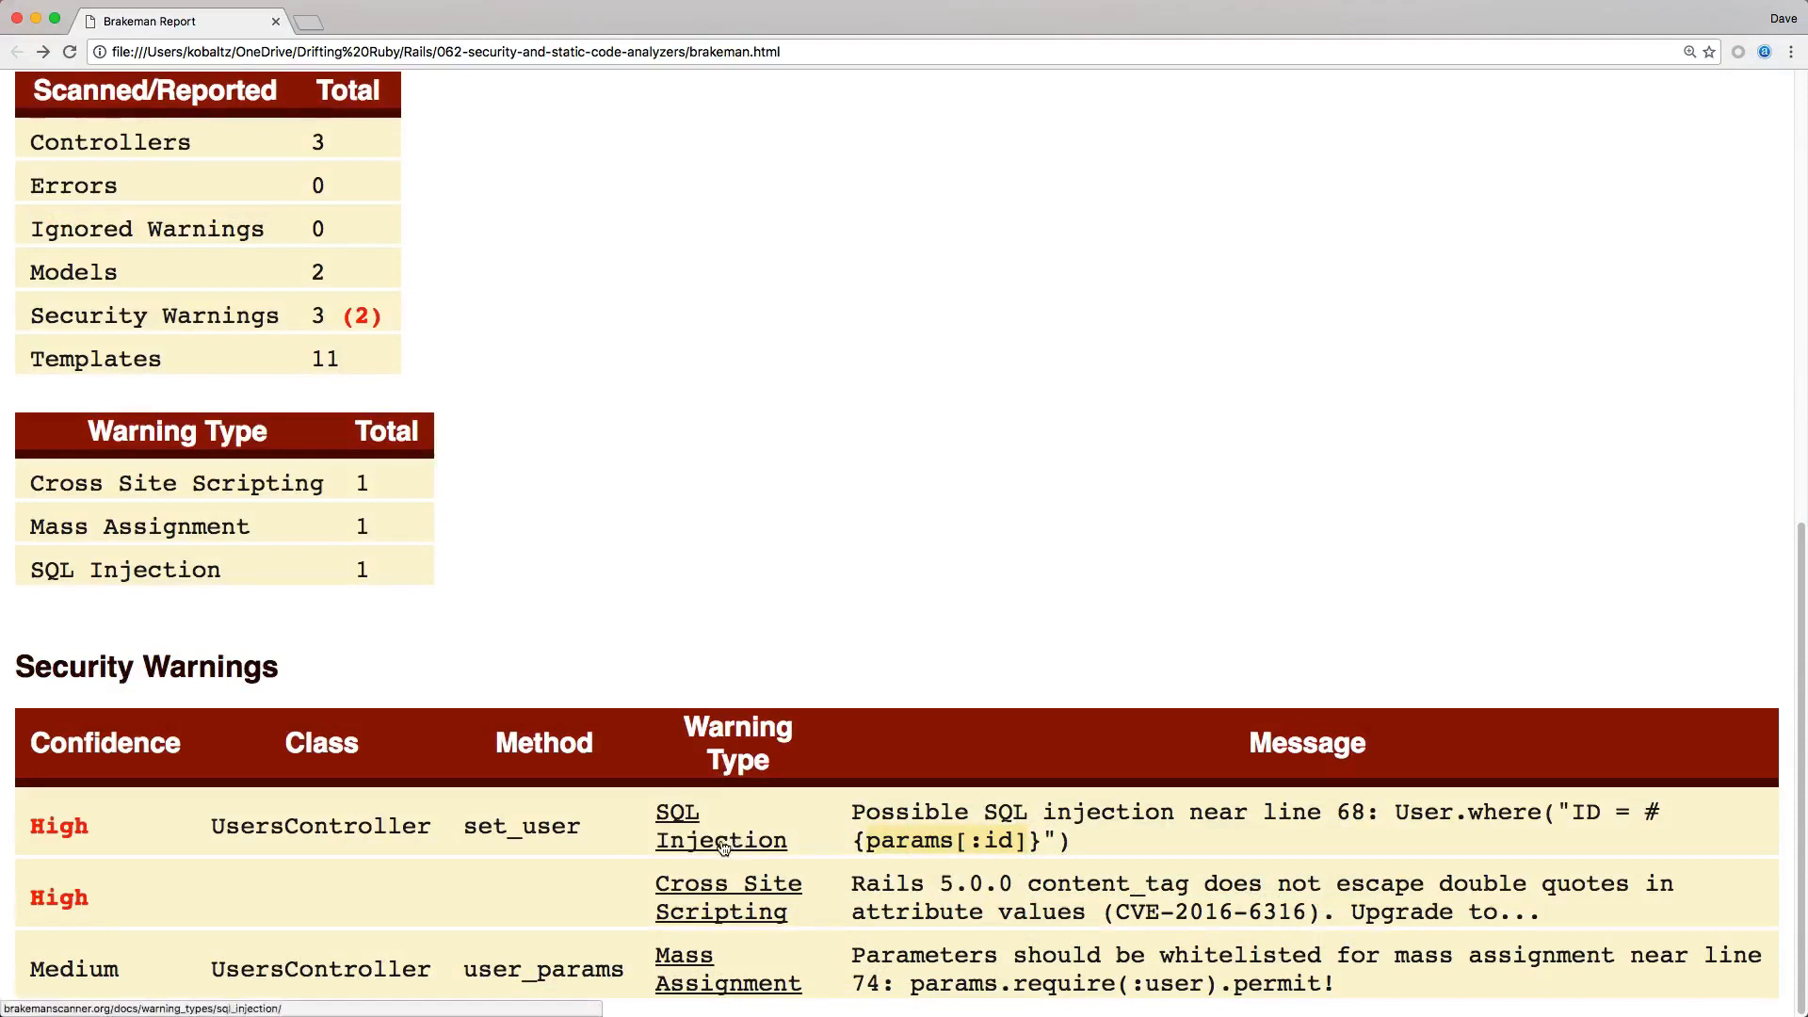
mouse_move(778, 858)
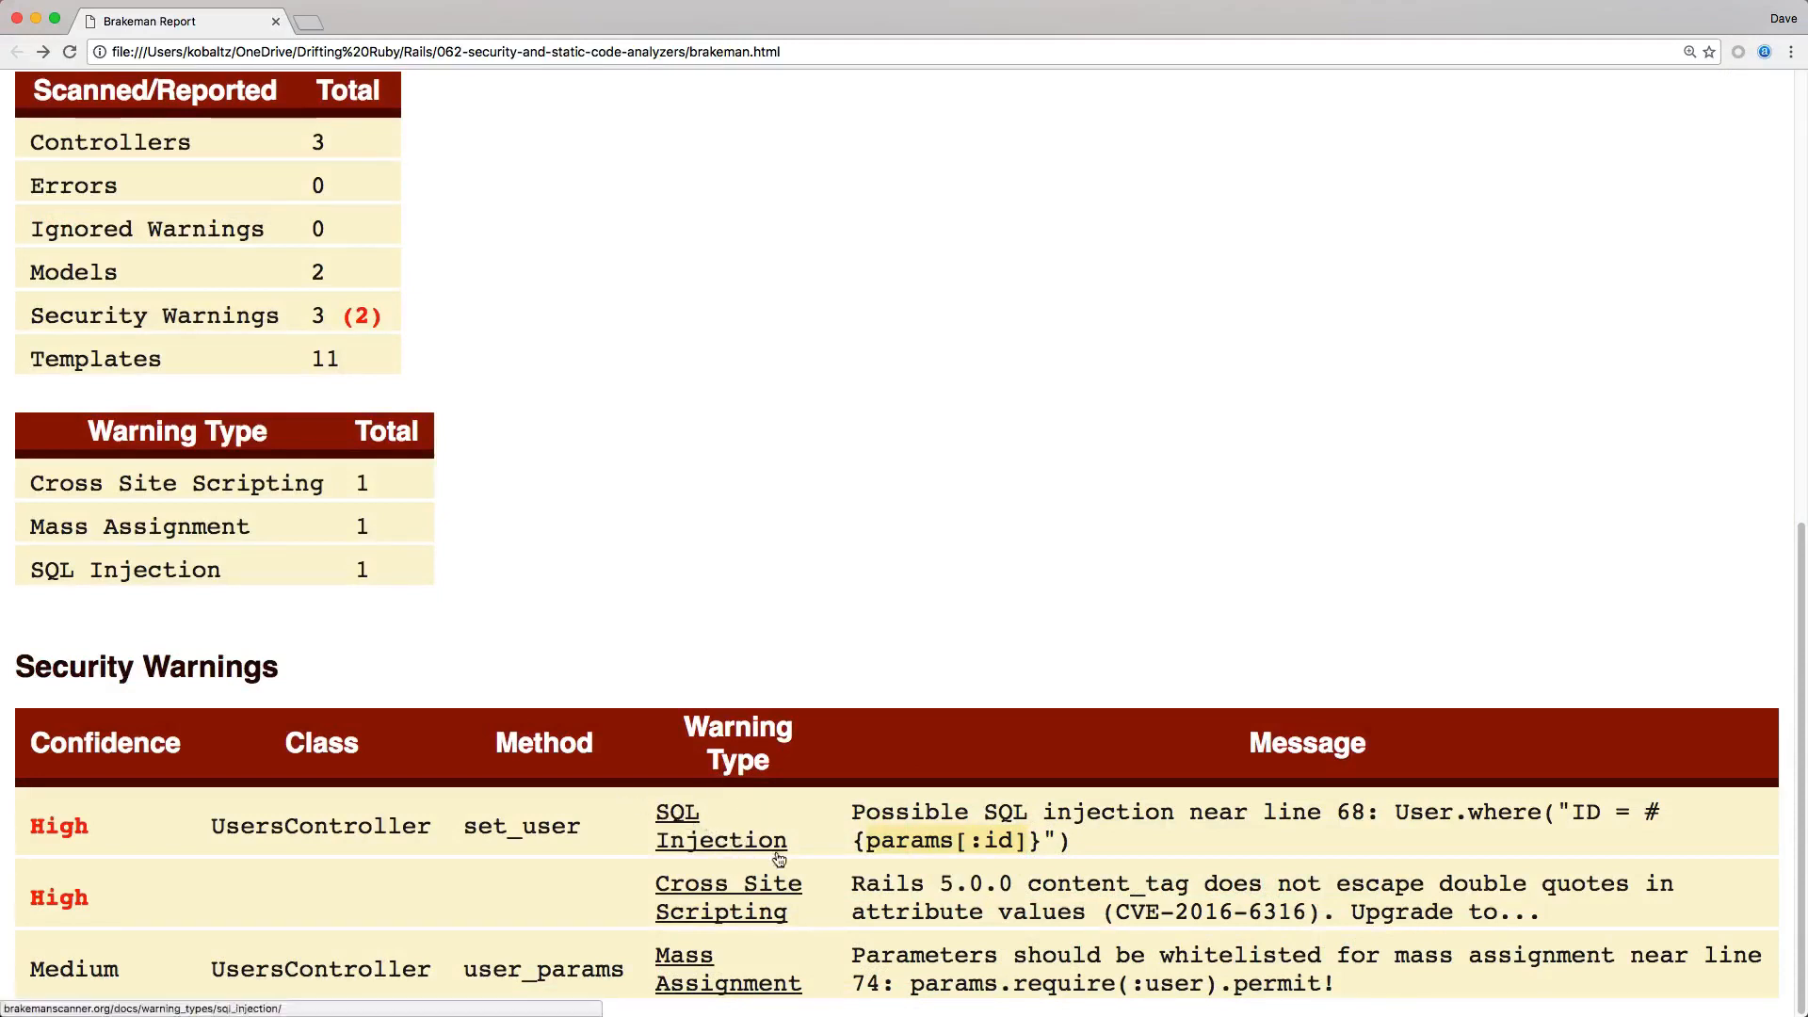
mouse_move(673, 818)
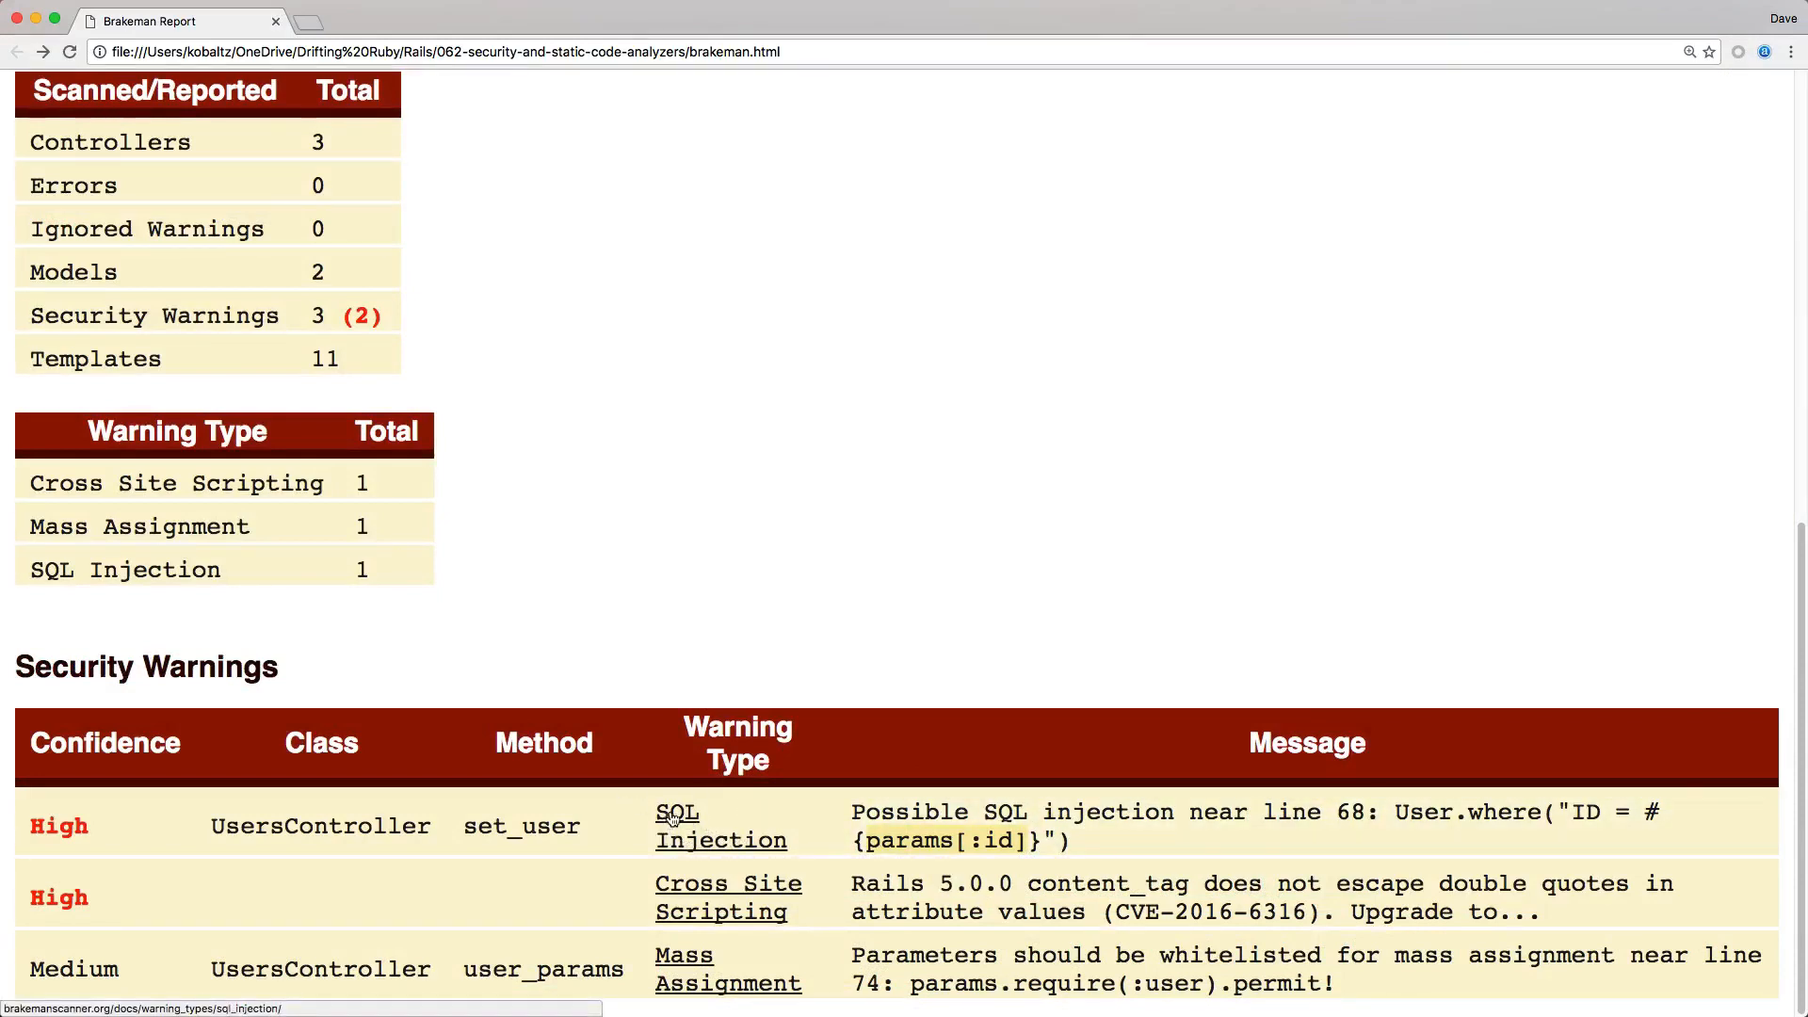
left_click(676, 812)
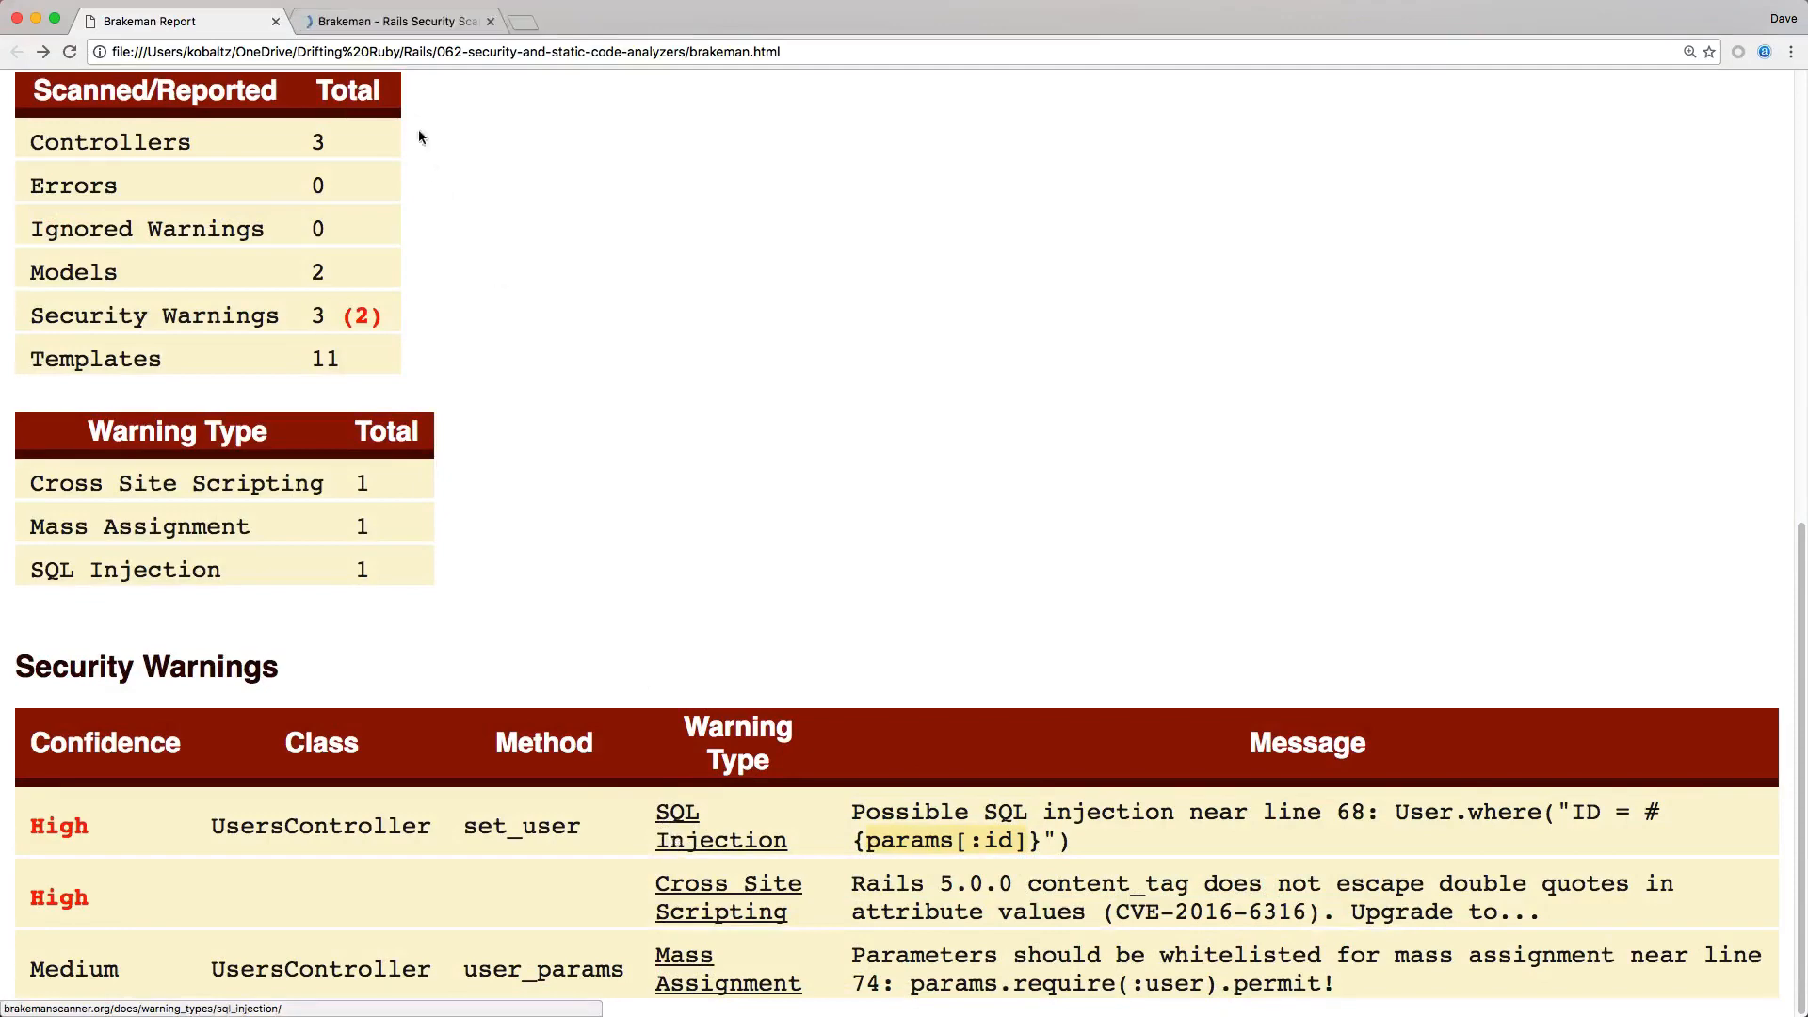
Scroll the Brakeman SQL Injection docs page down to the parameterized-query example
left_click(719, 827)
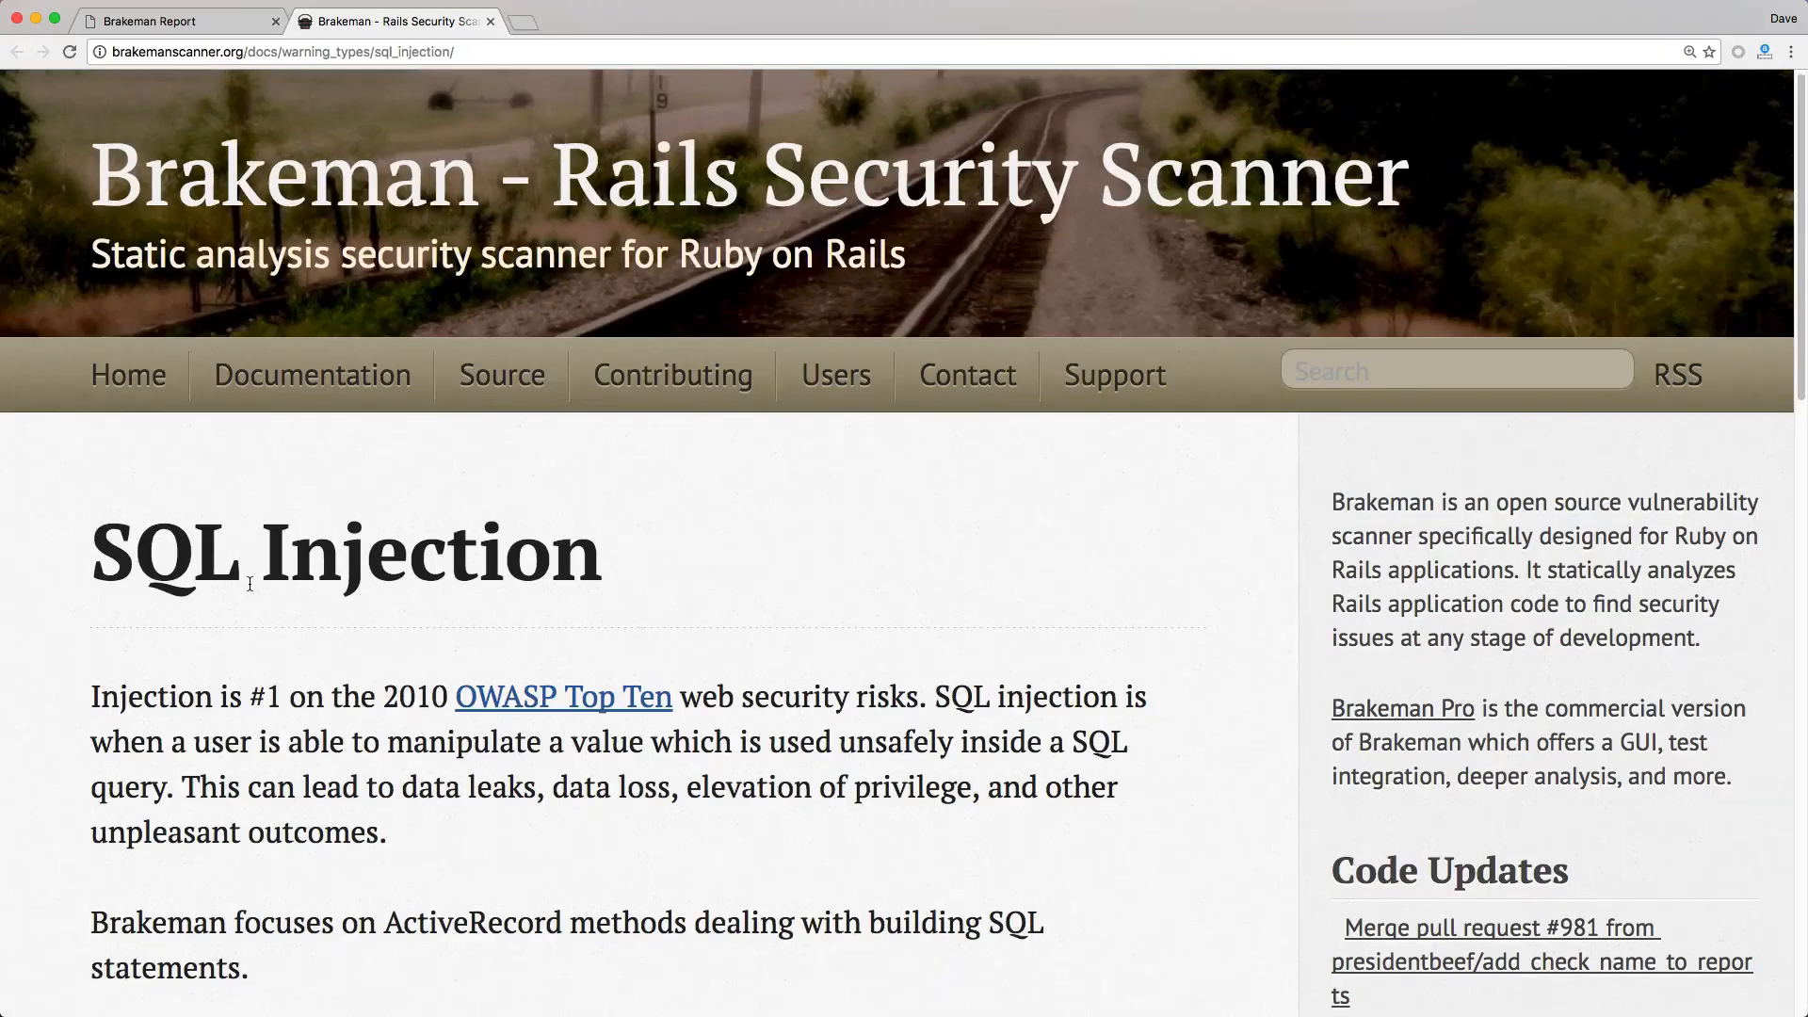
scroll("down", 3)
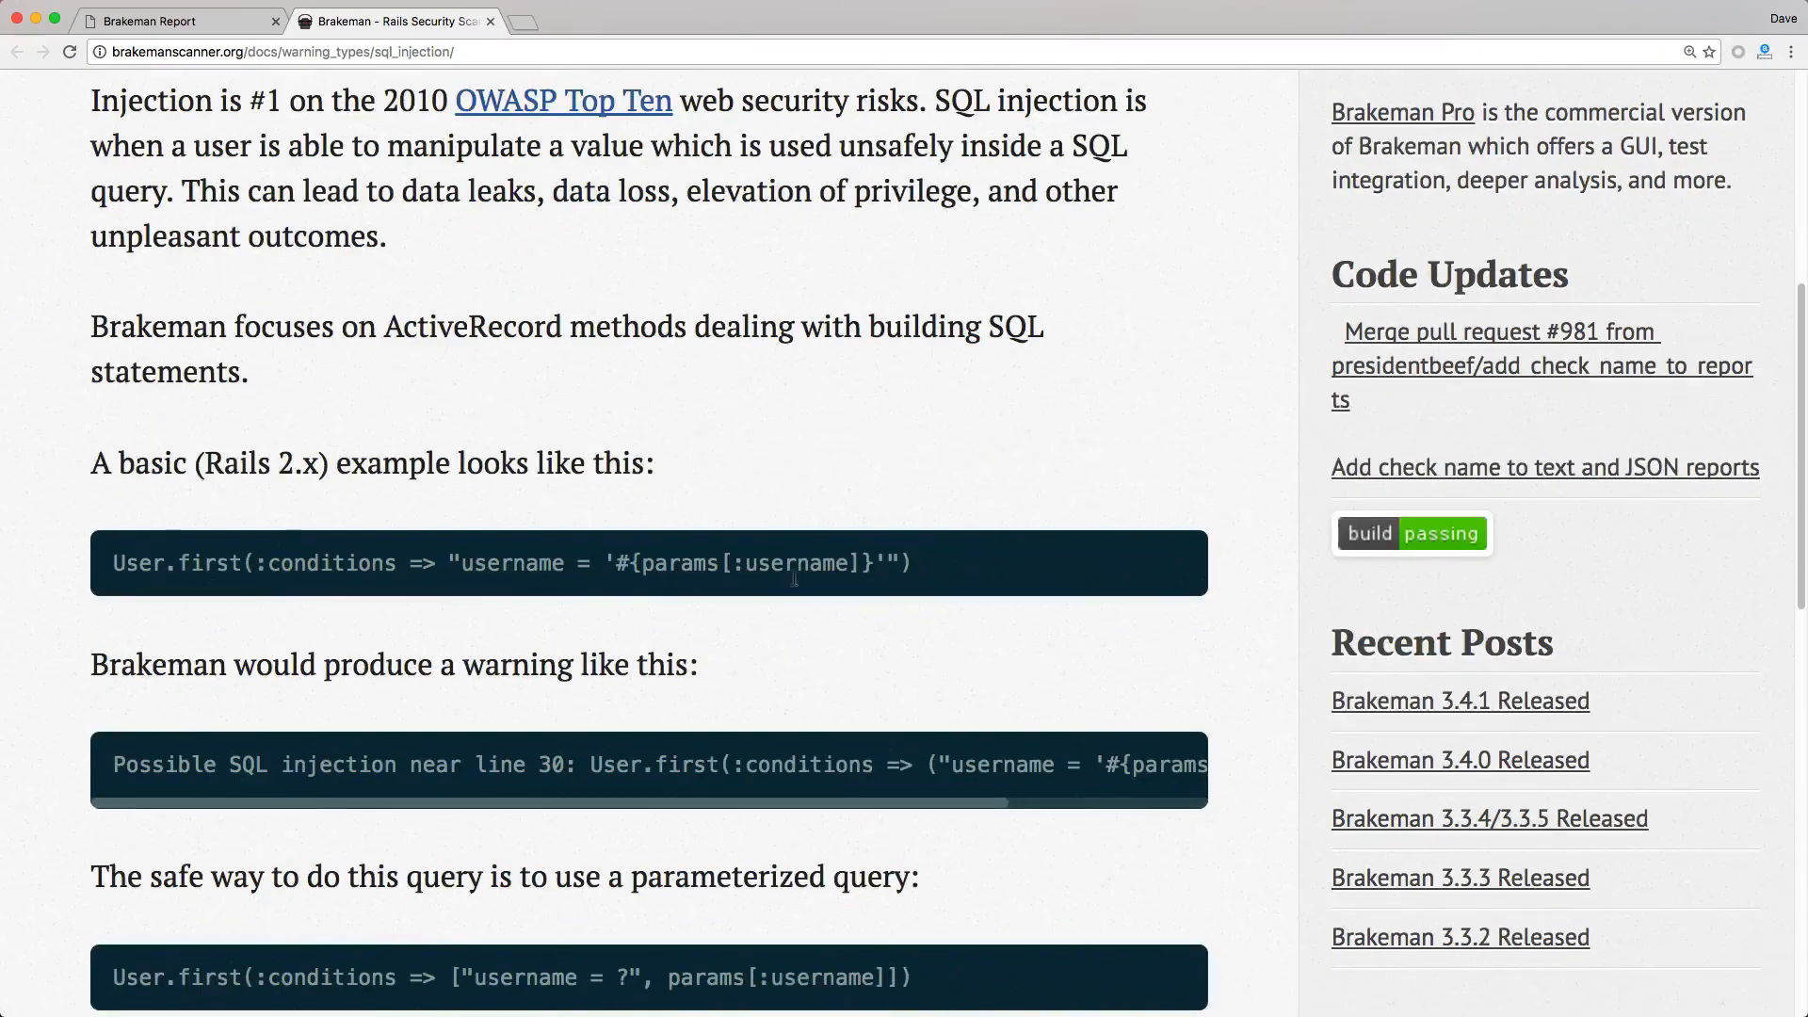
scroll("down", 3)
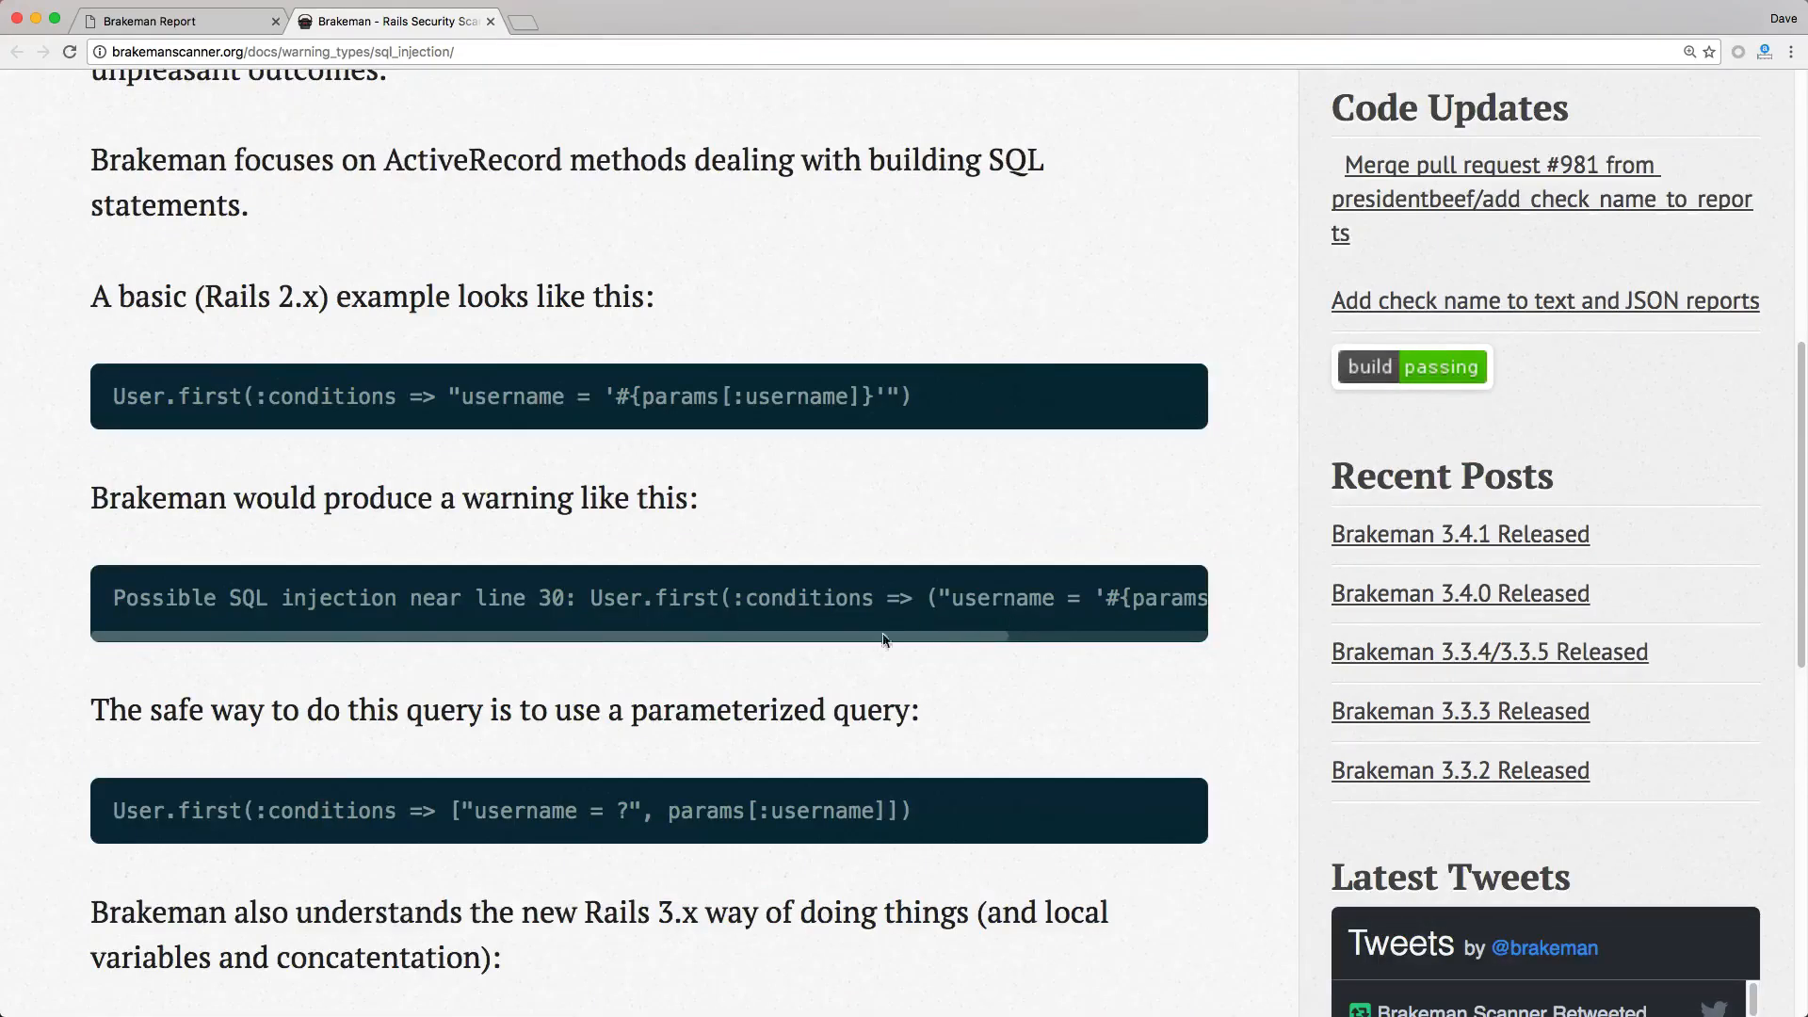
scroll("down", 3)
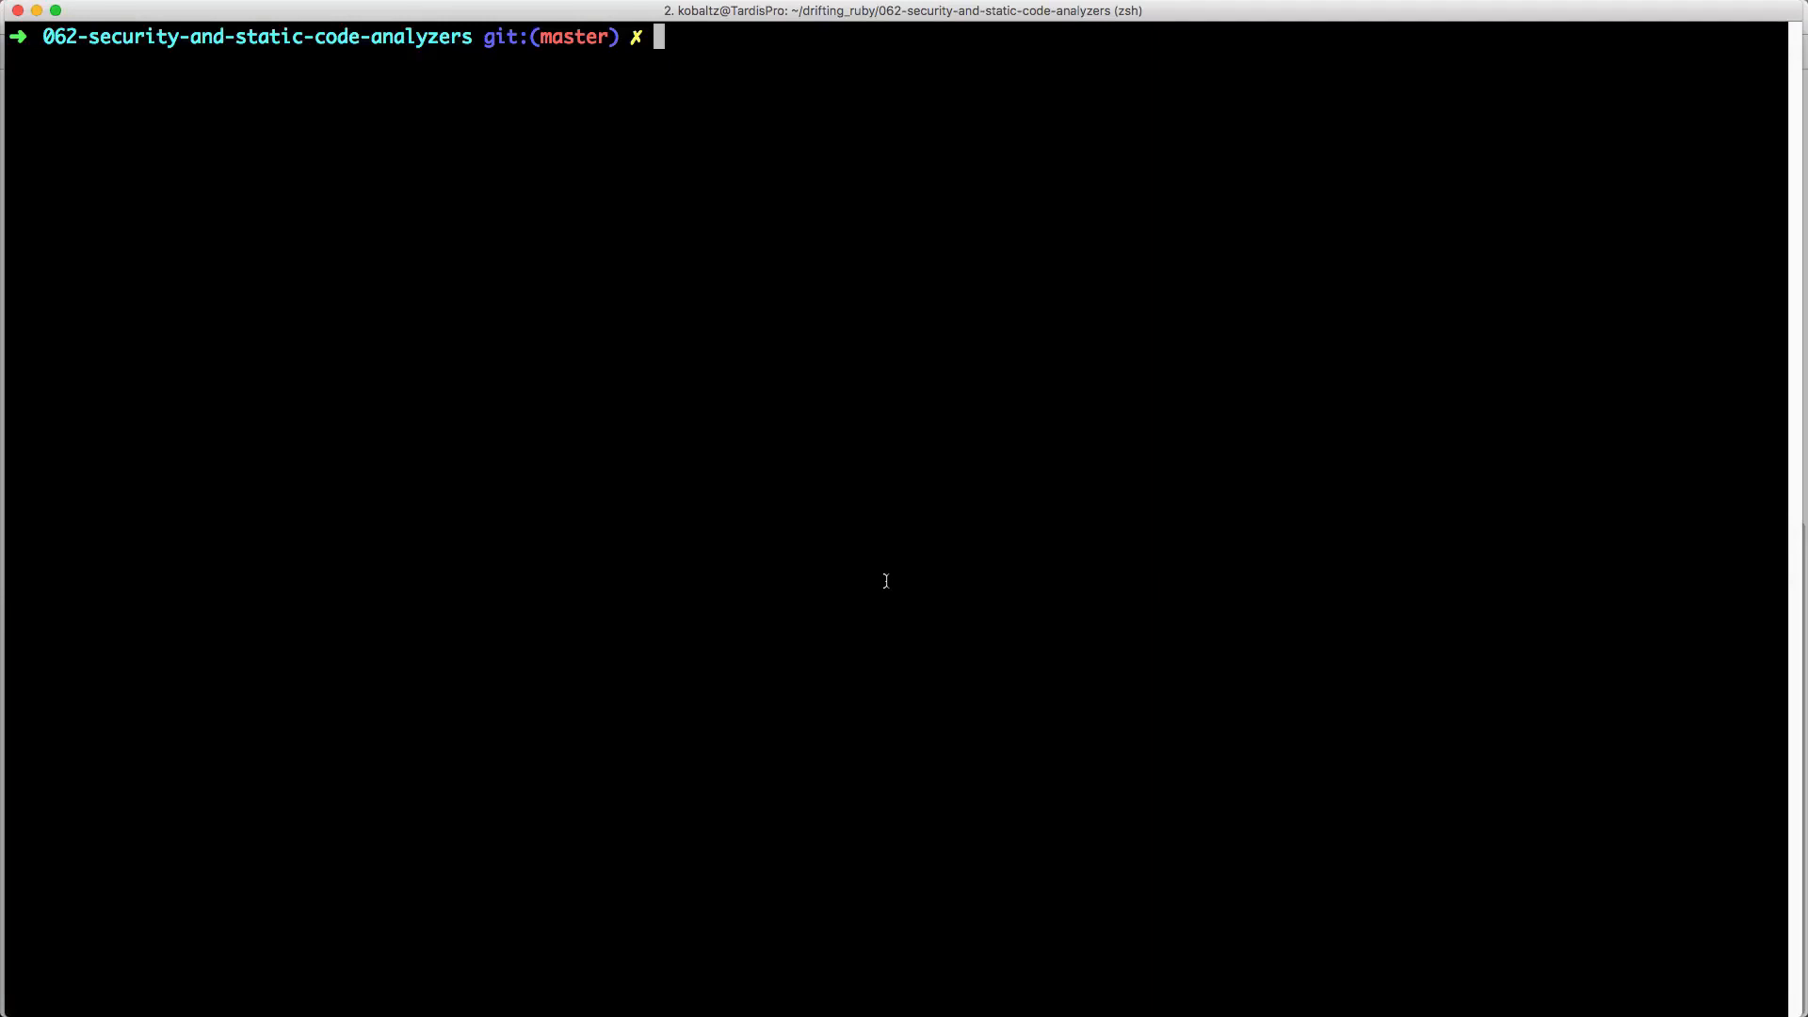
Install bundler-audit and run bundle-audit, highlighting the vulnerable actionview 5.0.0 version
type("gem install b")
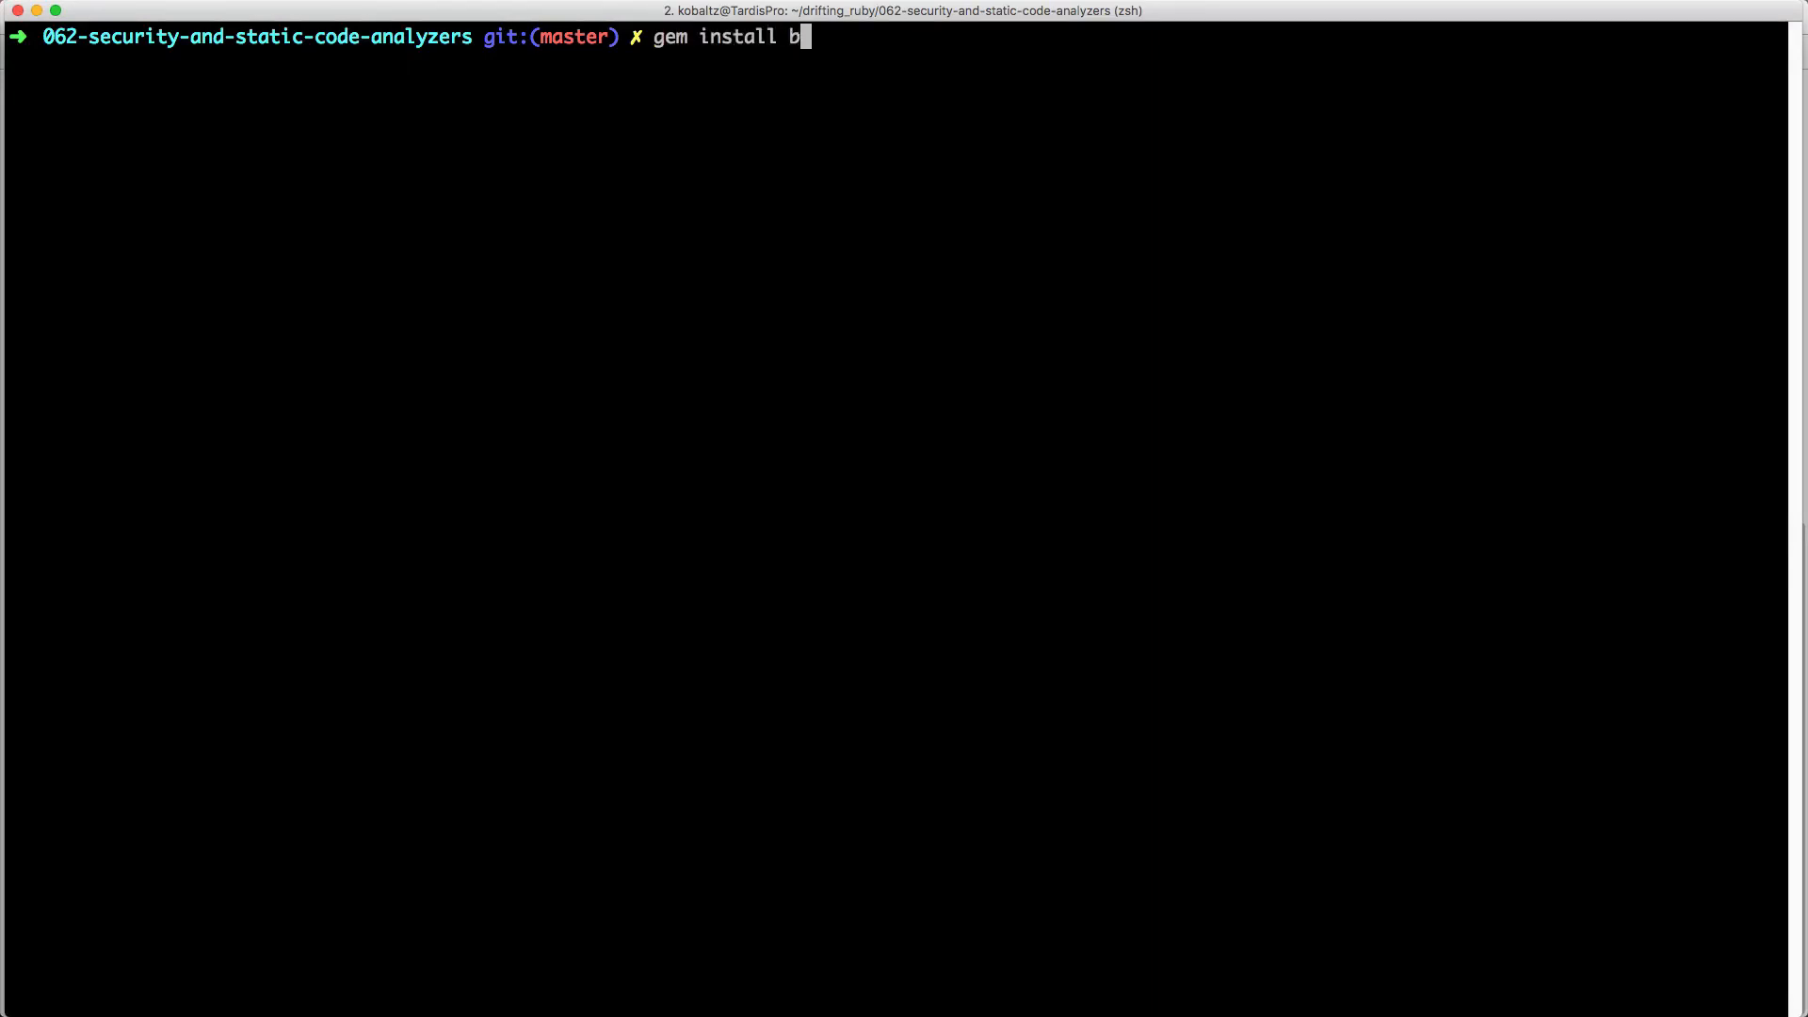
type("undler-audit")
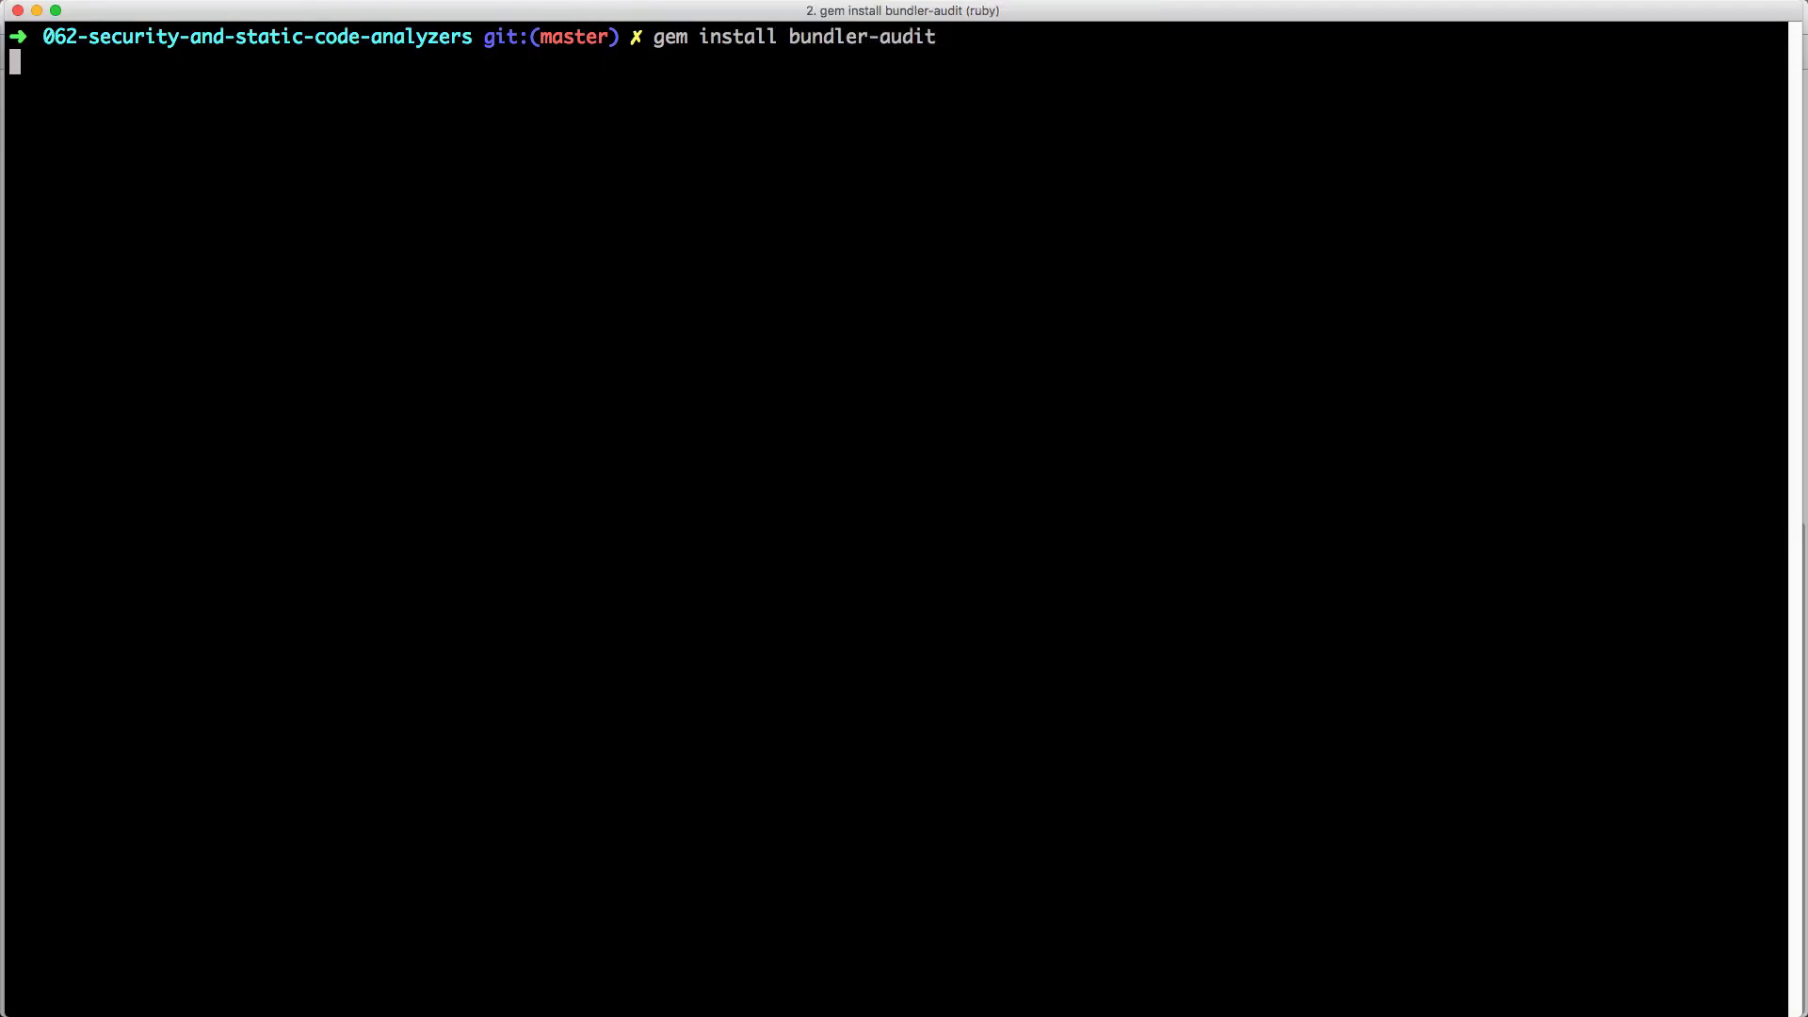
type("bundle")
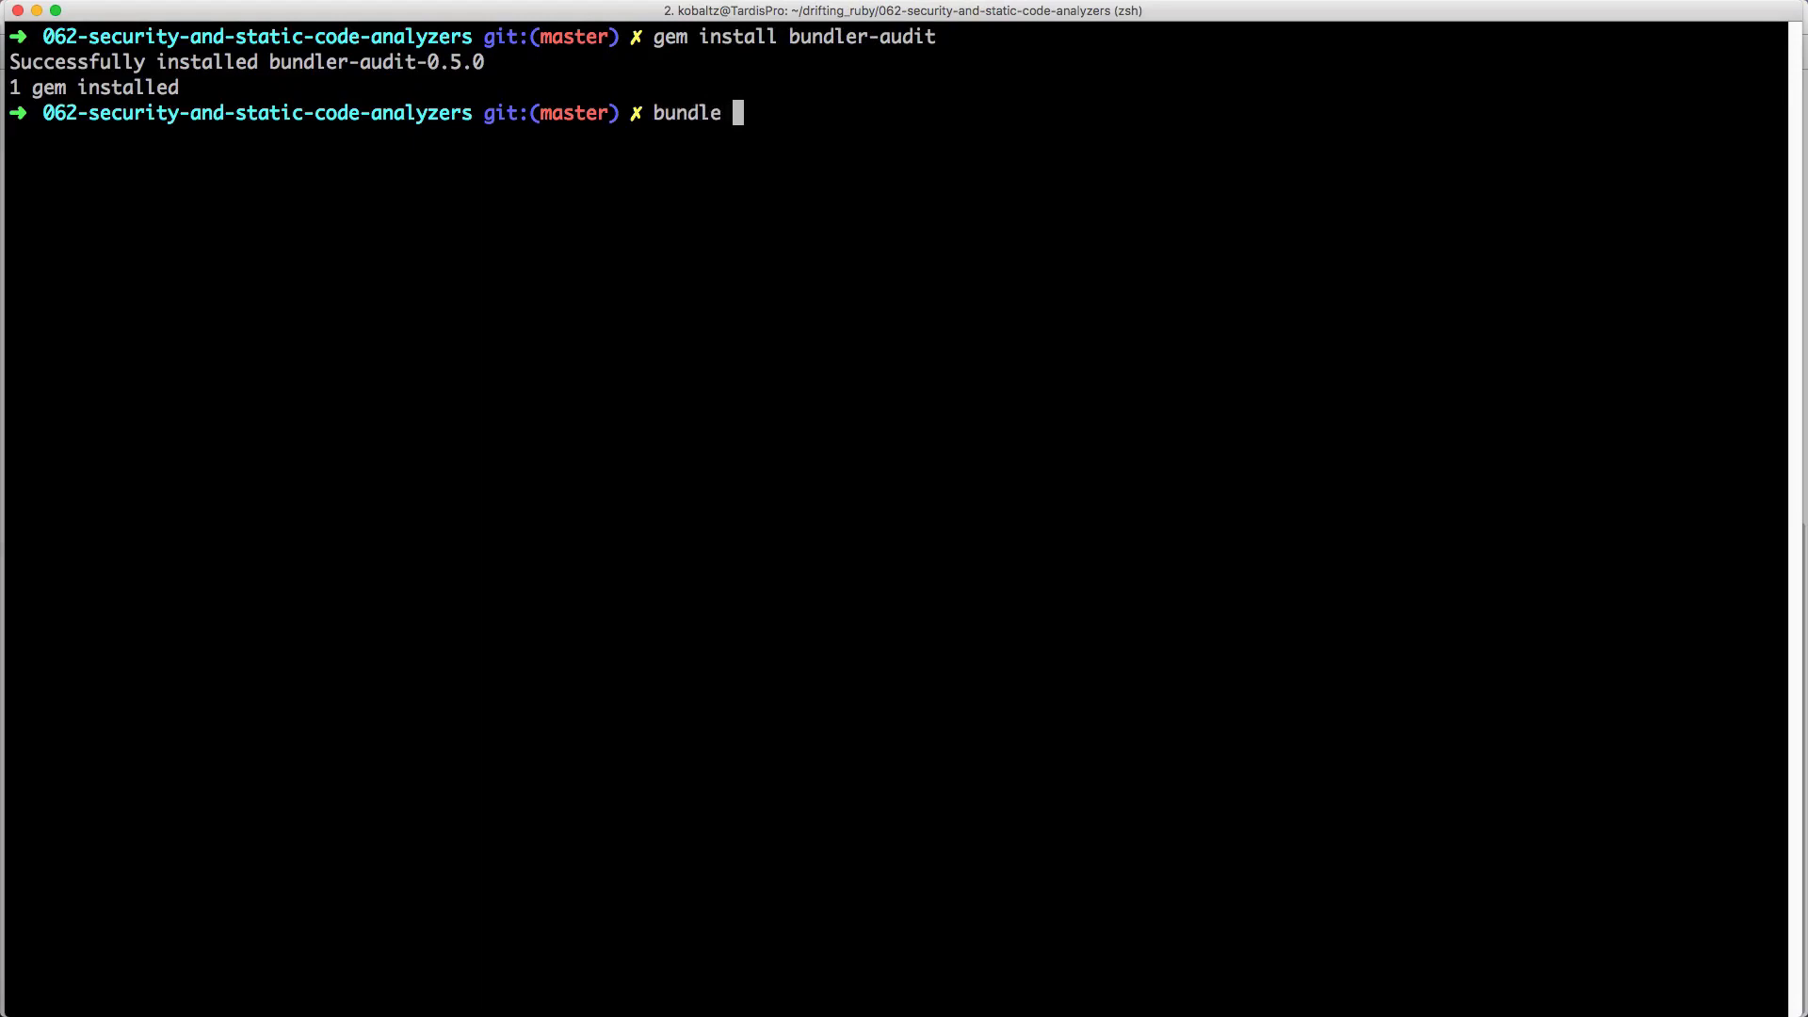
type("-audi")
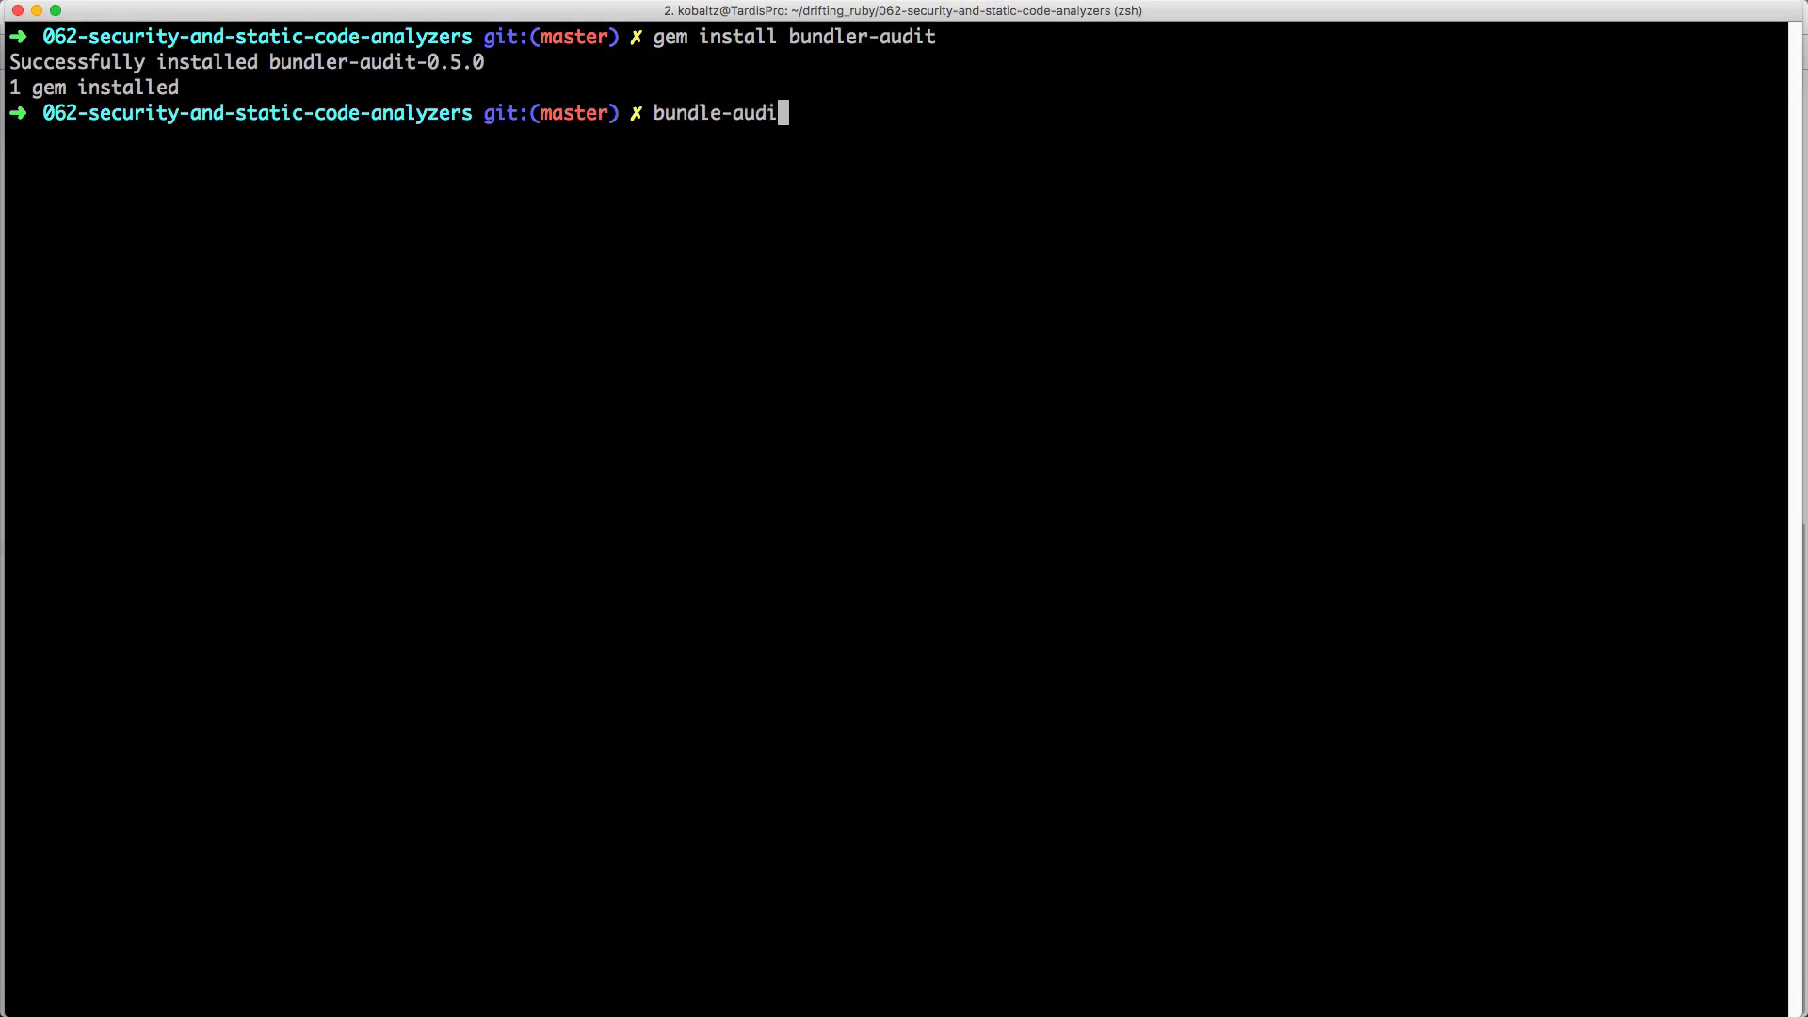
type("t")
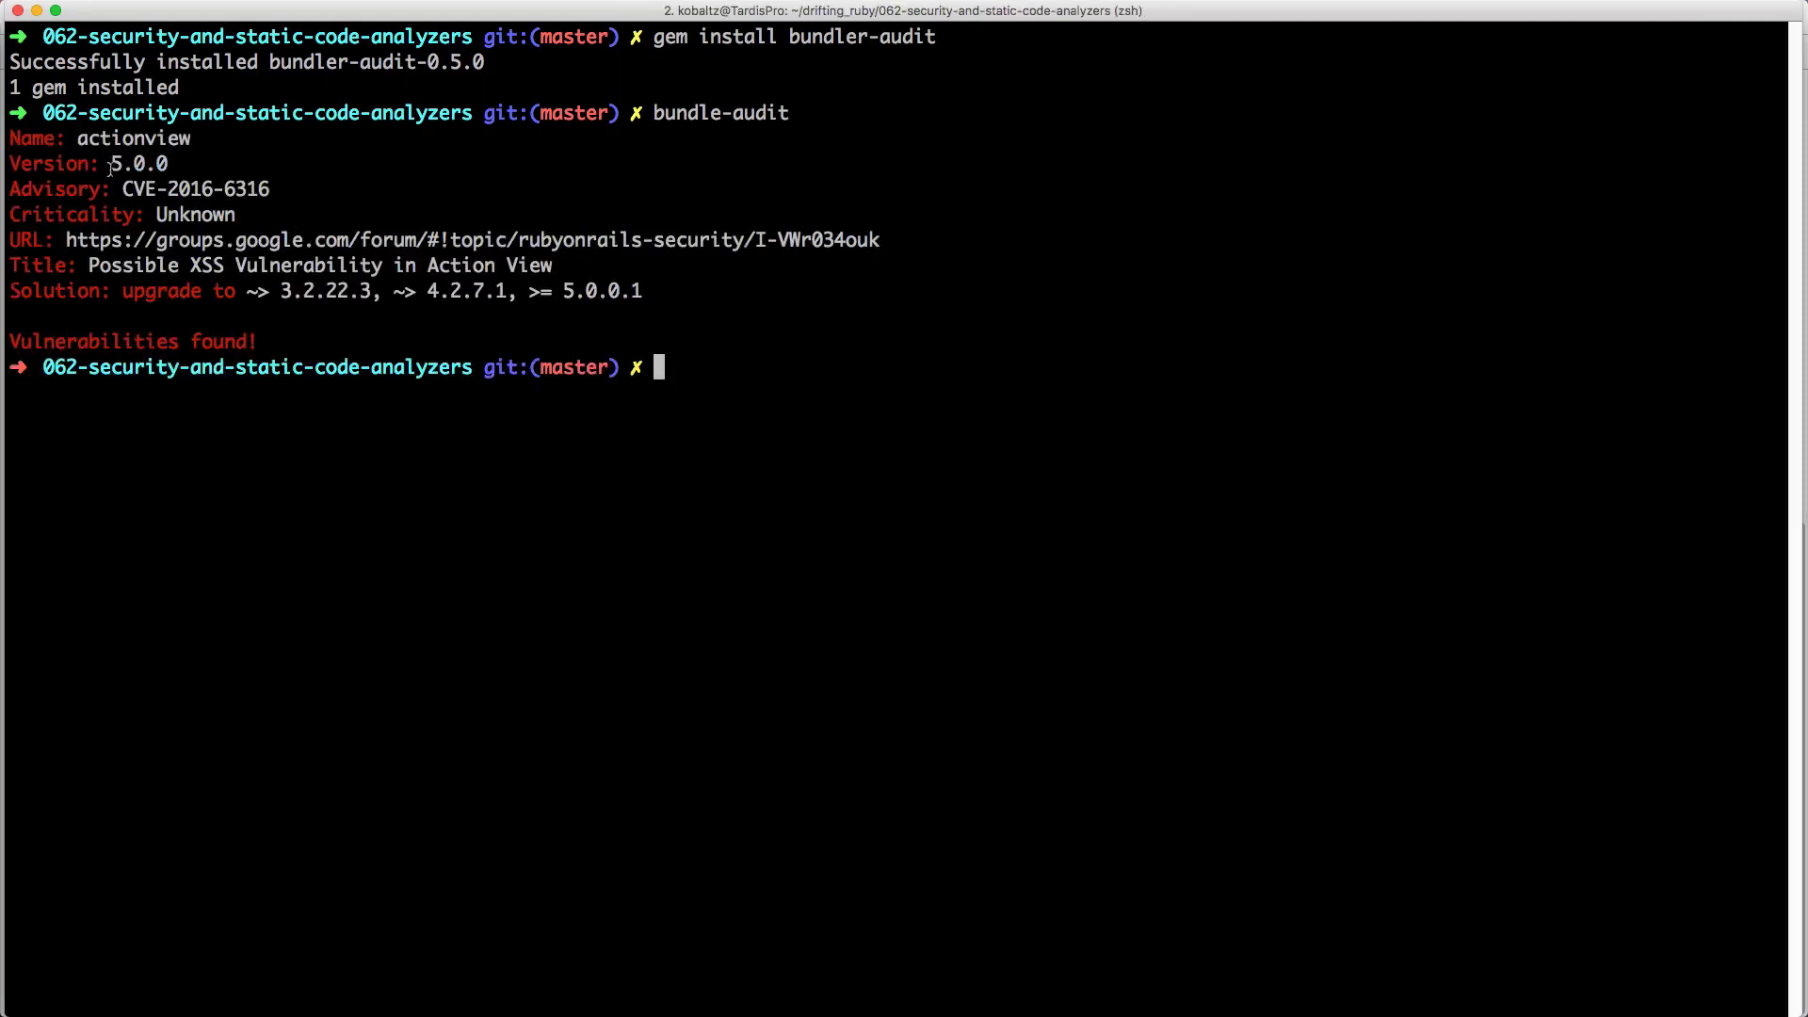
double_click(117, 164)
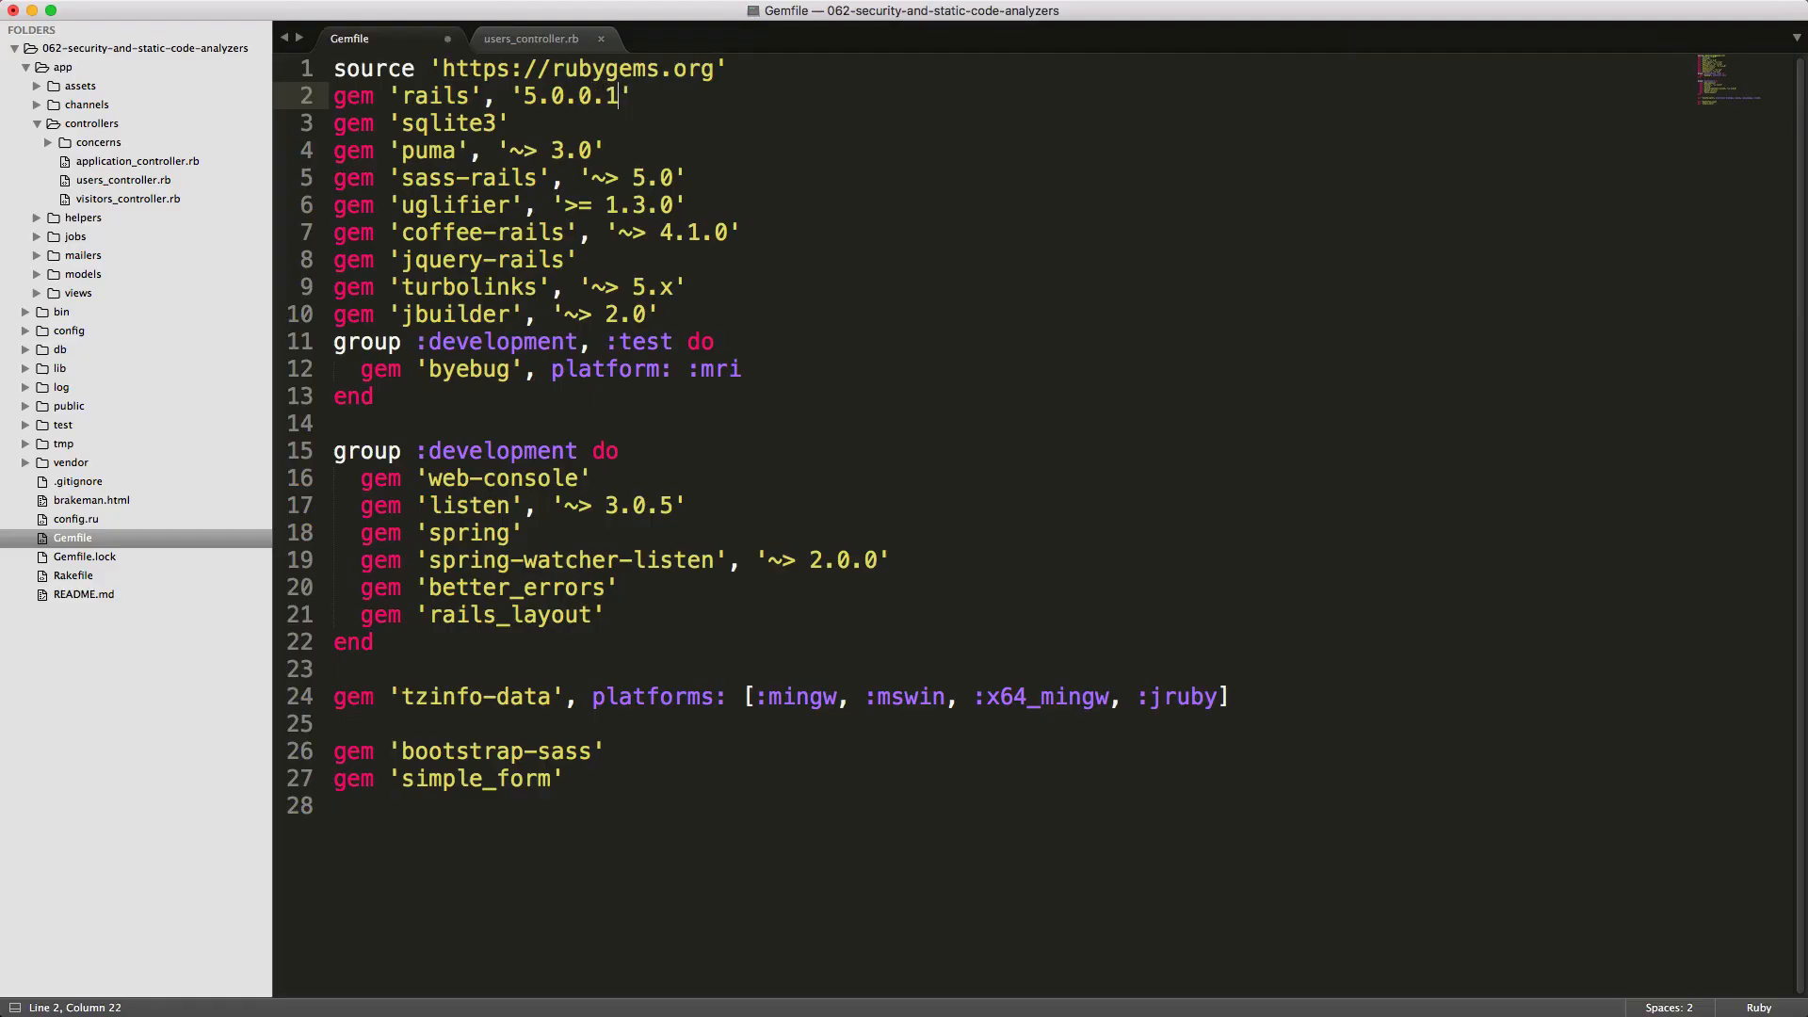
Save the Gemfile with the rails gem pinned to '5.0.0.1'
key("cmd+s")
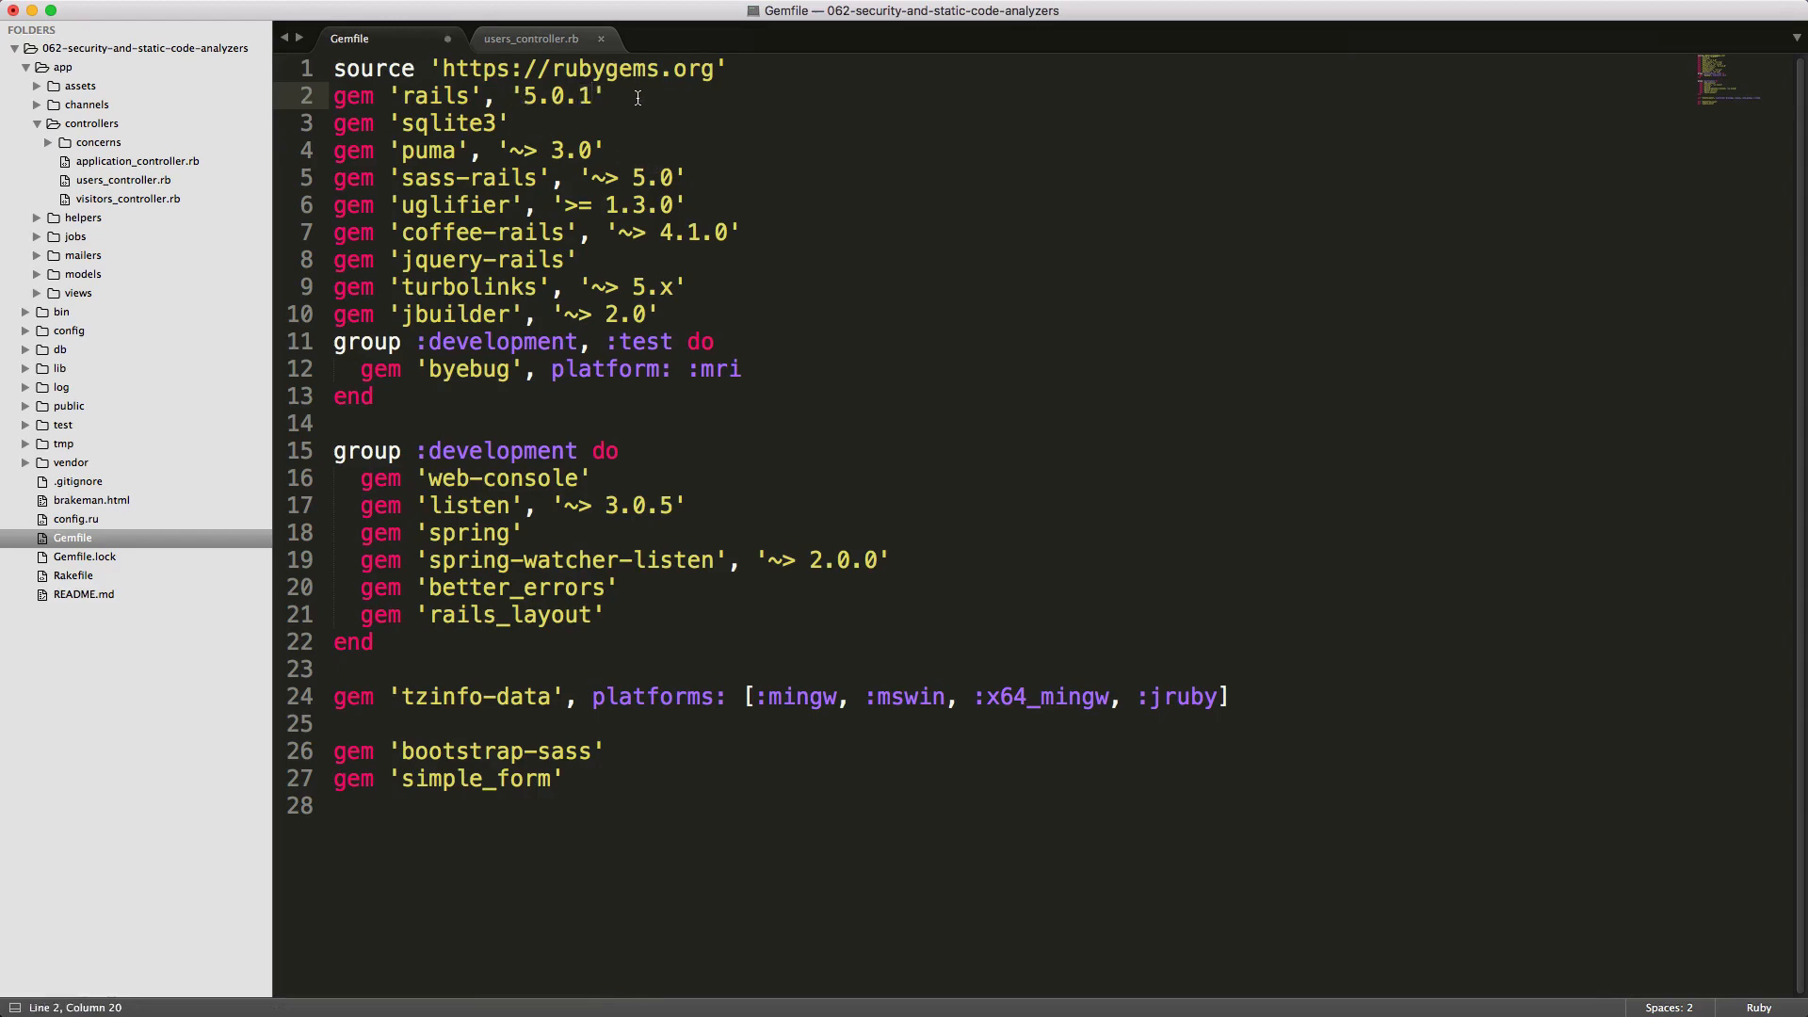
mouse_move(587, 98)
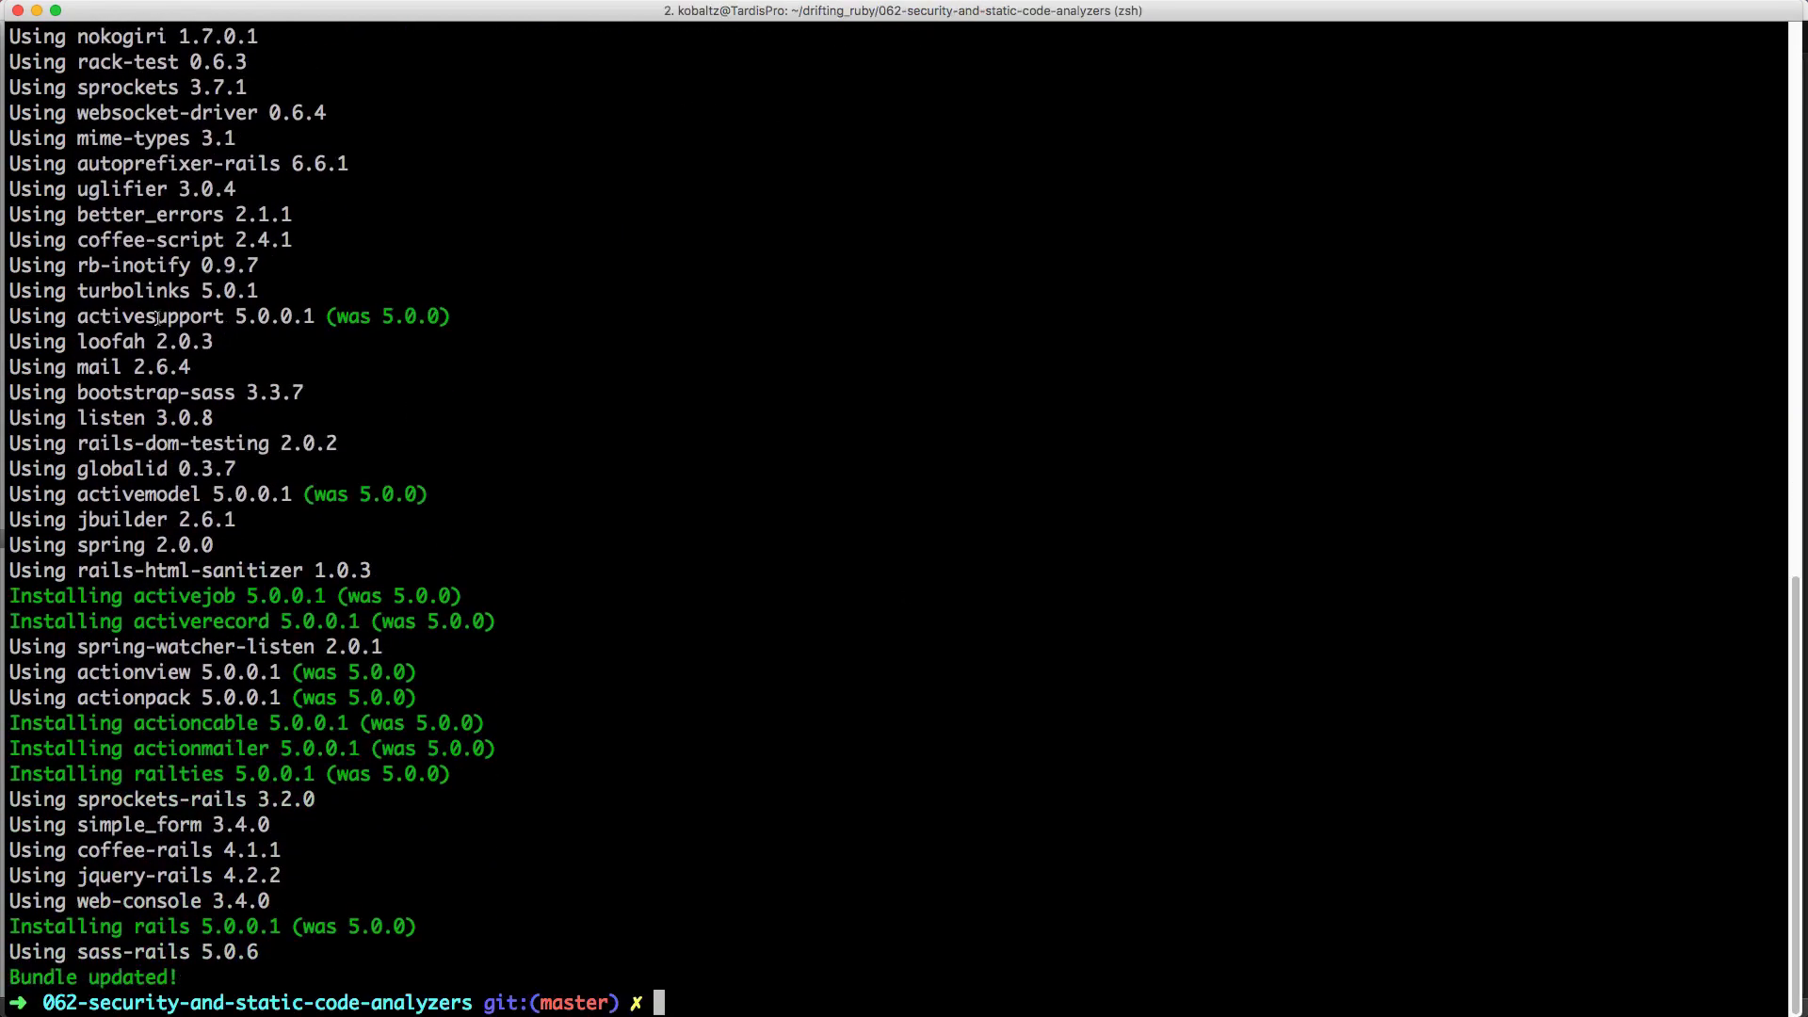
Confirm activesupport 5.0.0.1 updated, re-run bundle-audit to find no vulnerabilities, then start brakeman
double_click(154, 317)
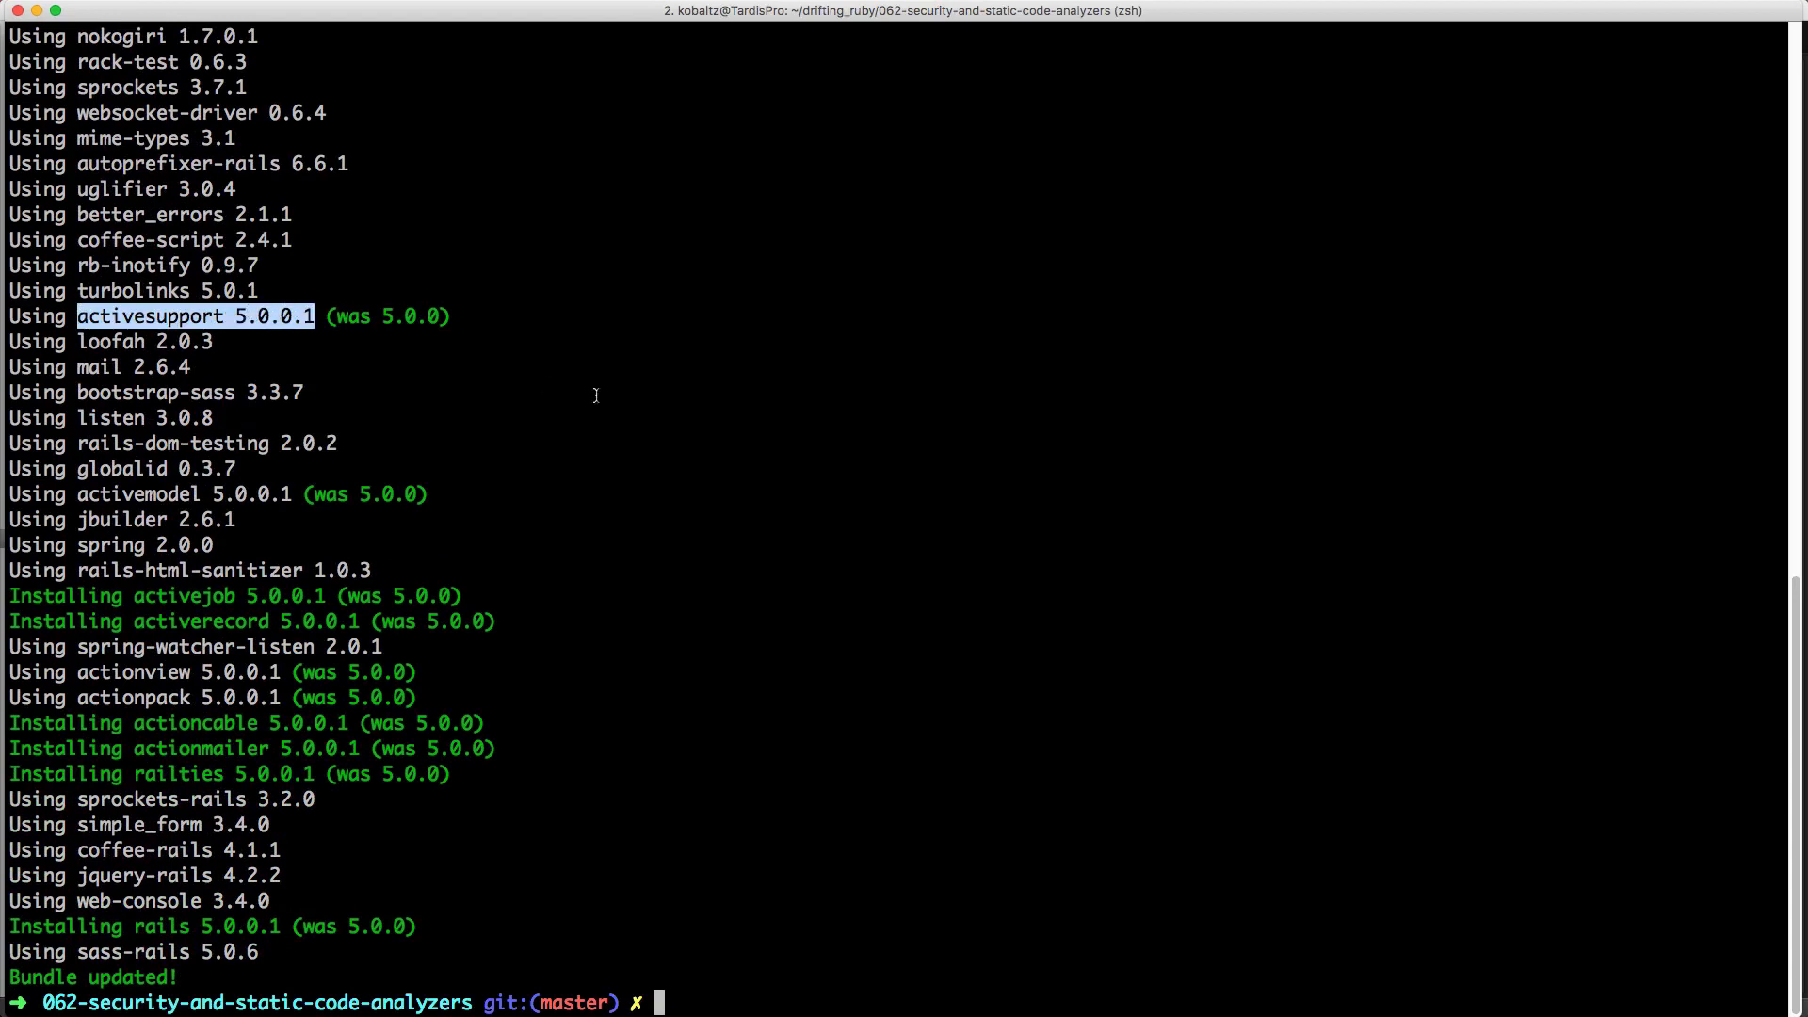
type("bundle-audit")
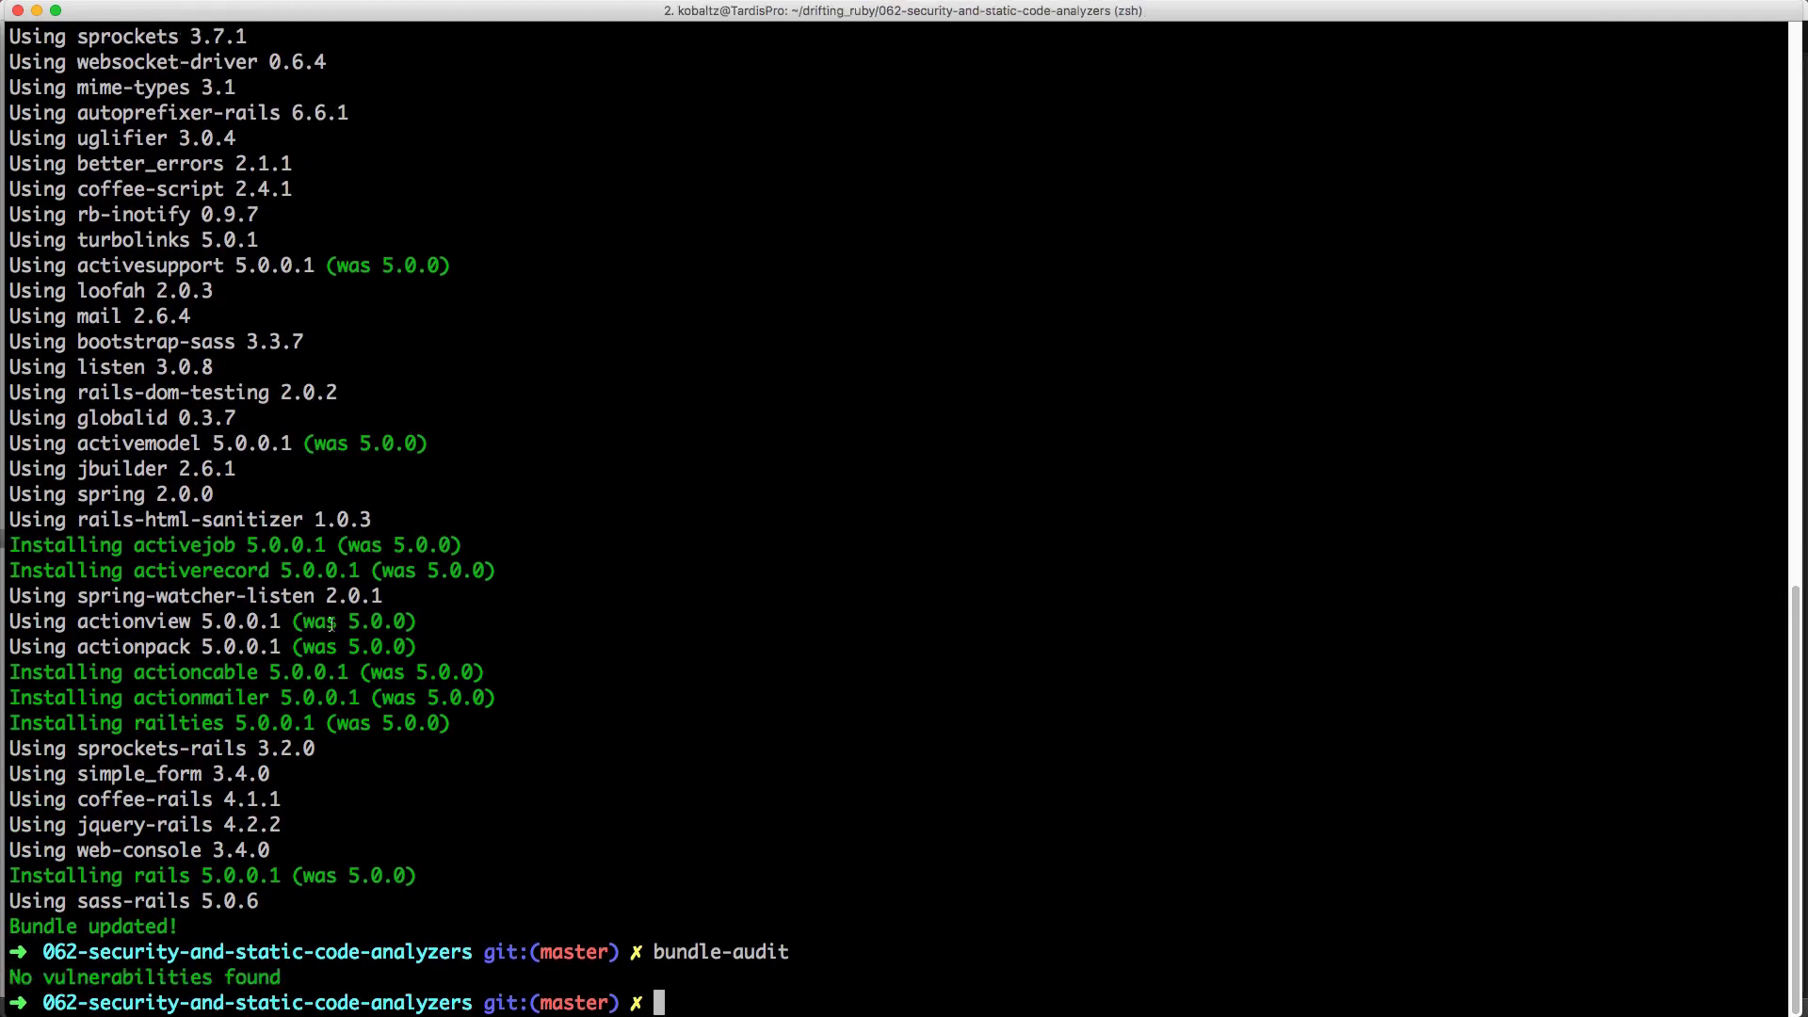
double_click(95, 978)
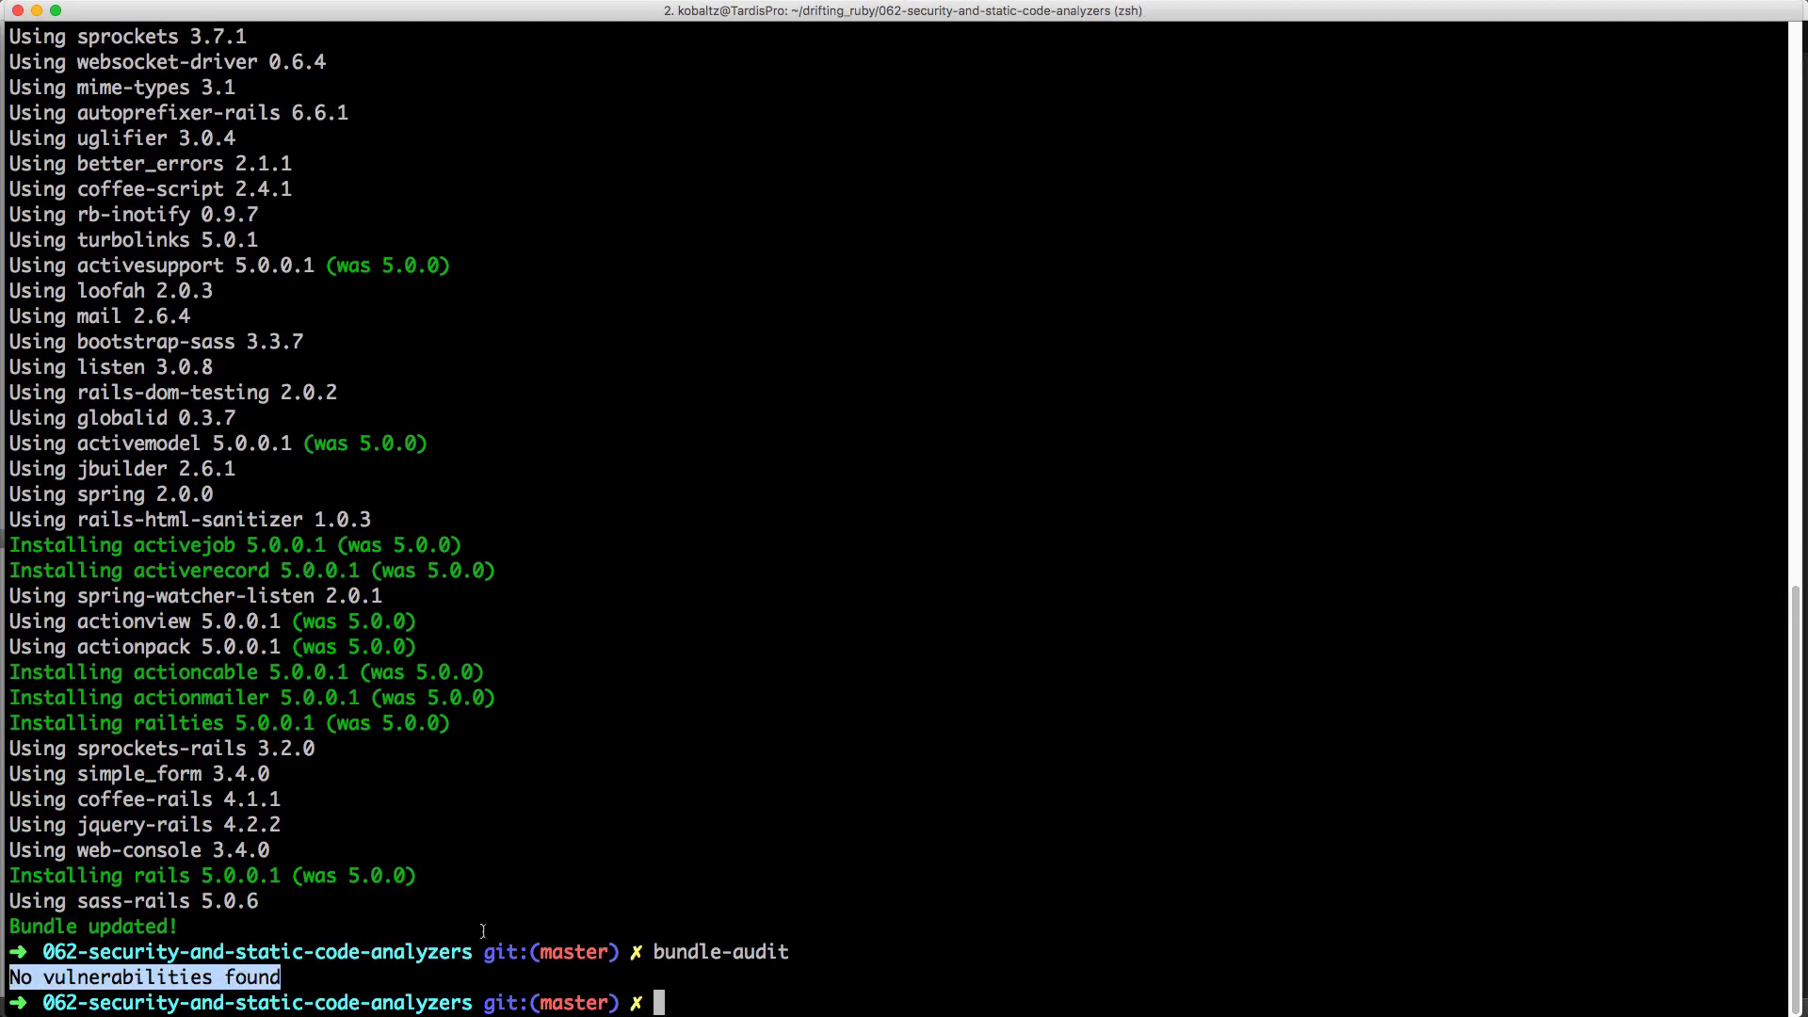
type("br")
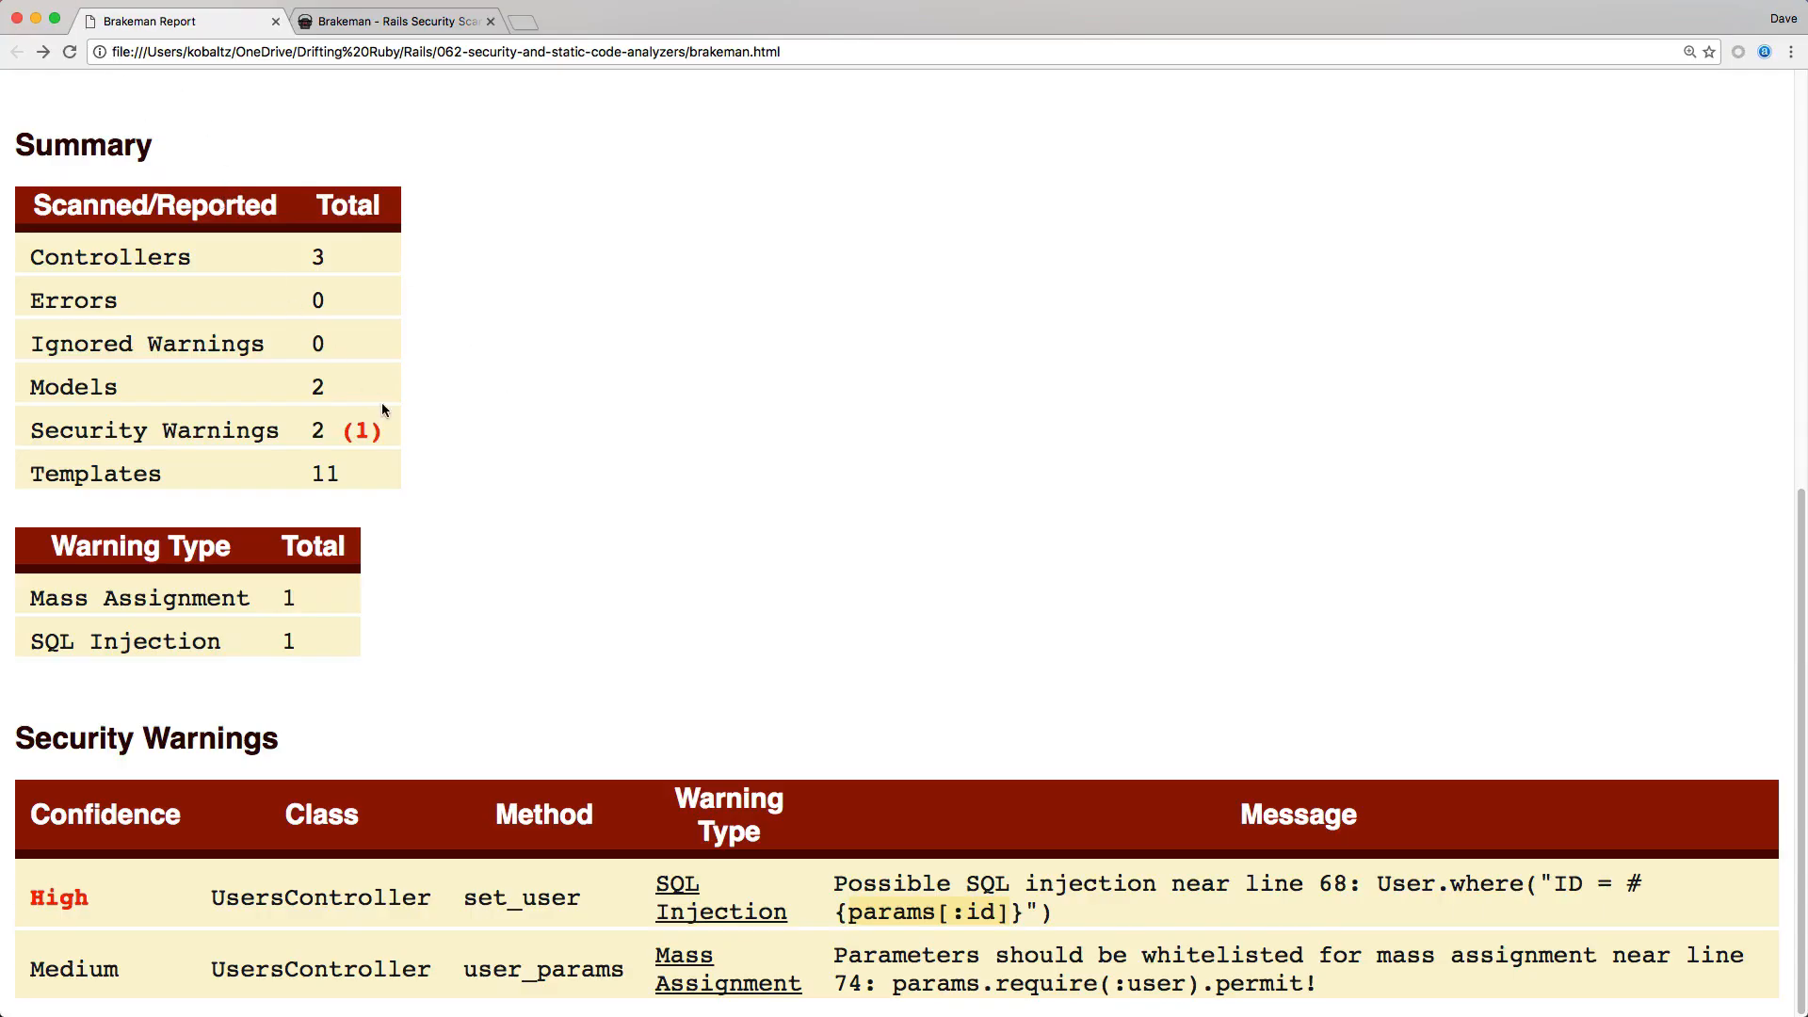
Note the two remaining warnings and expand the SQL Injection and Mass Assignment code excerpts for users_controller.rb
double_click(316, 429)
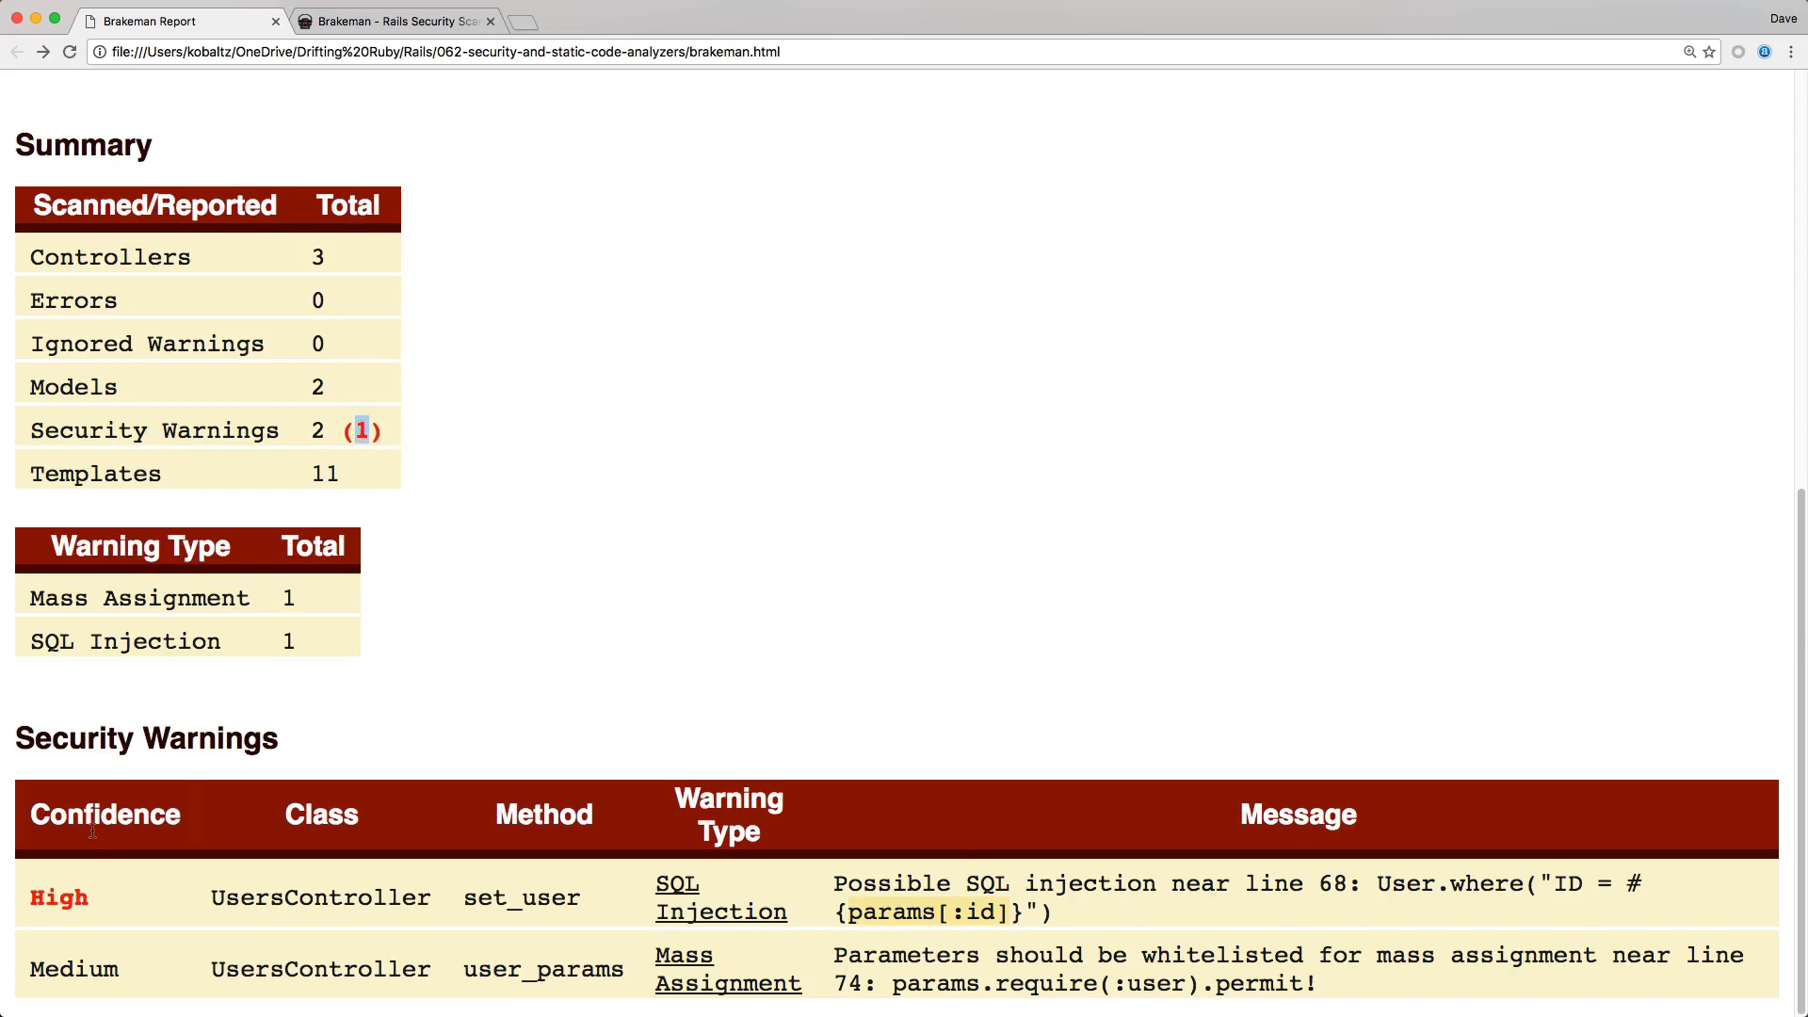
mouse_move(121, 916)
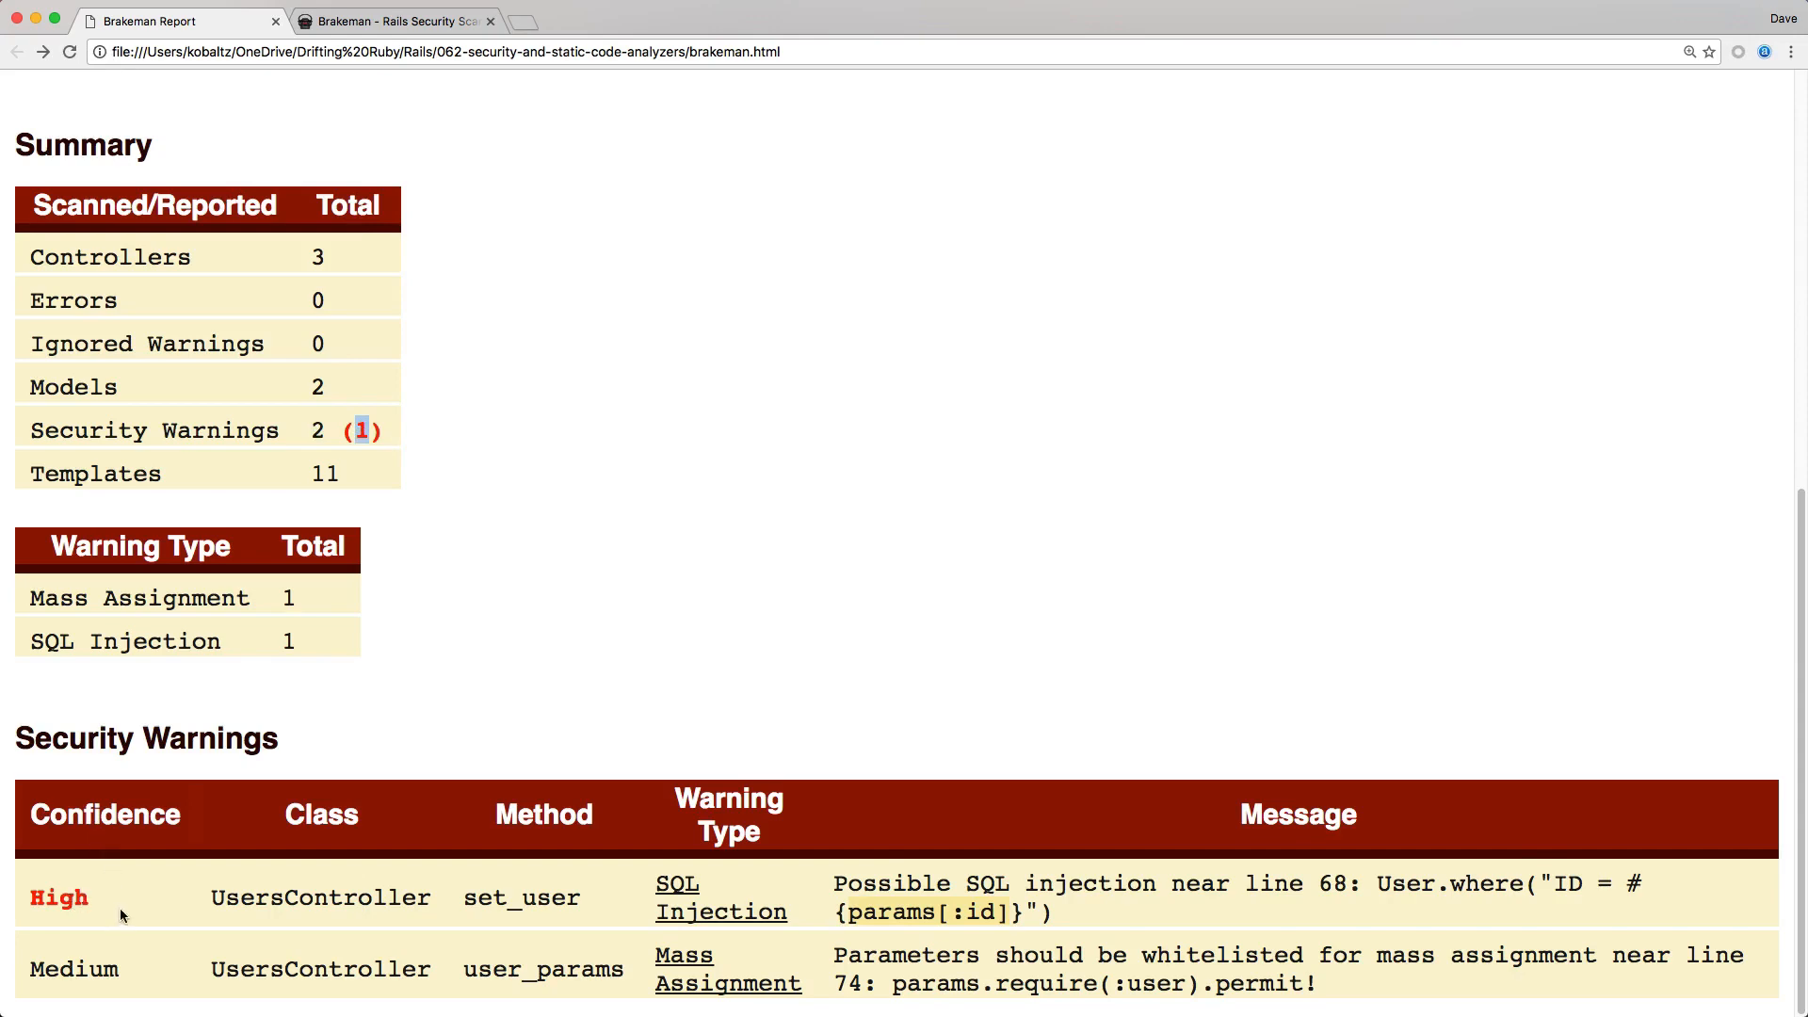
mouse_move(324, 738)
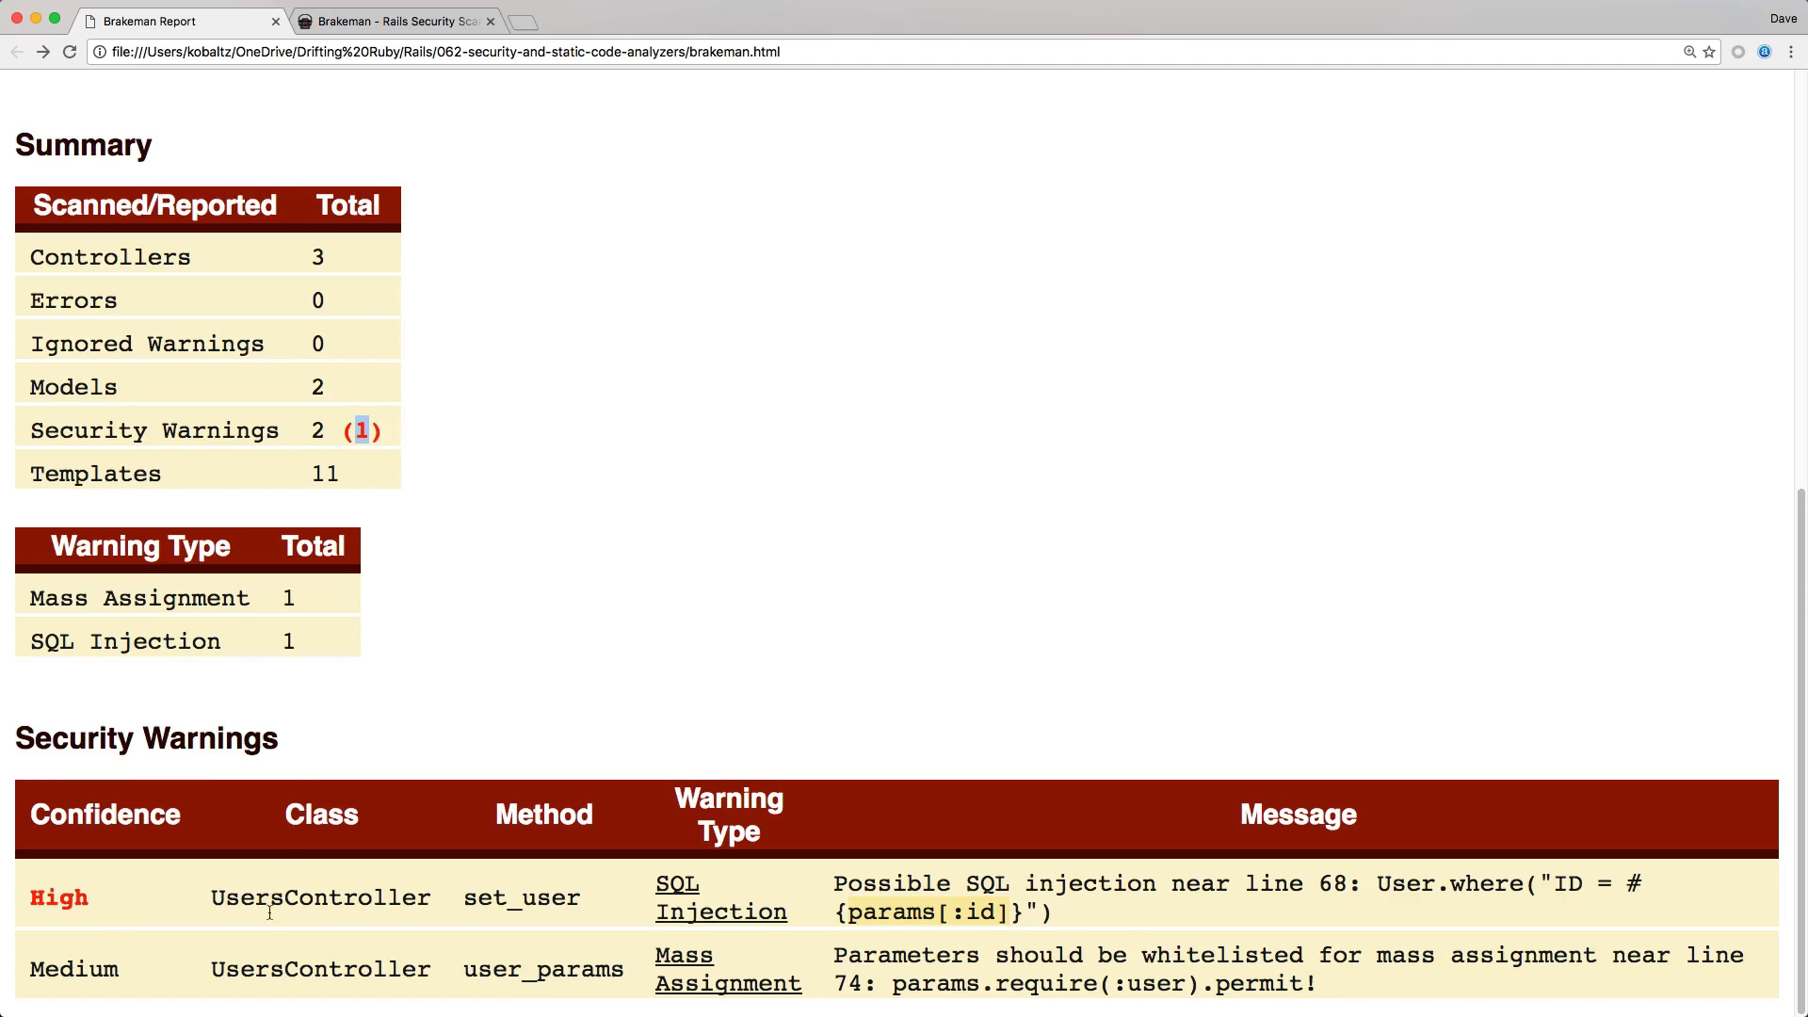
mouse_move(818, 914)
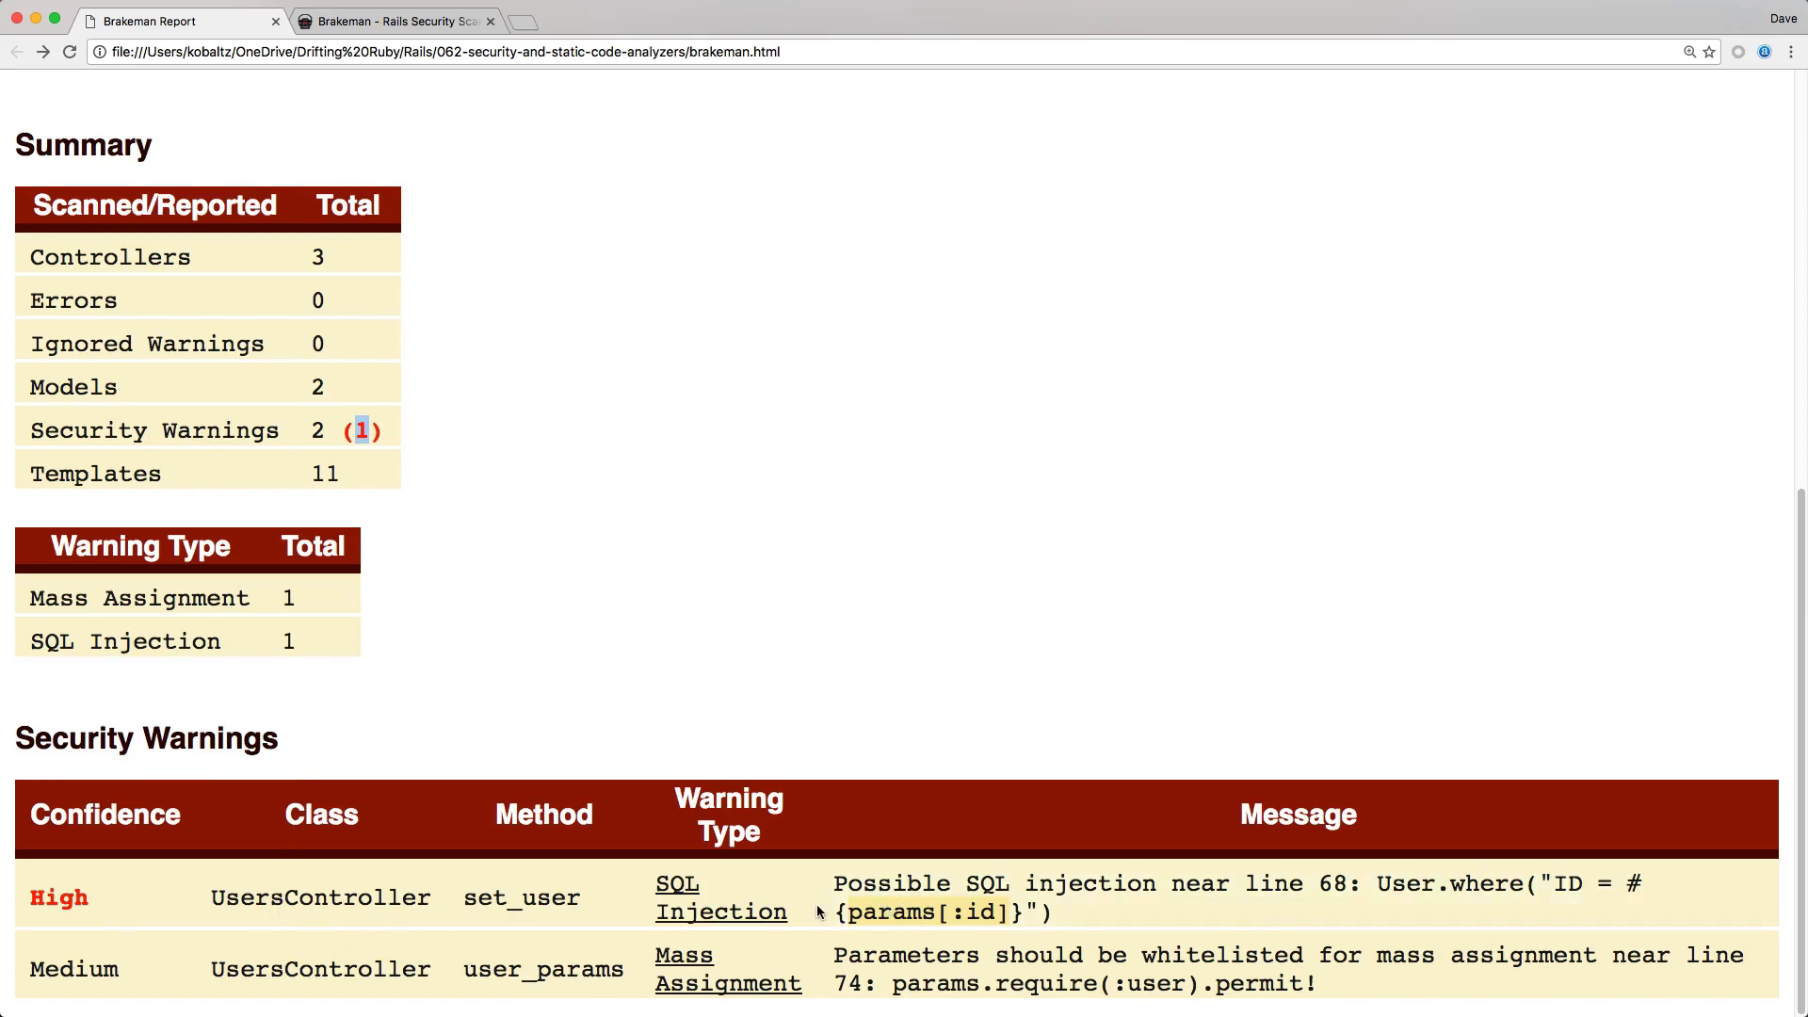
left_click(720, 898)
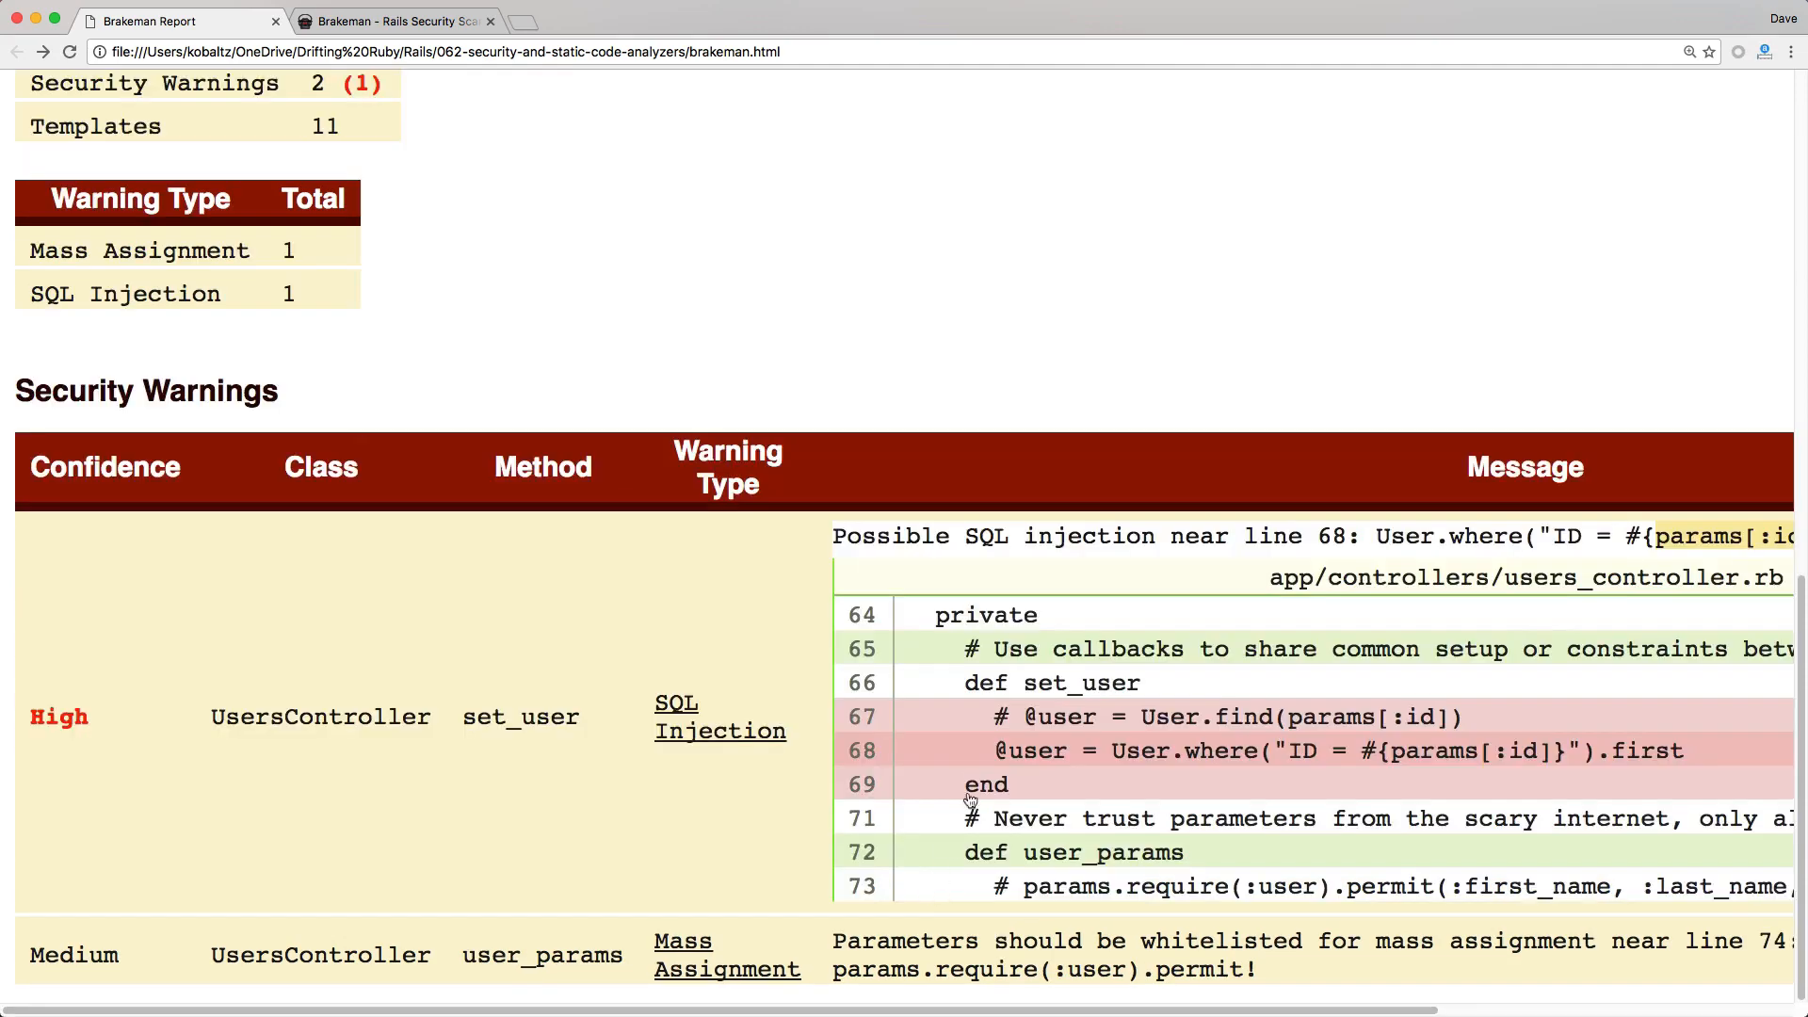
mouse_move(1247, 759)
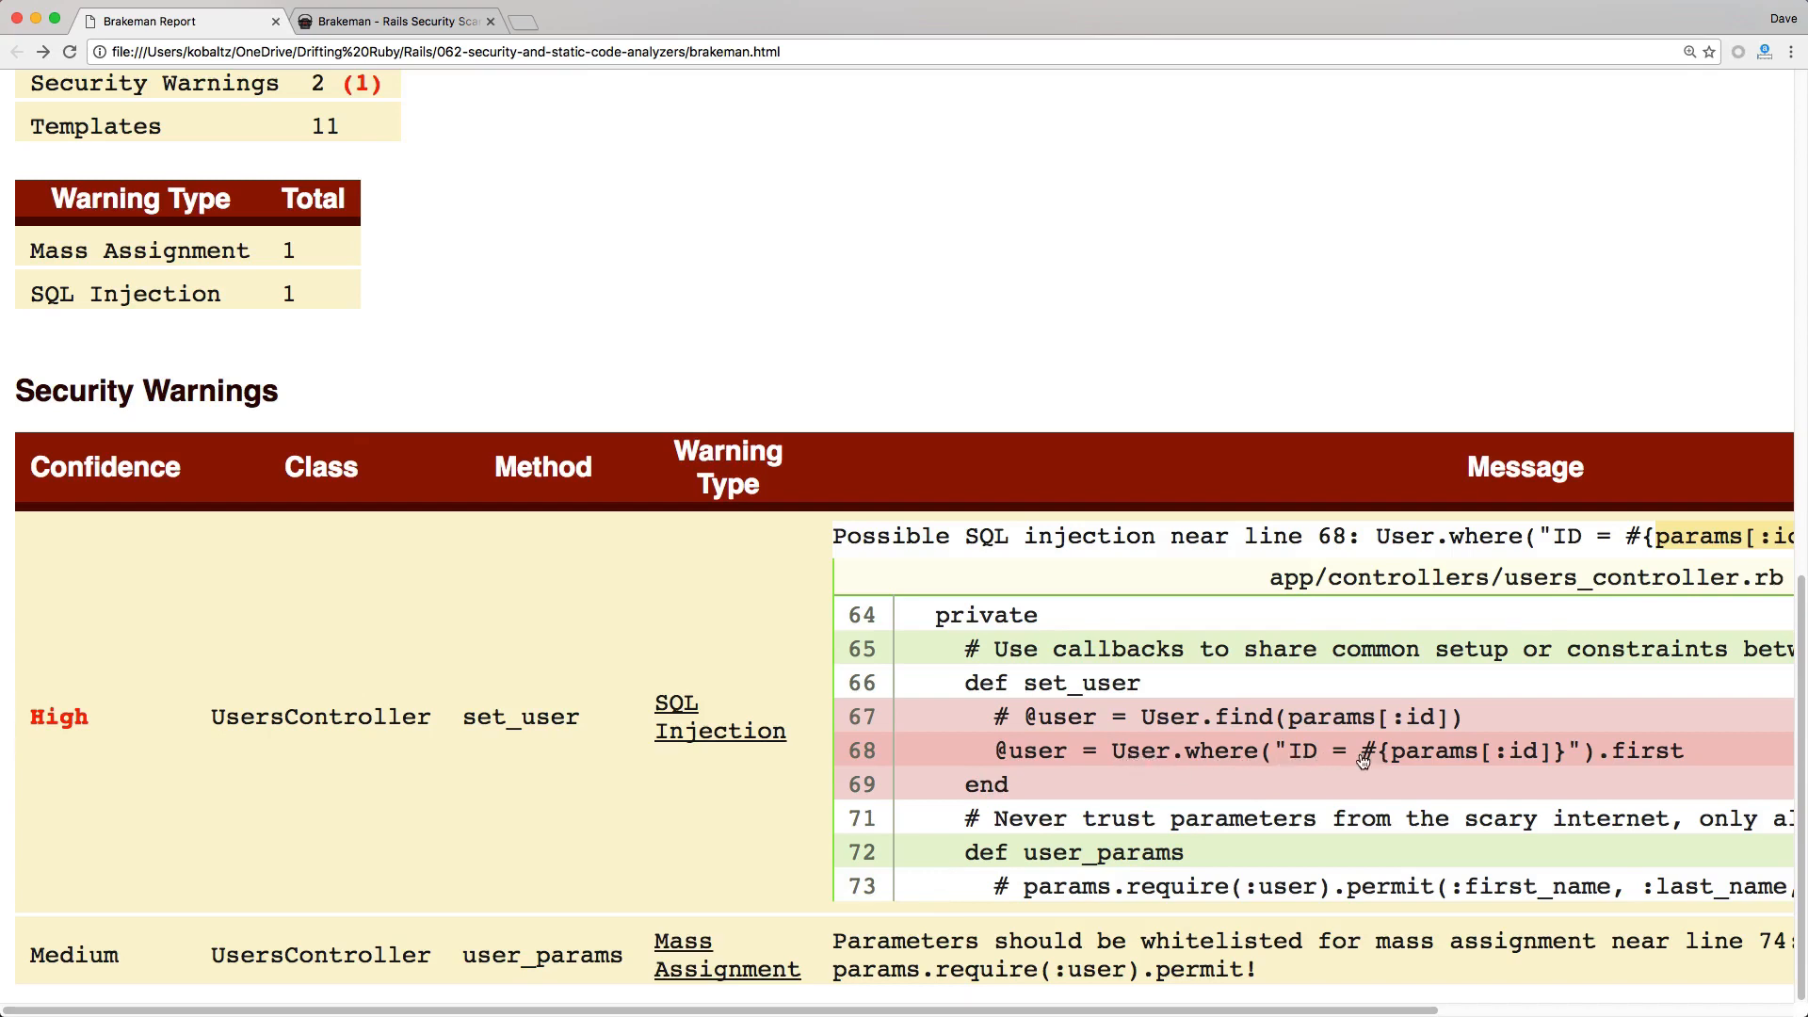
mouse_move(1392, 772)
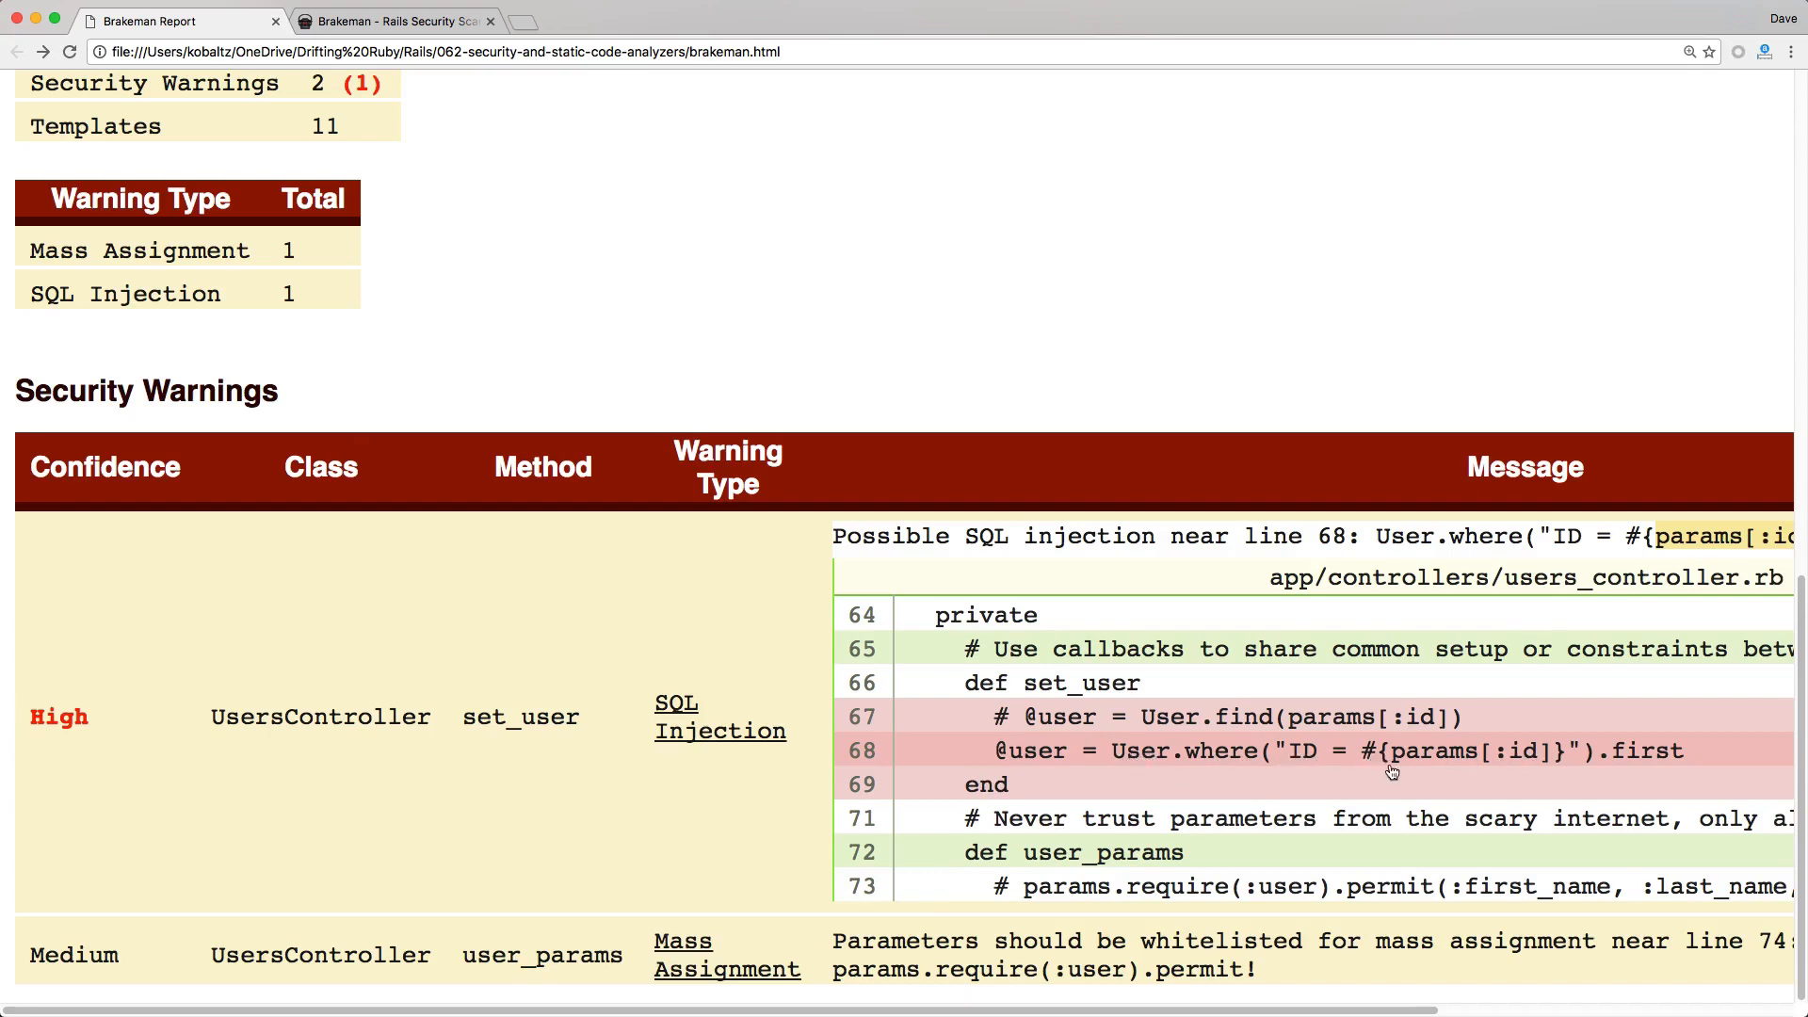
mouse_move(1586, 761)
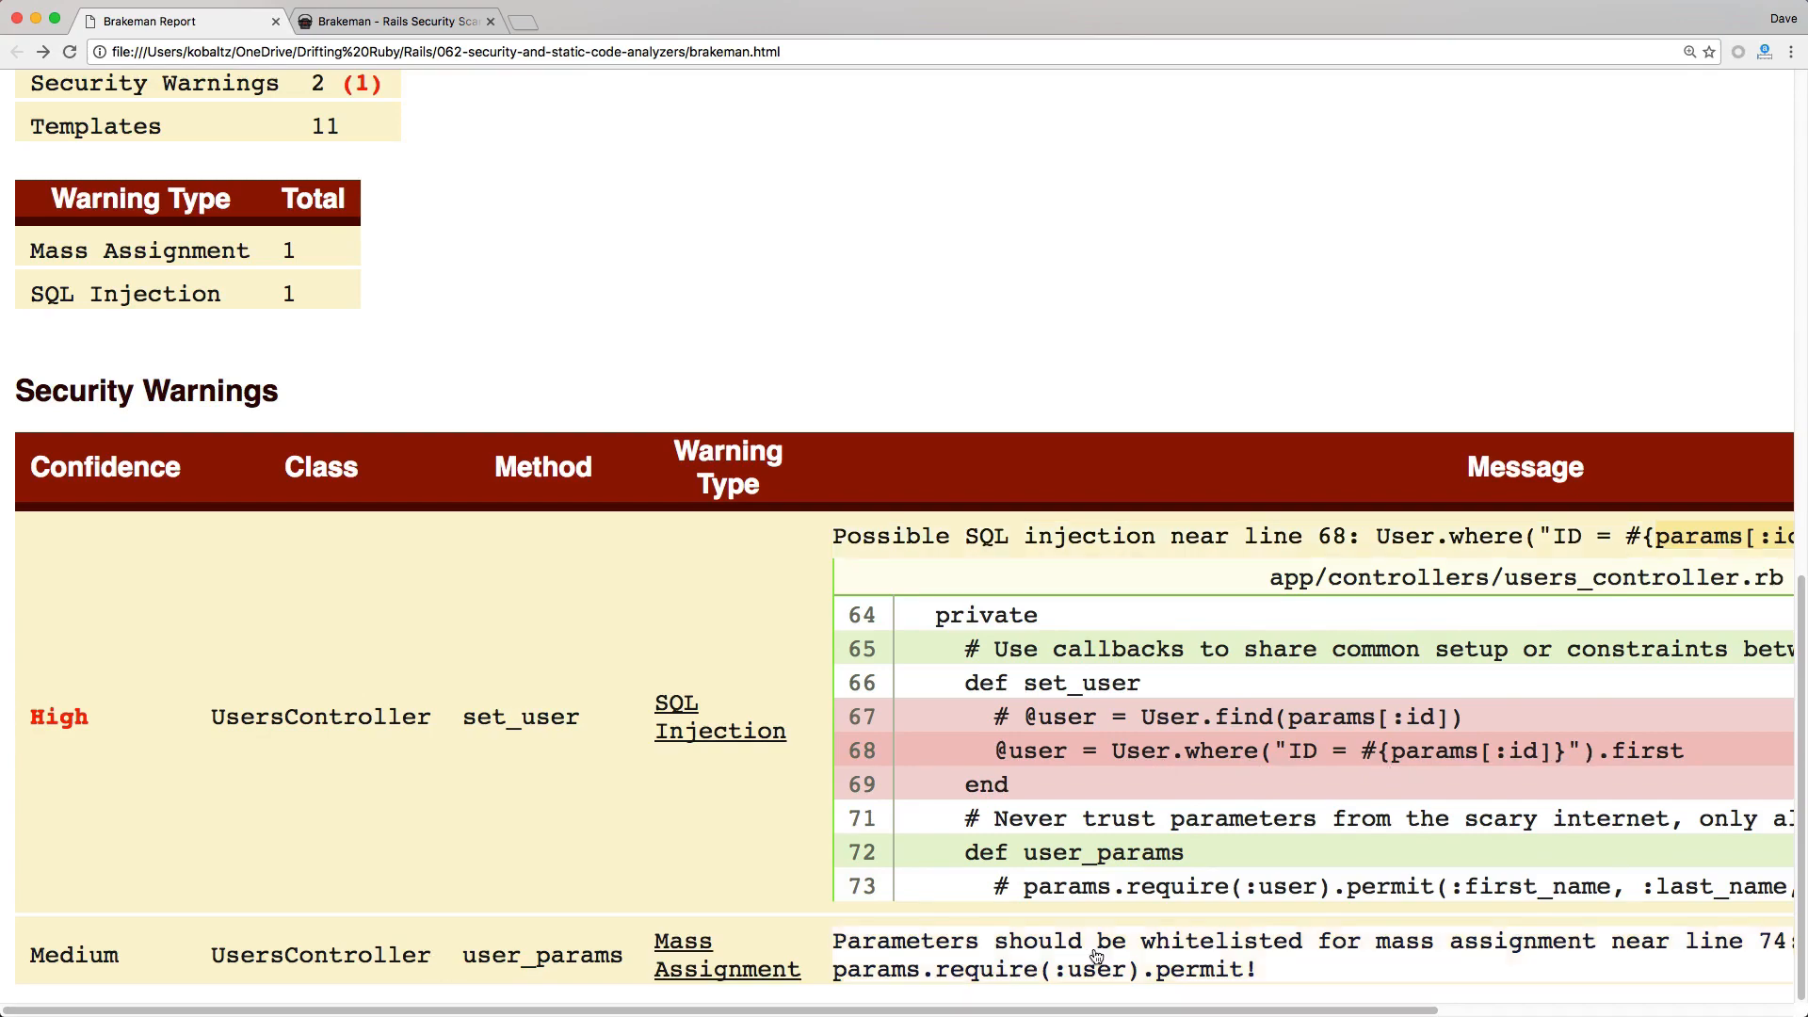
scroll("down", 3)
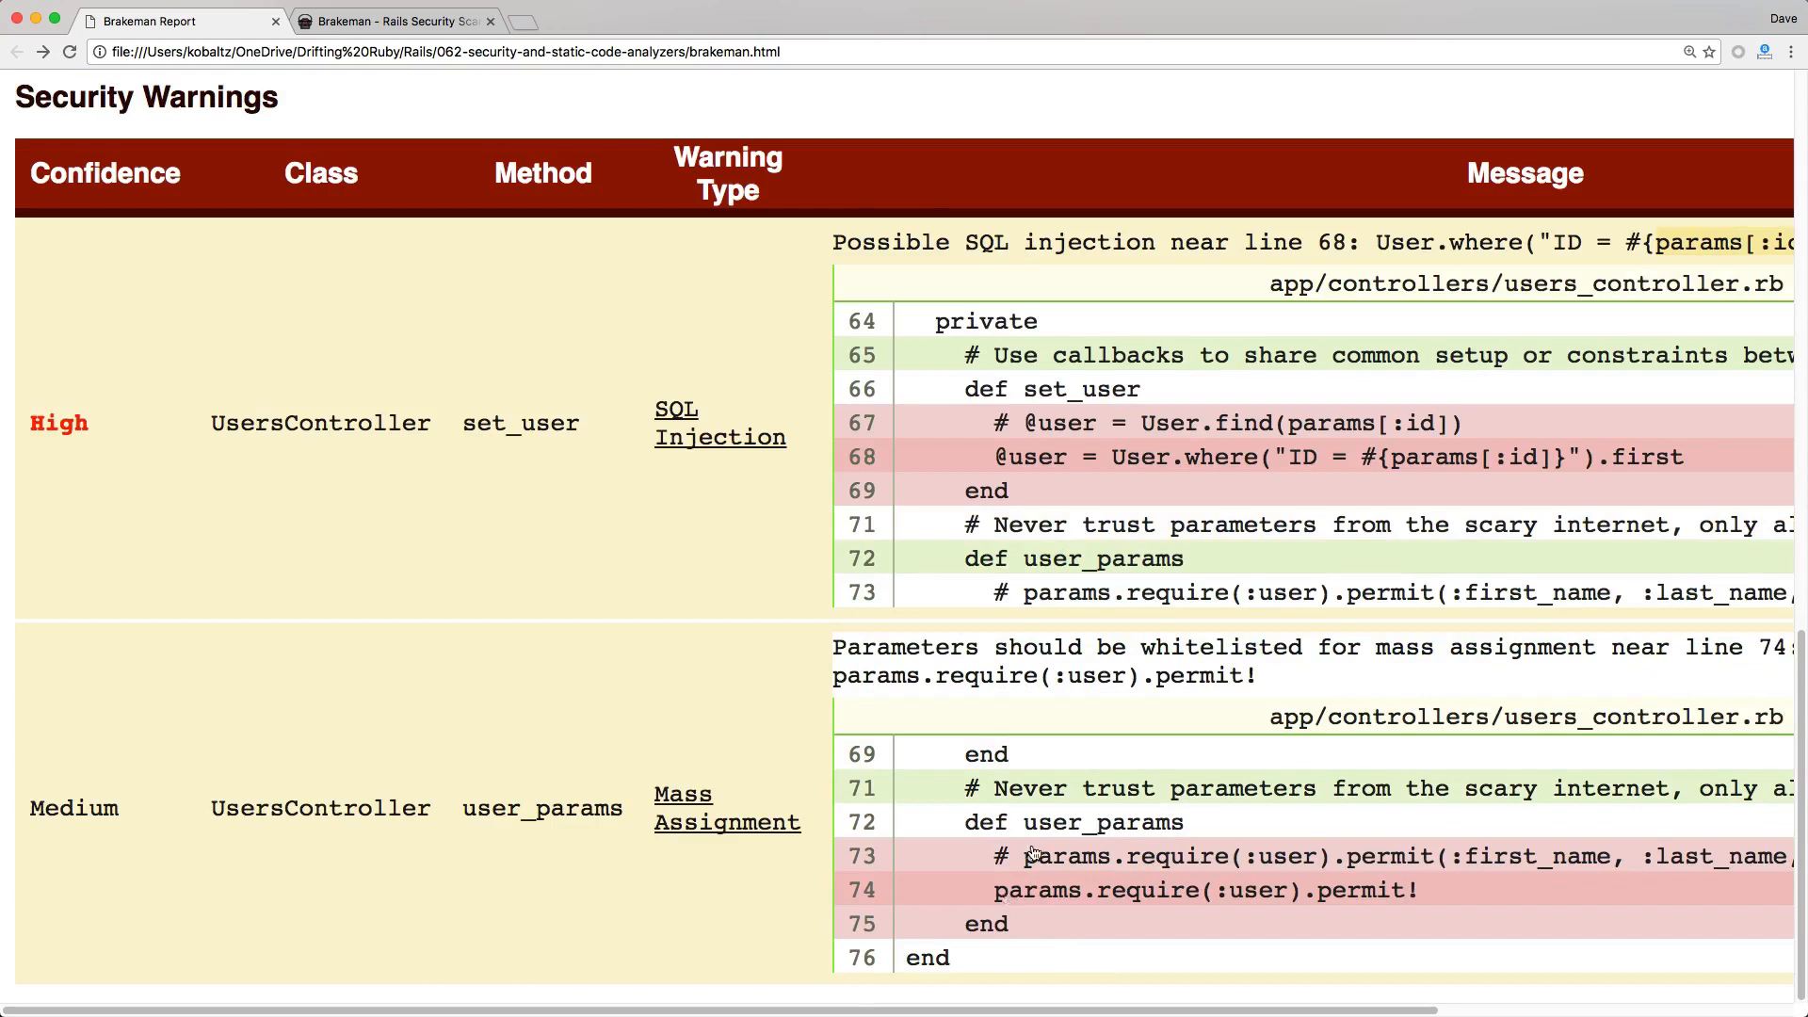
mouse_move(1051, 897)
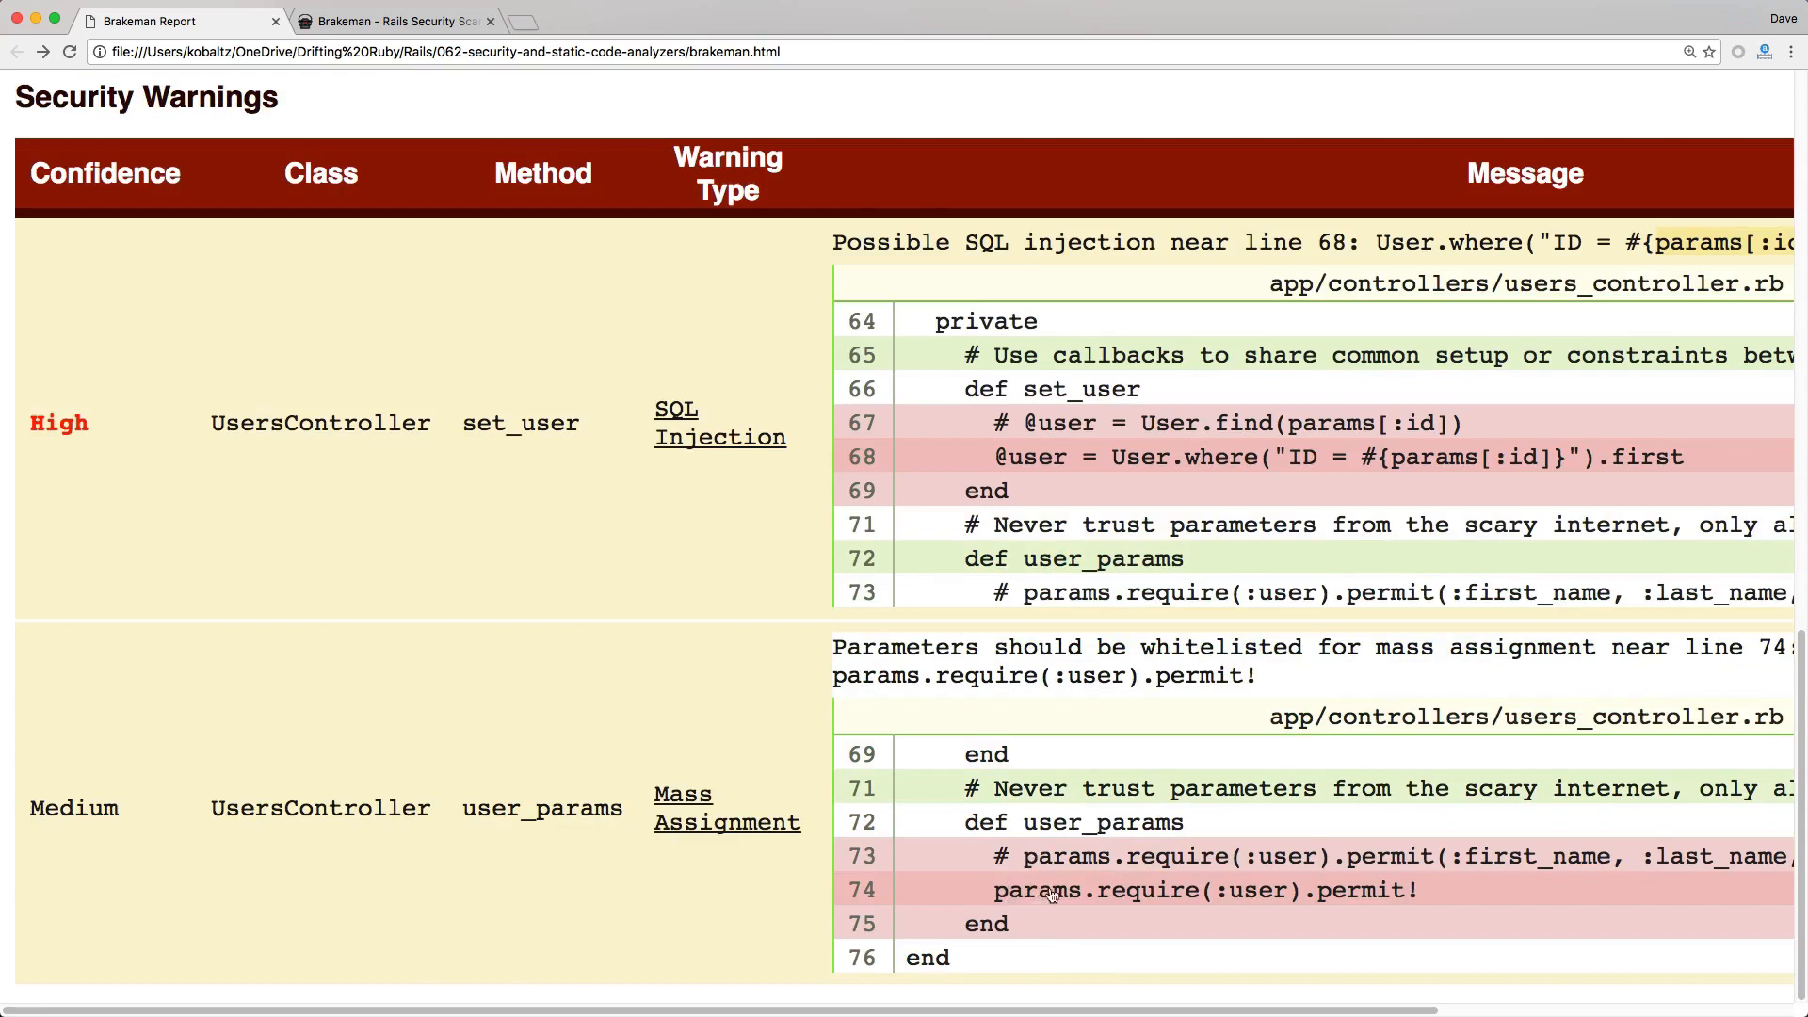
mouse_move(1349, 898)
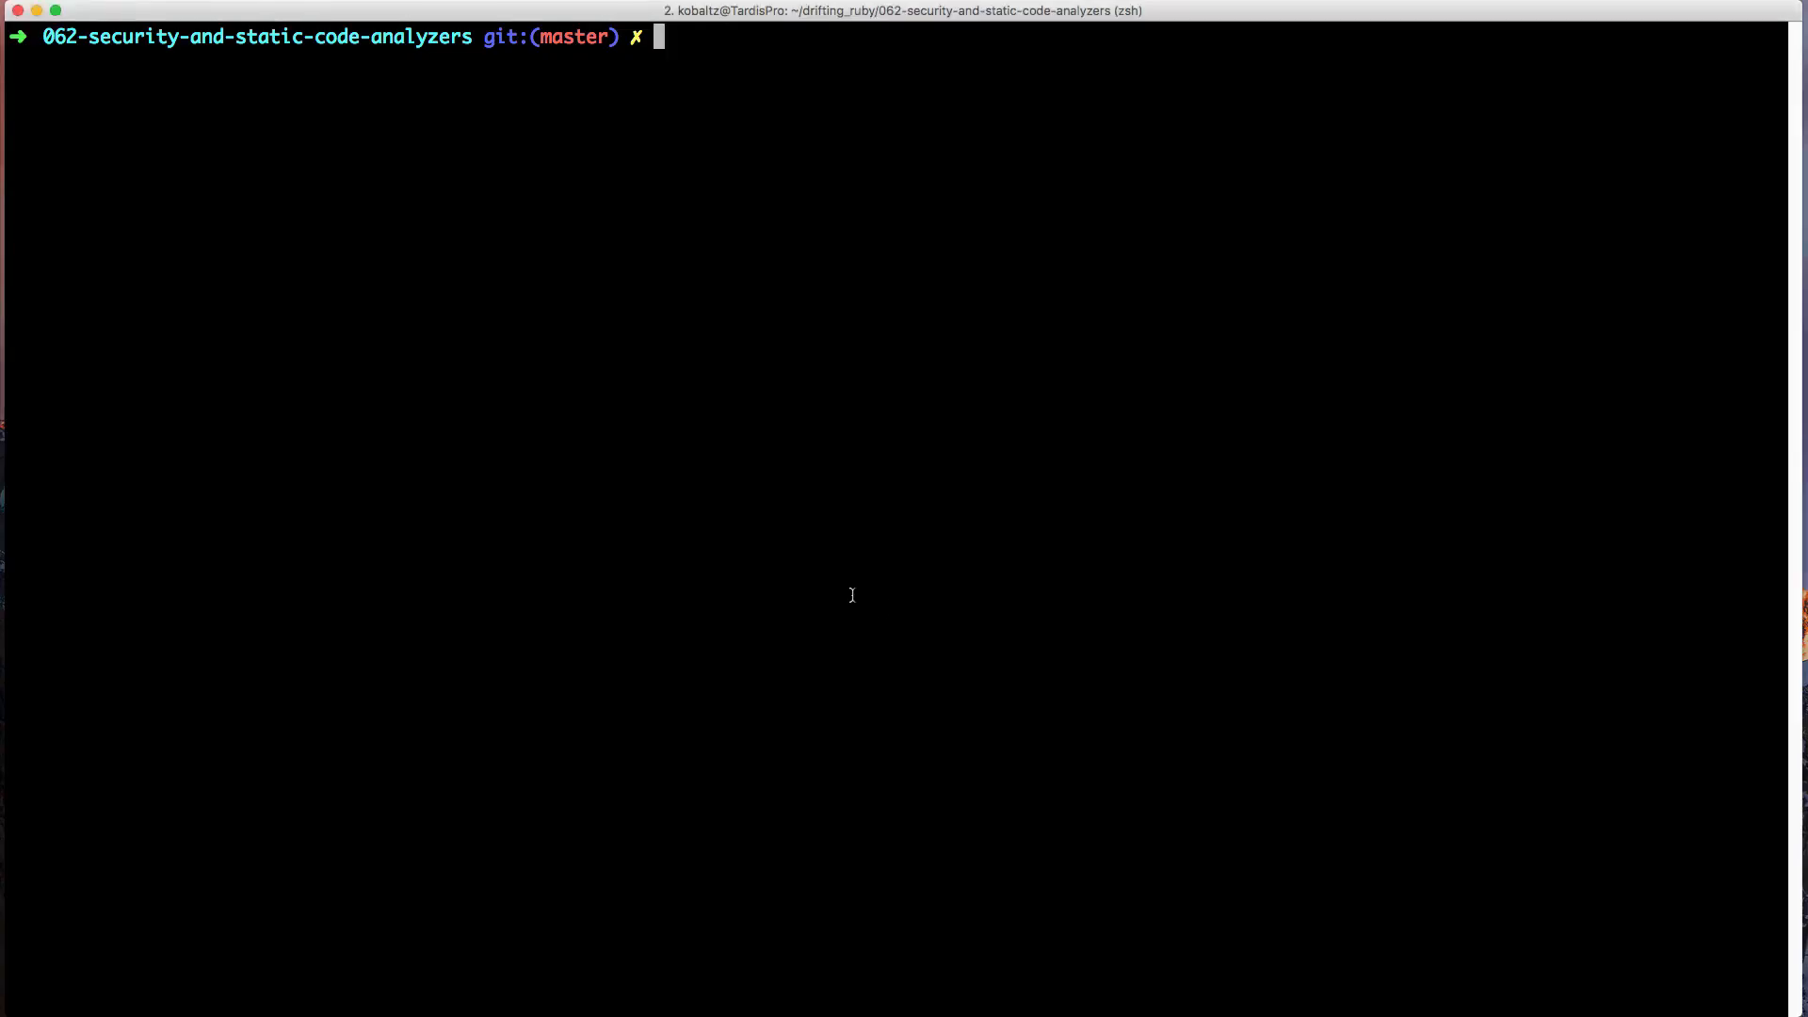
mouse_move(780, 546)
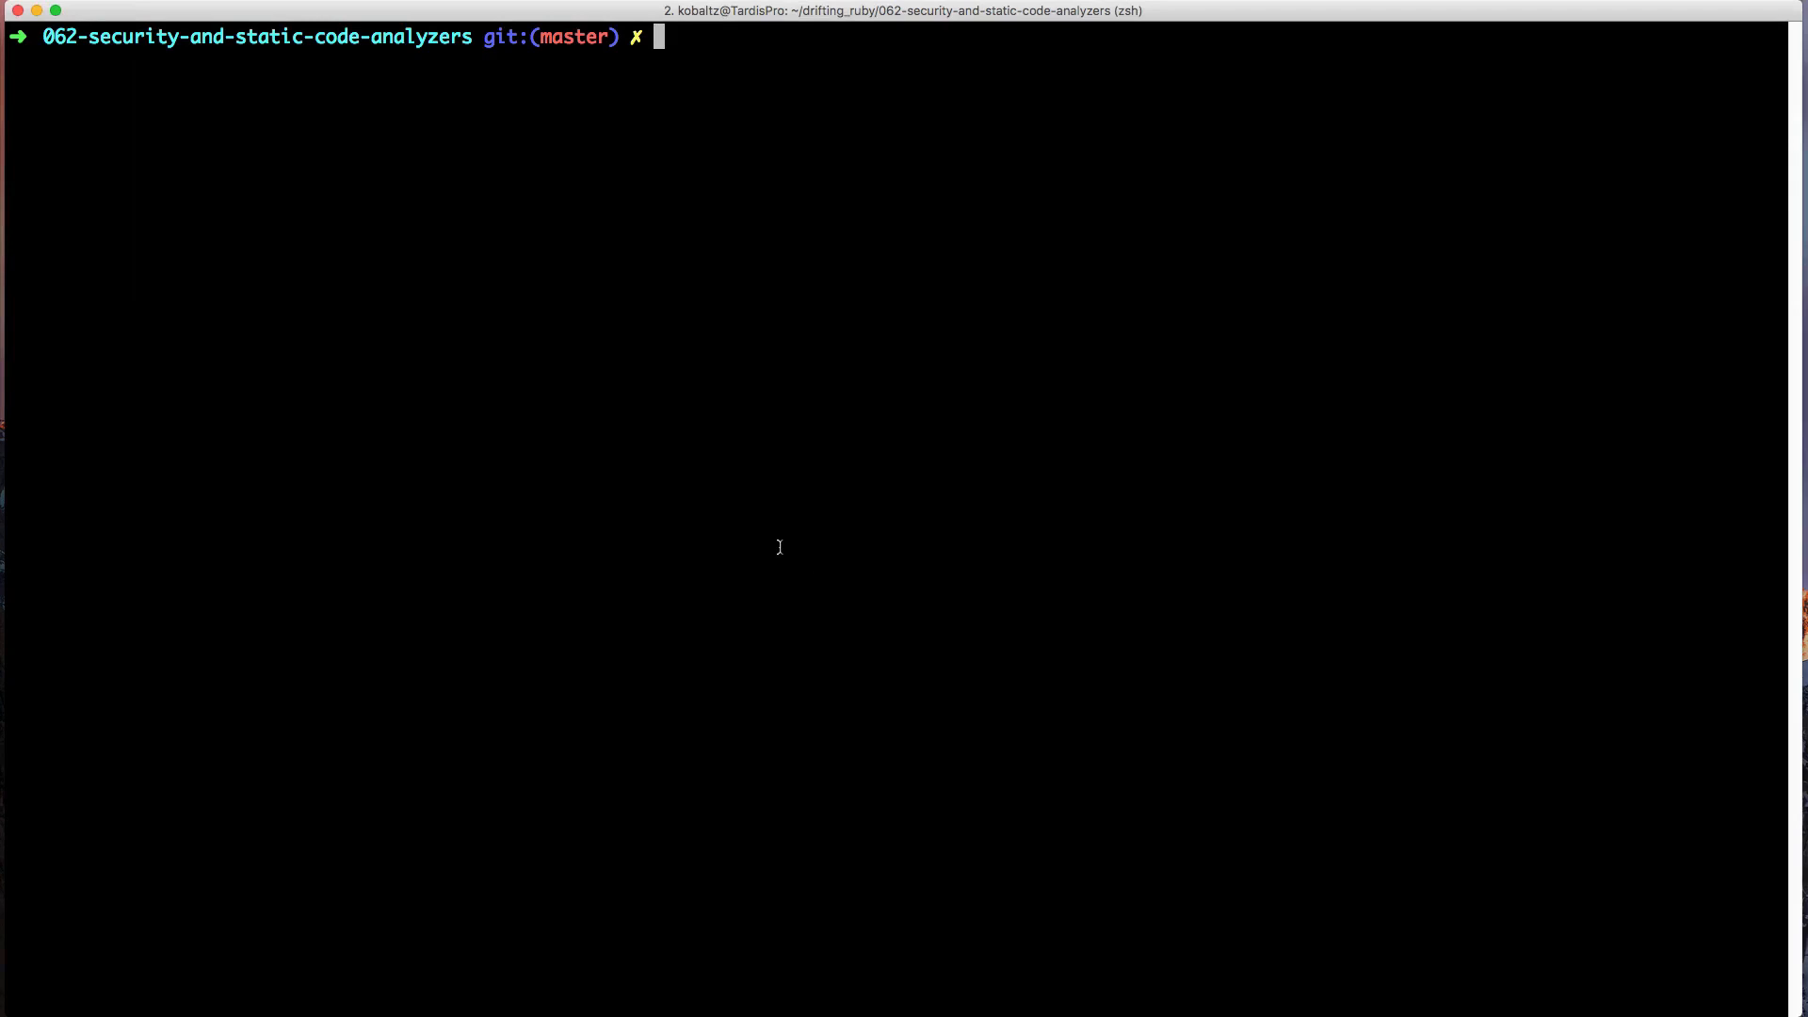
mouse_move(737, 518)
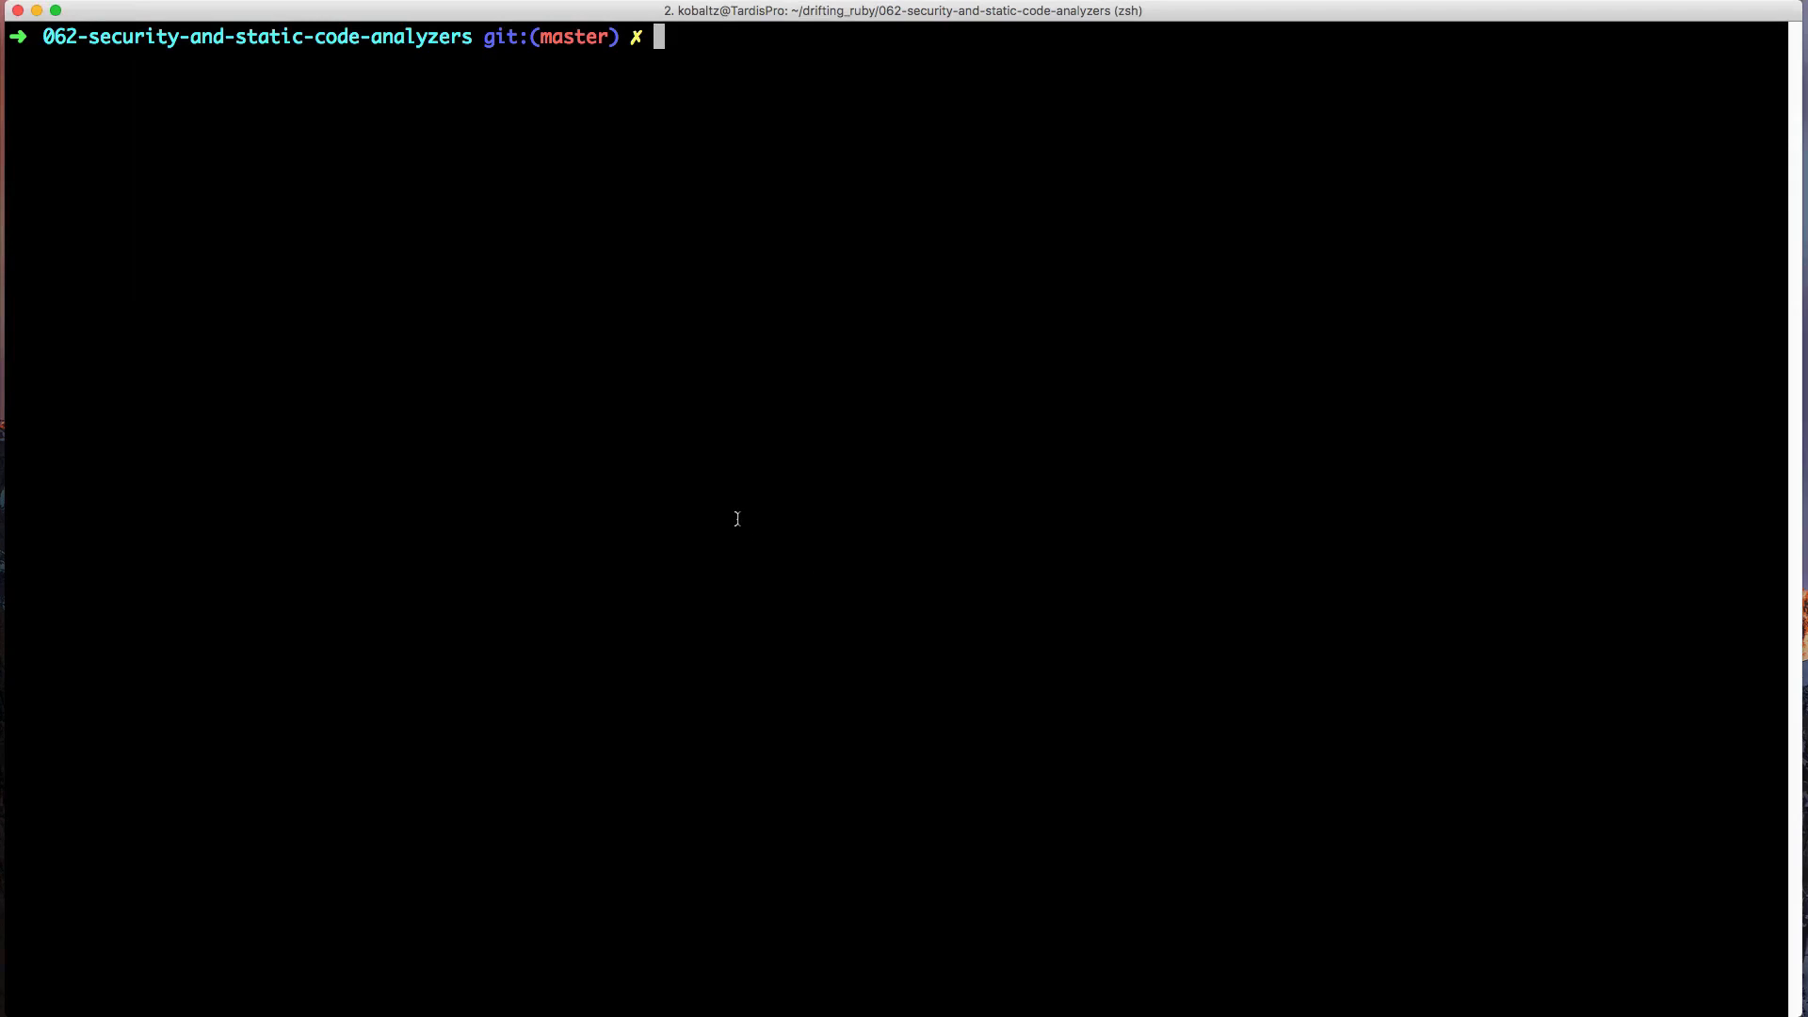
mouse_move(736, 523)
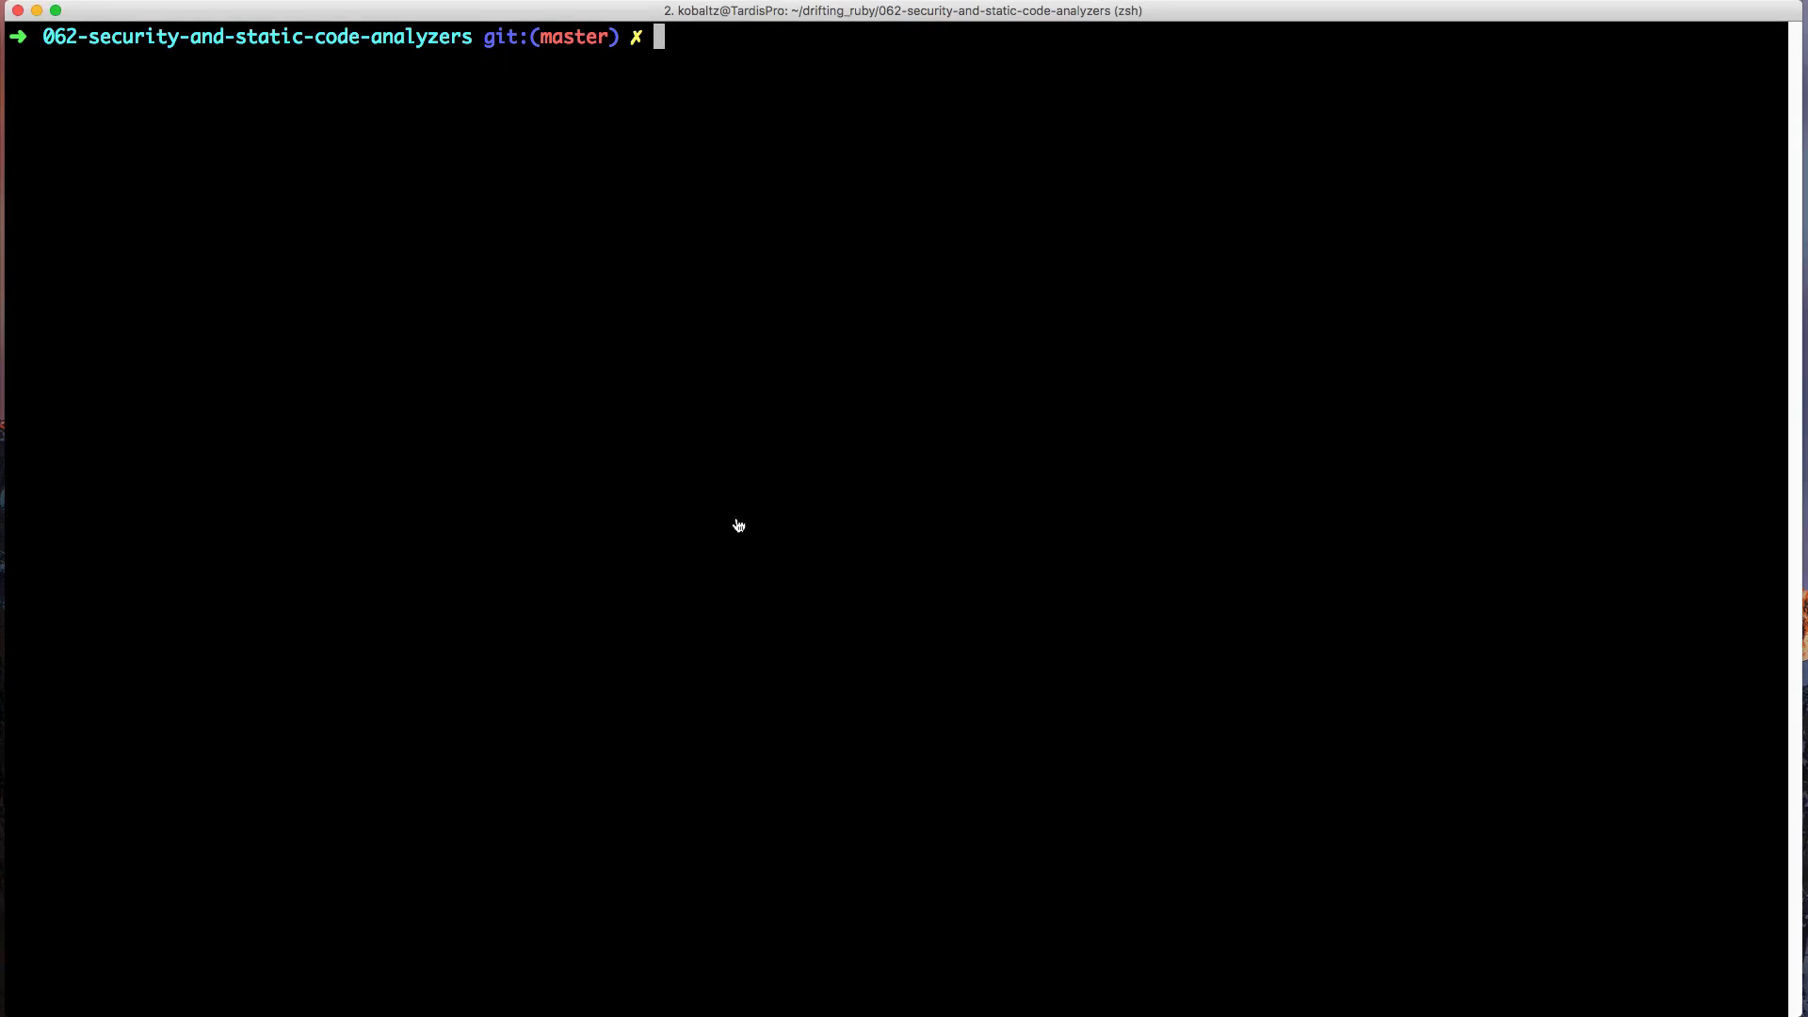
Install guard and guard-brakeman, then run guard init to generate a Guardfile with a brakeman guard
type("gem install guard guard-brakeman")
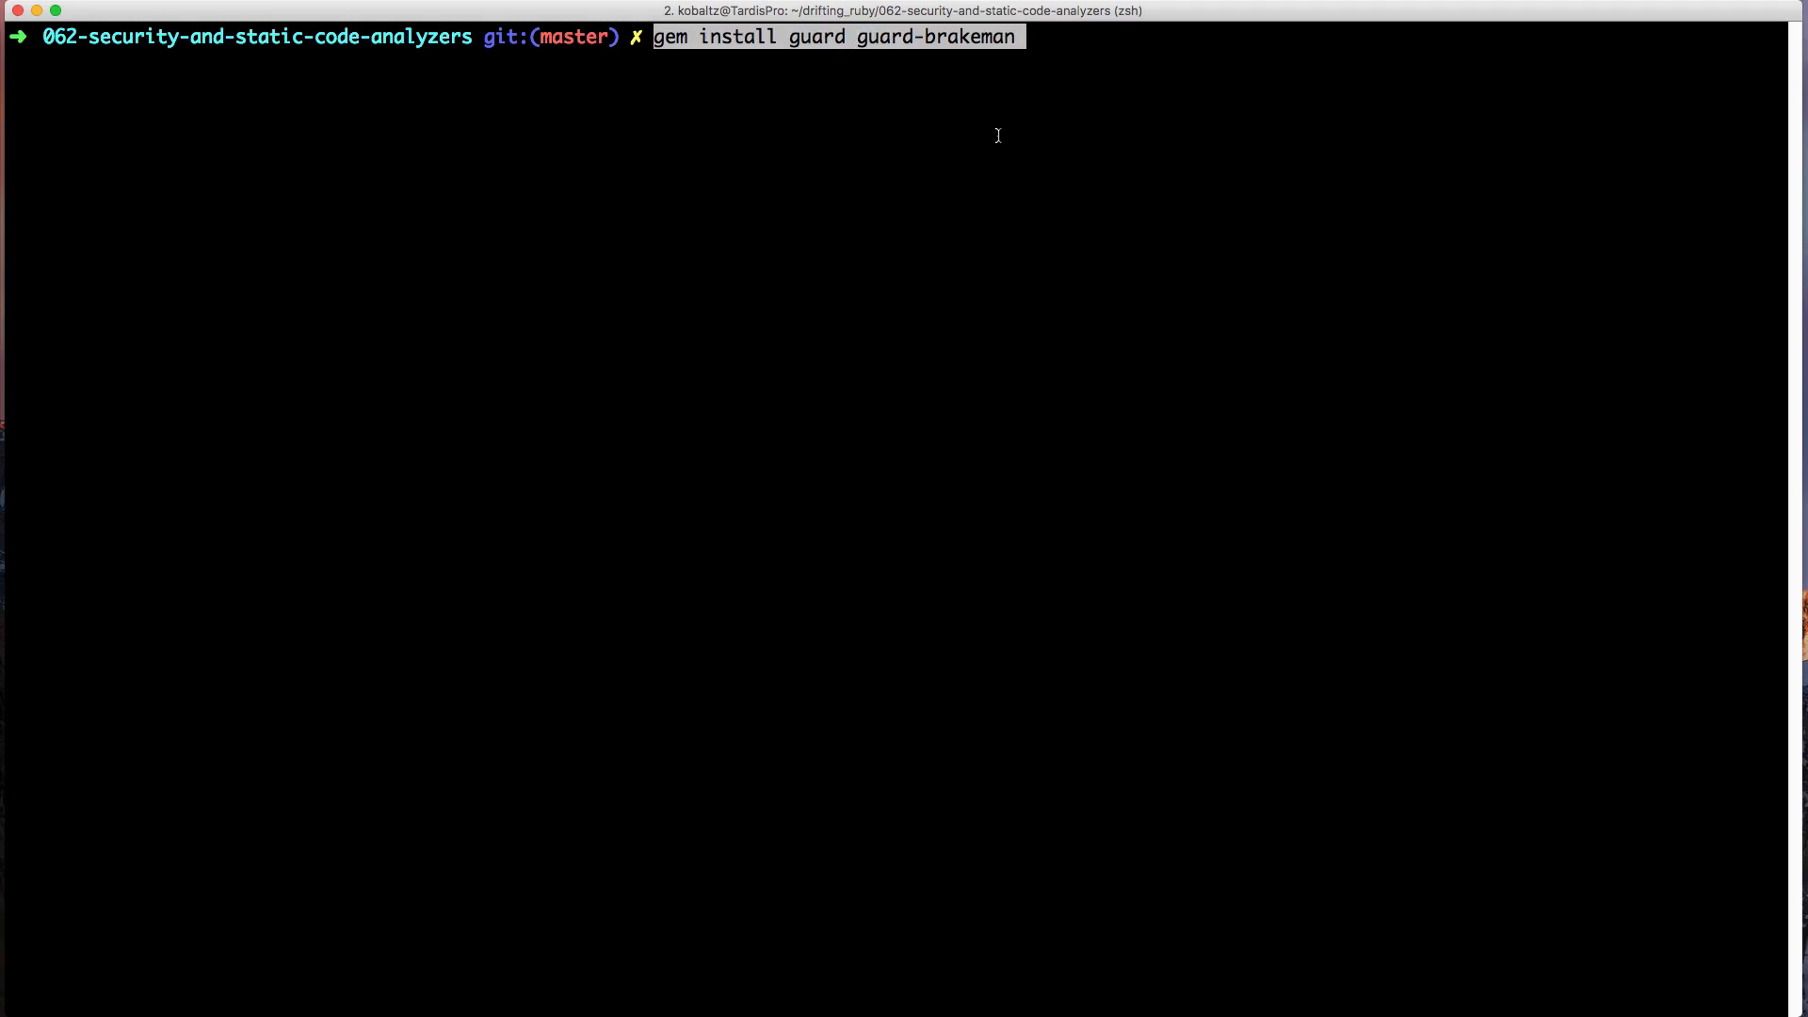
key("Return")
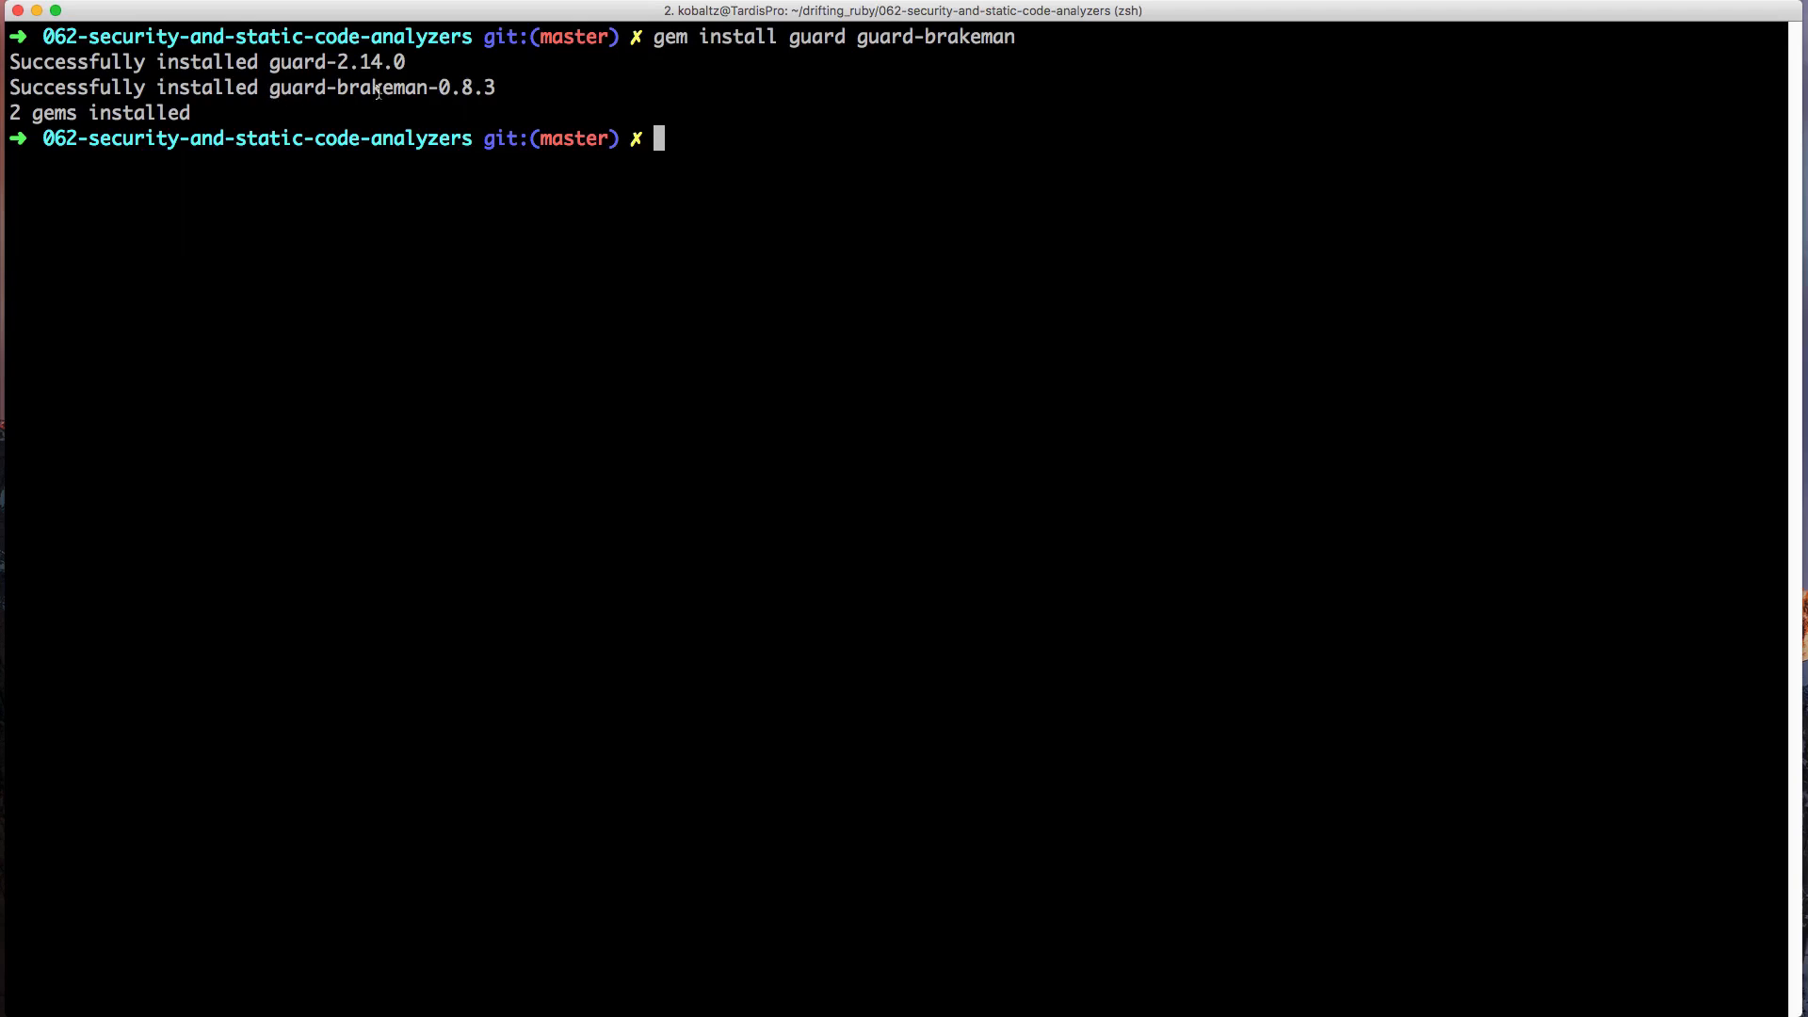
mouse_move(701, 245)
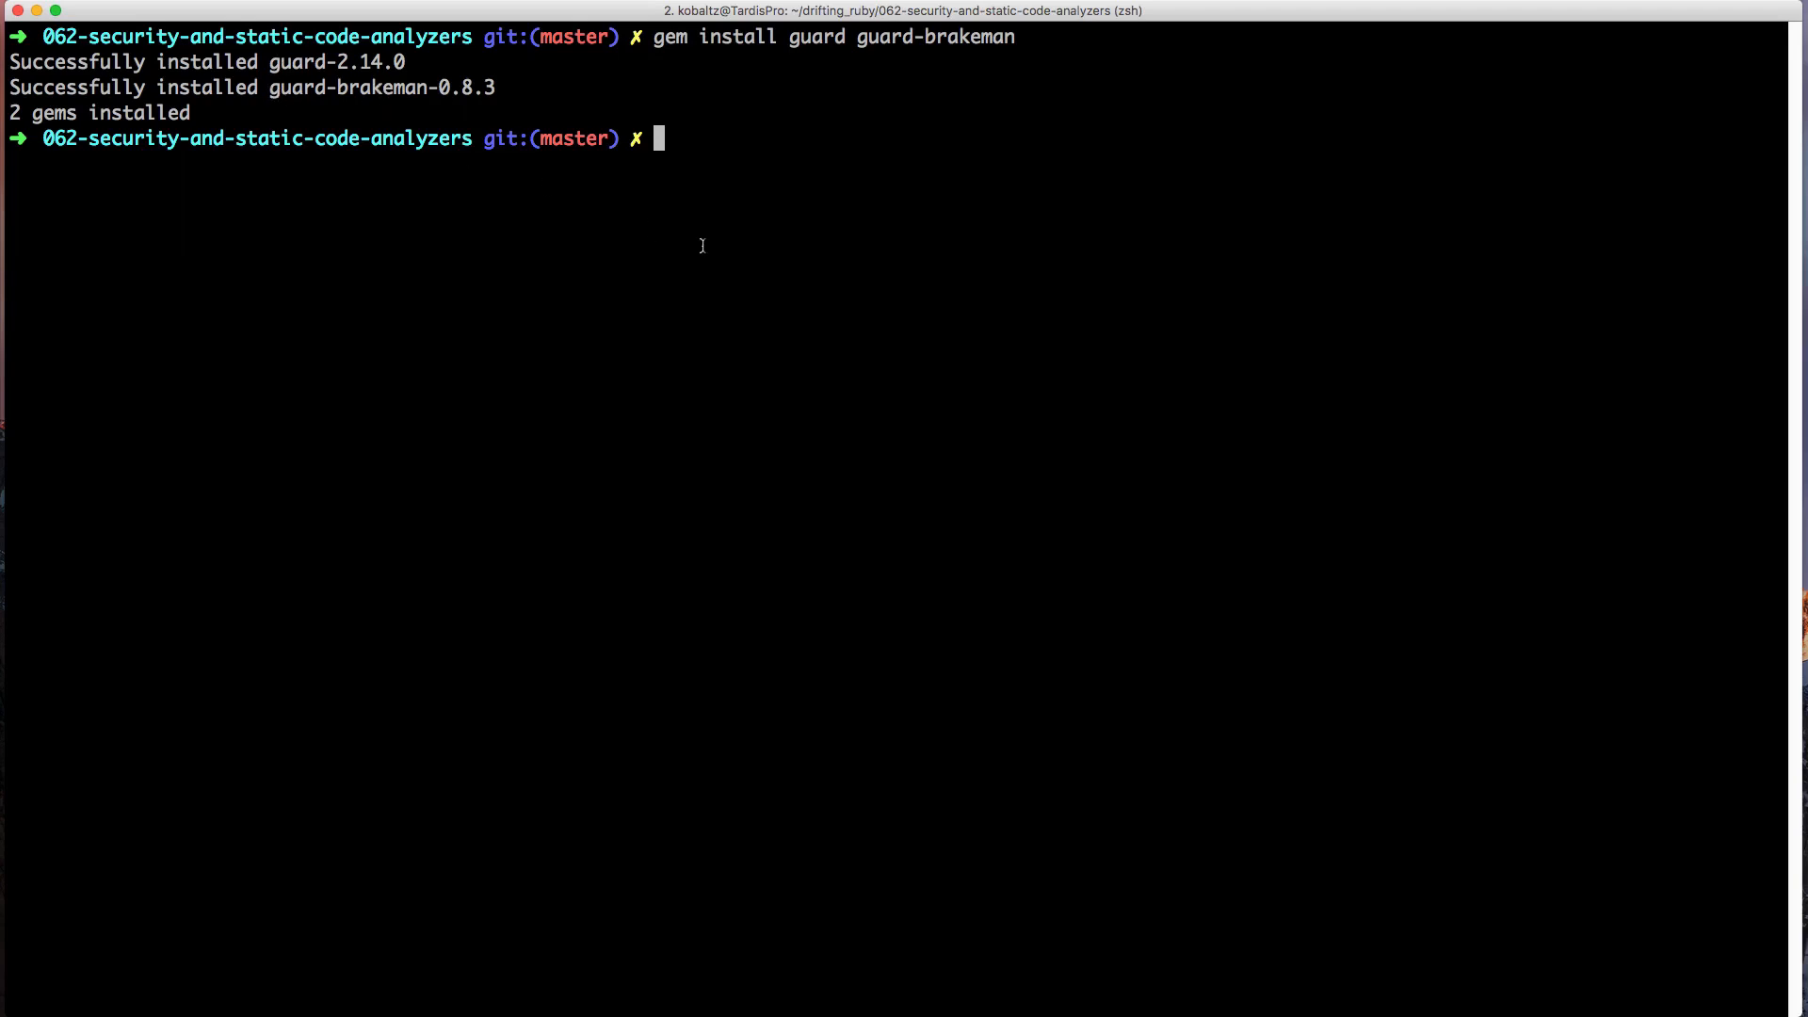
type("guard init")
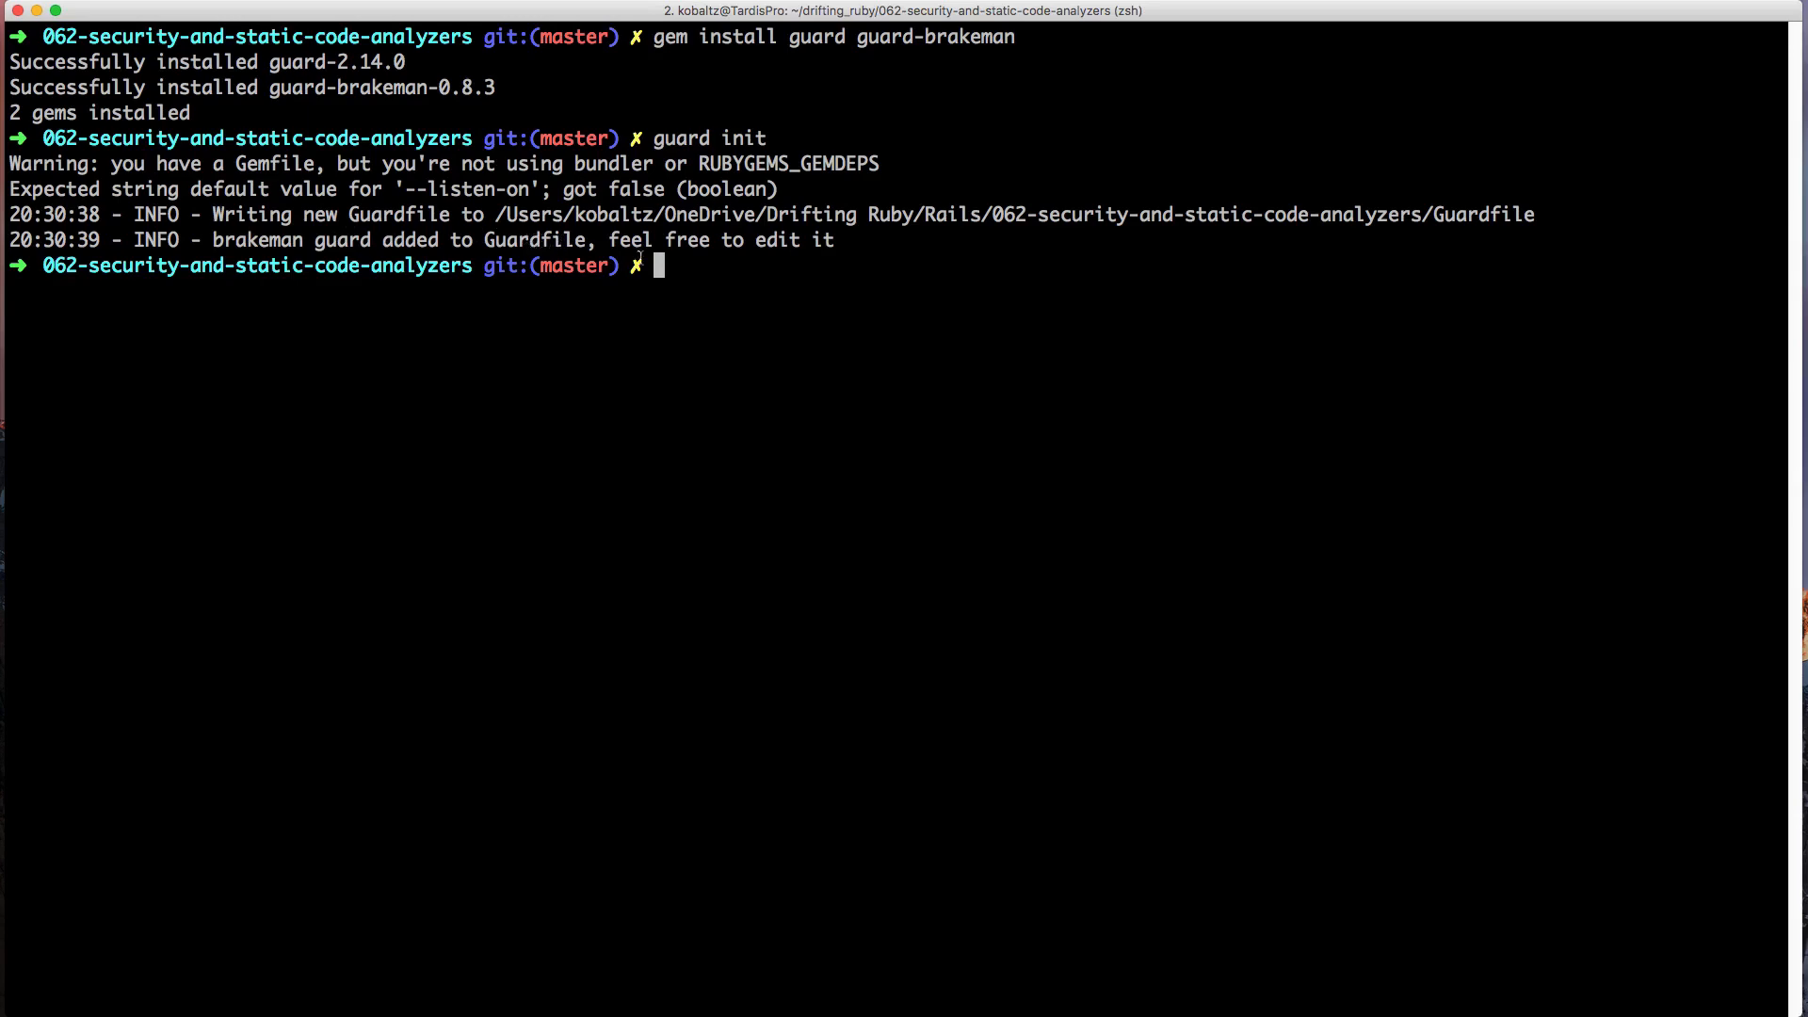
mouse_move(689, 268)
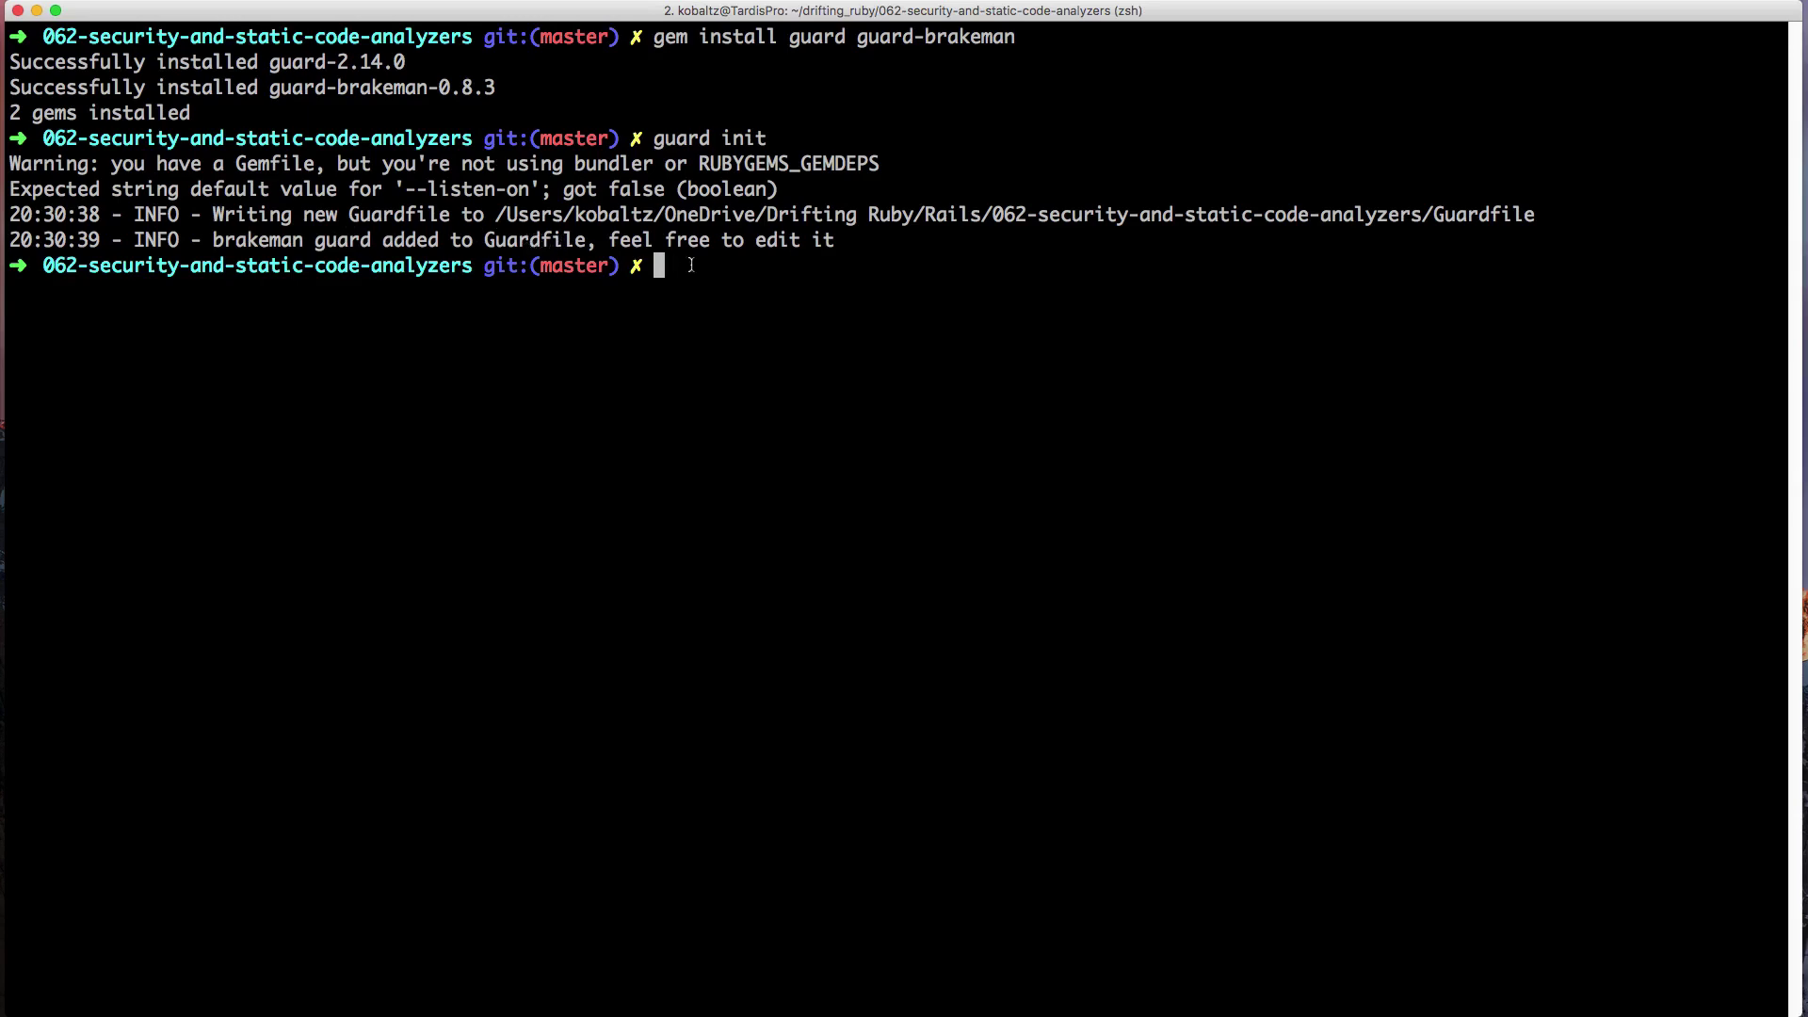
Start Guard so Brakeman scans the app, reports 2 findings, and keeps watching the project
type("vi")
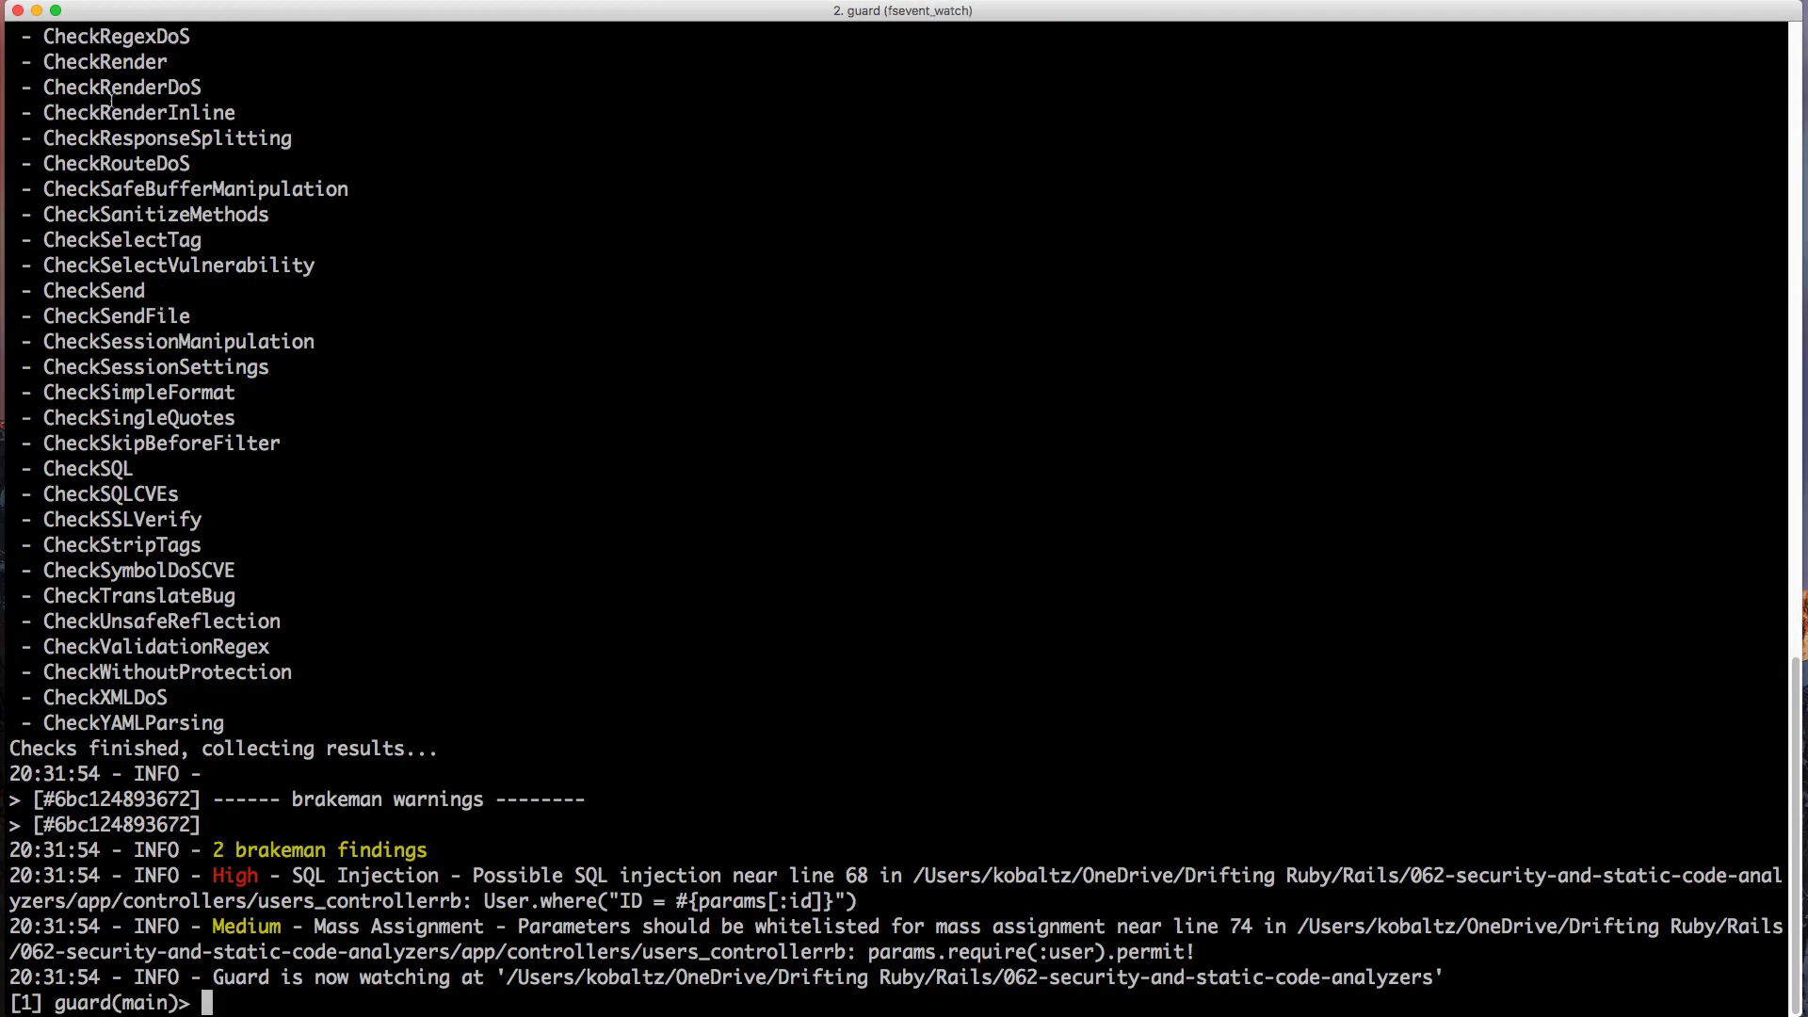
Add `quiet: true` to the guard 'brakeman' options in the Guardfile
type("quit")
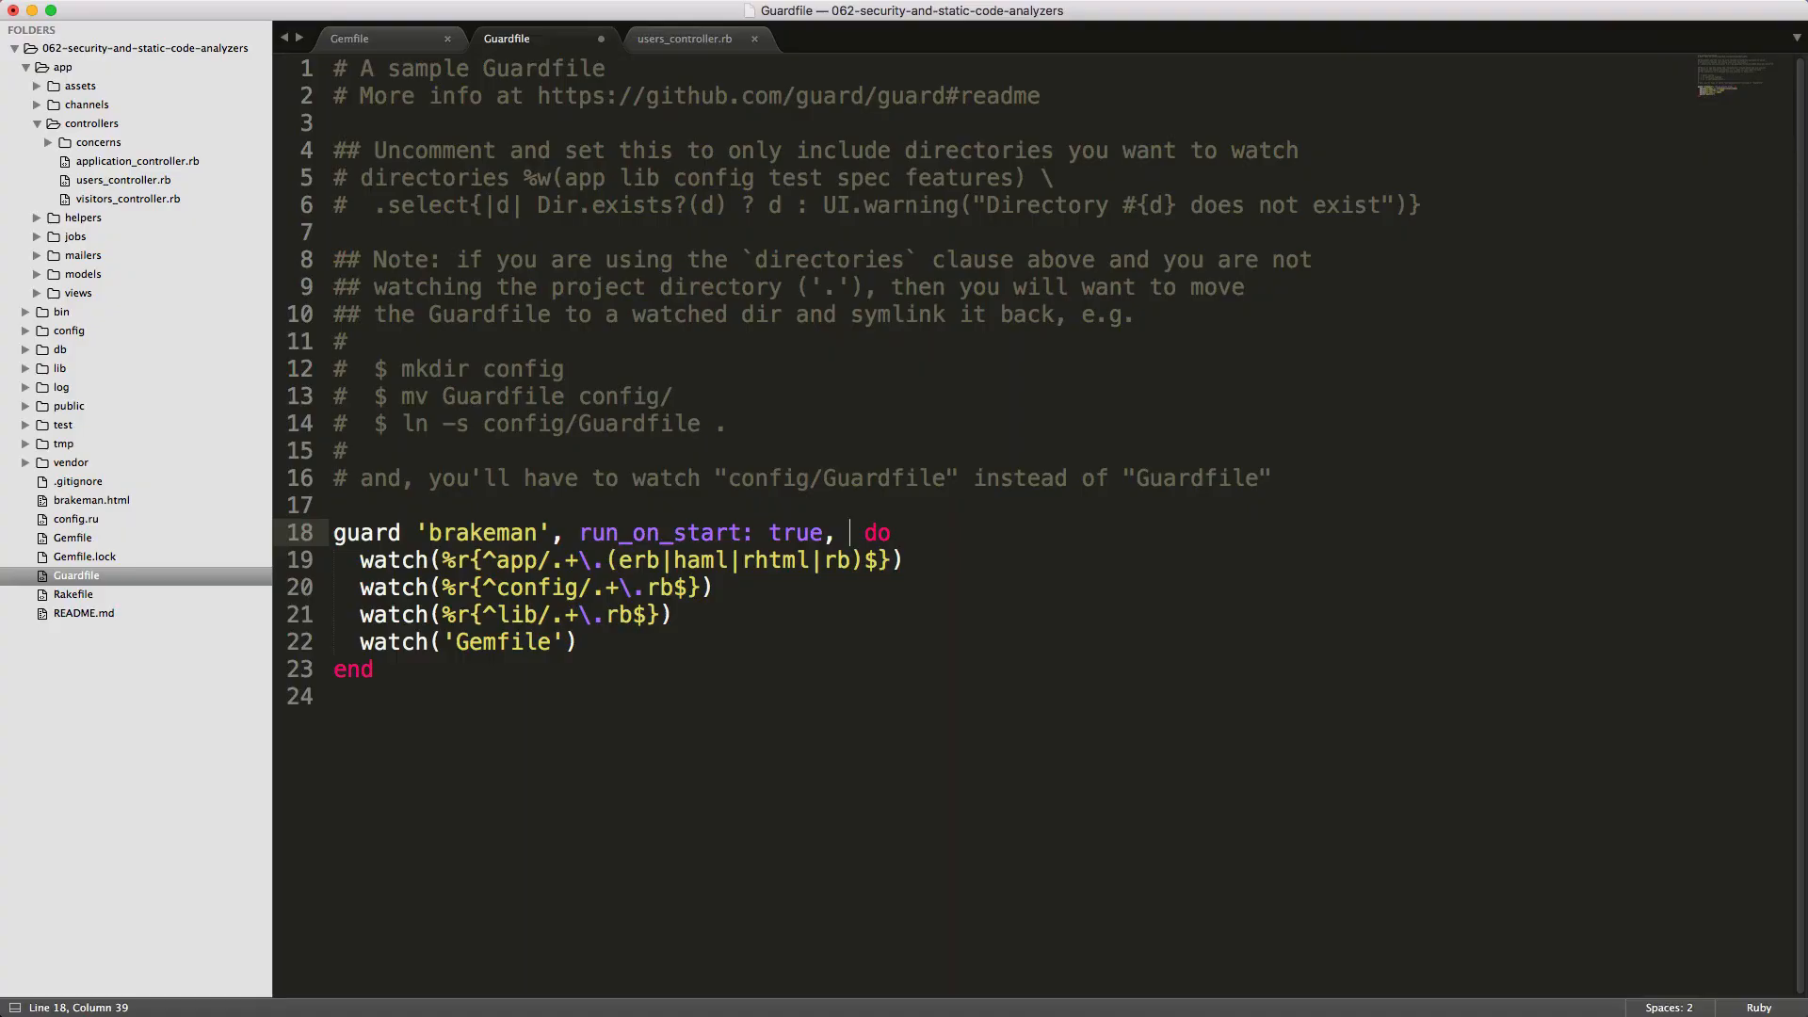
type("qui")
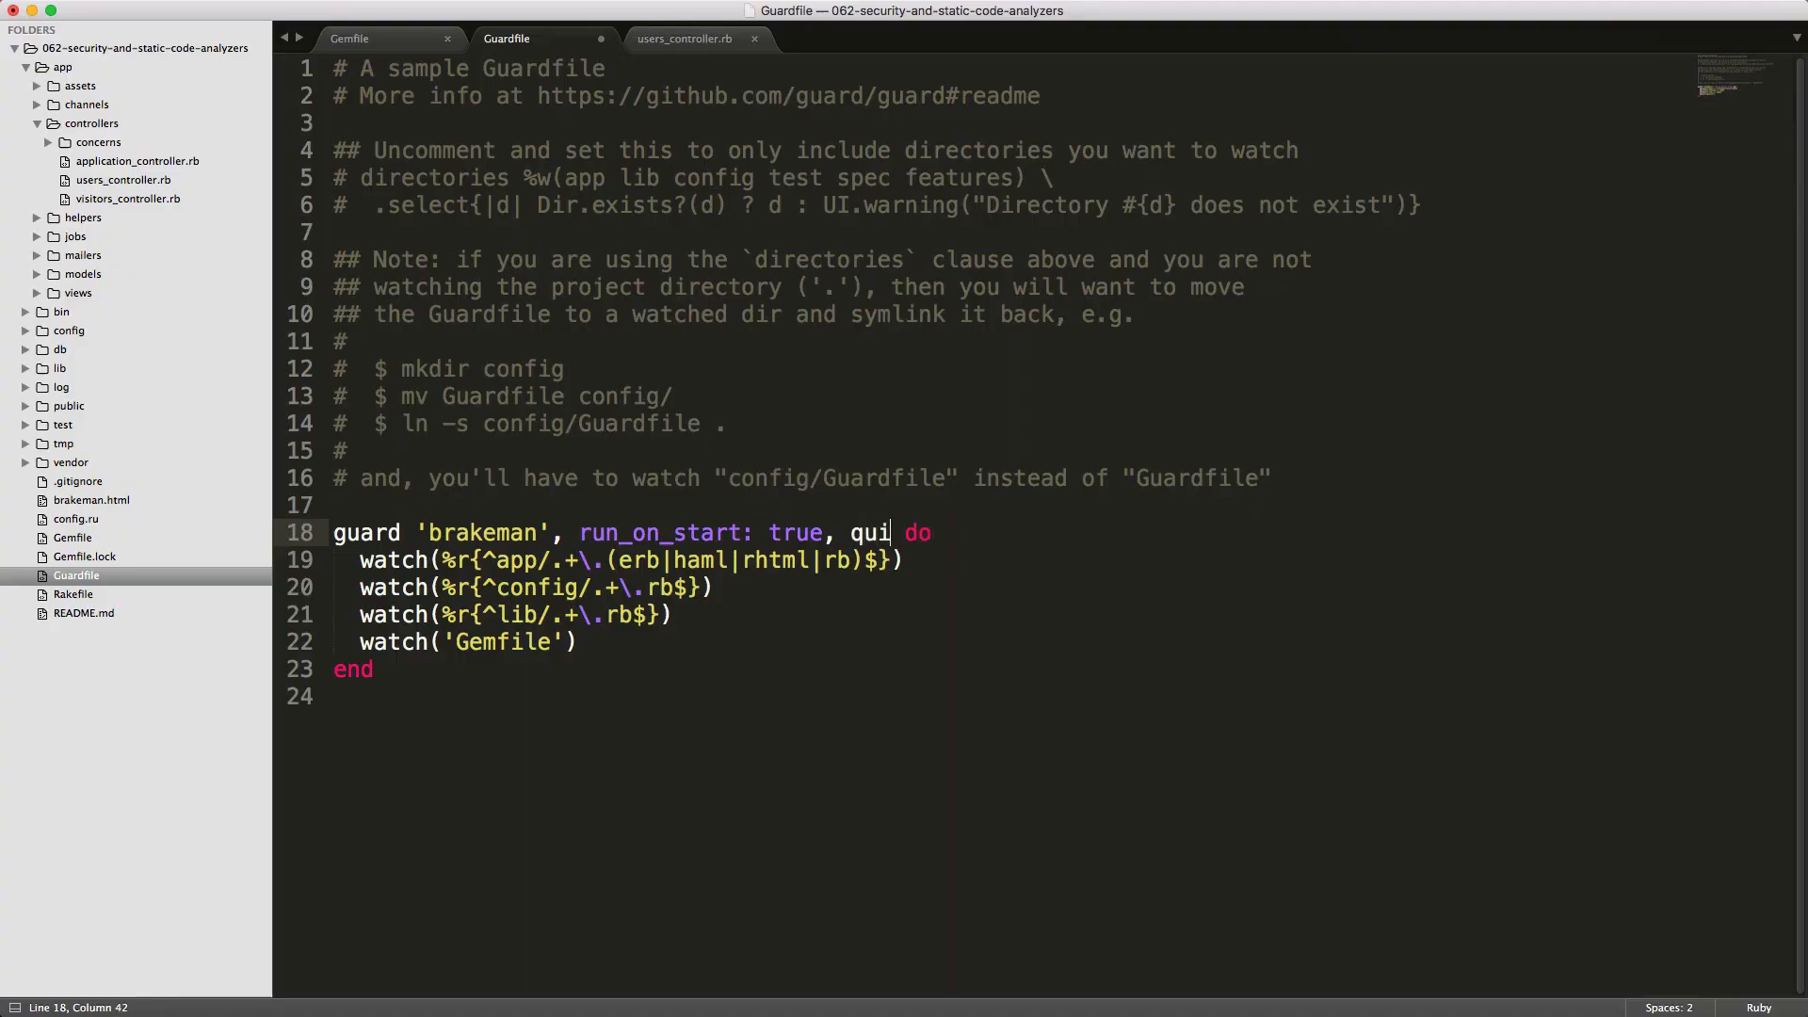
type("et: true")
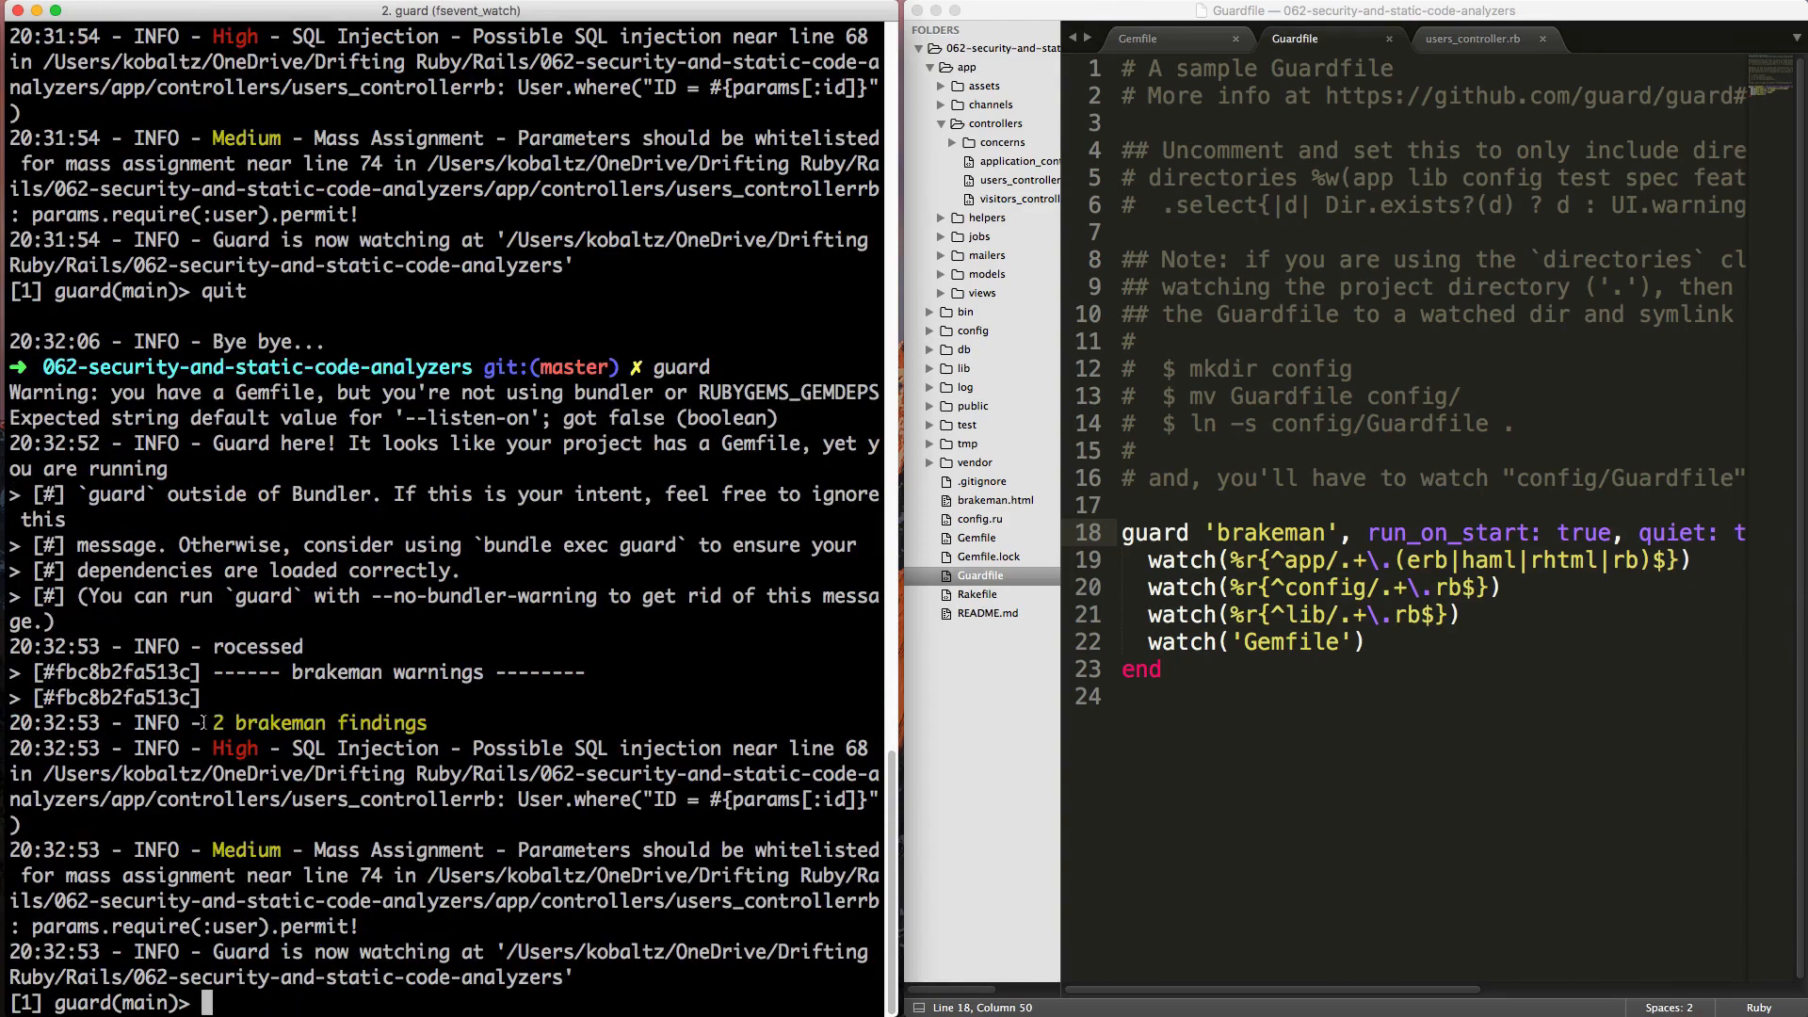
mouse_move(1548, 113)
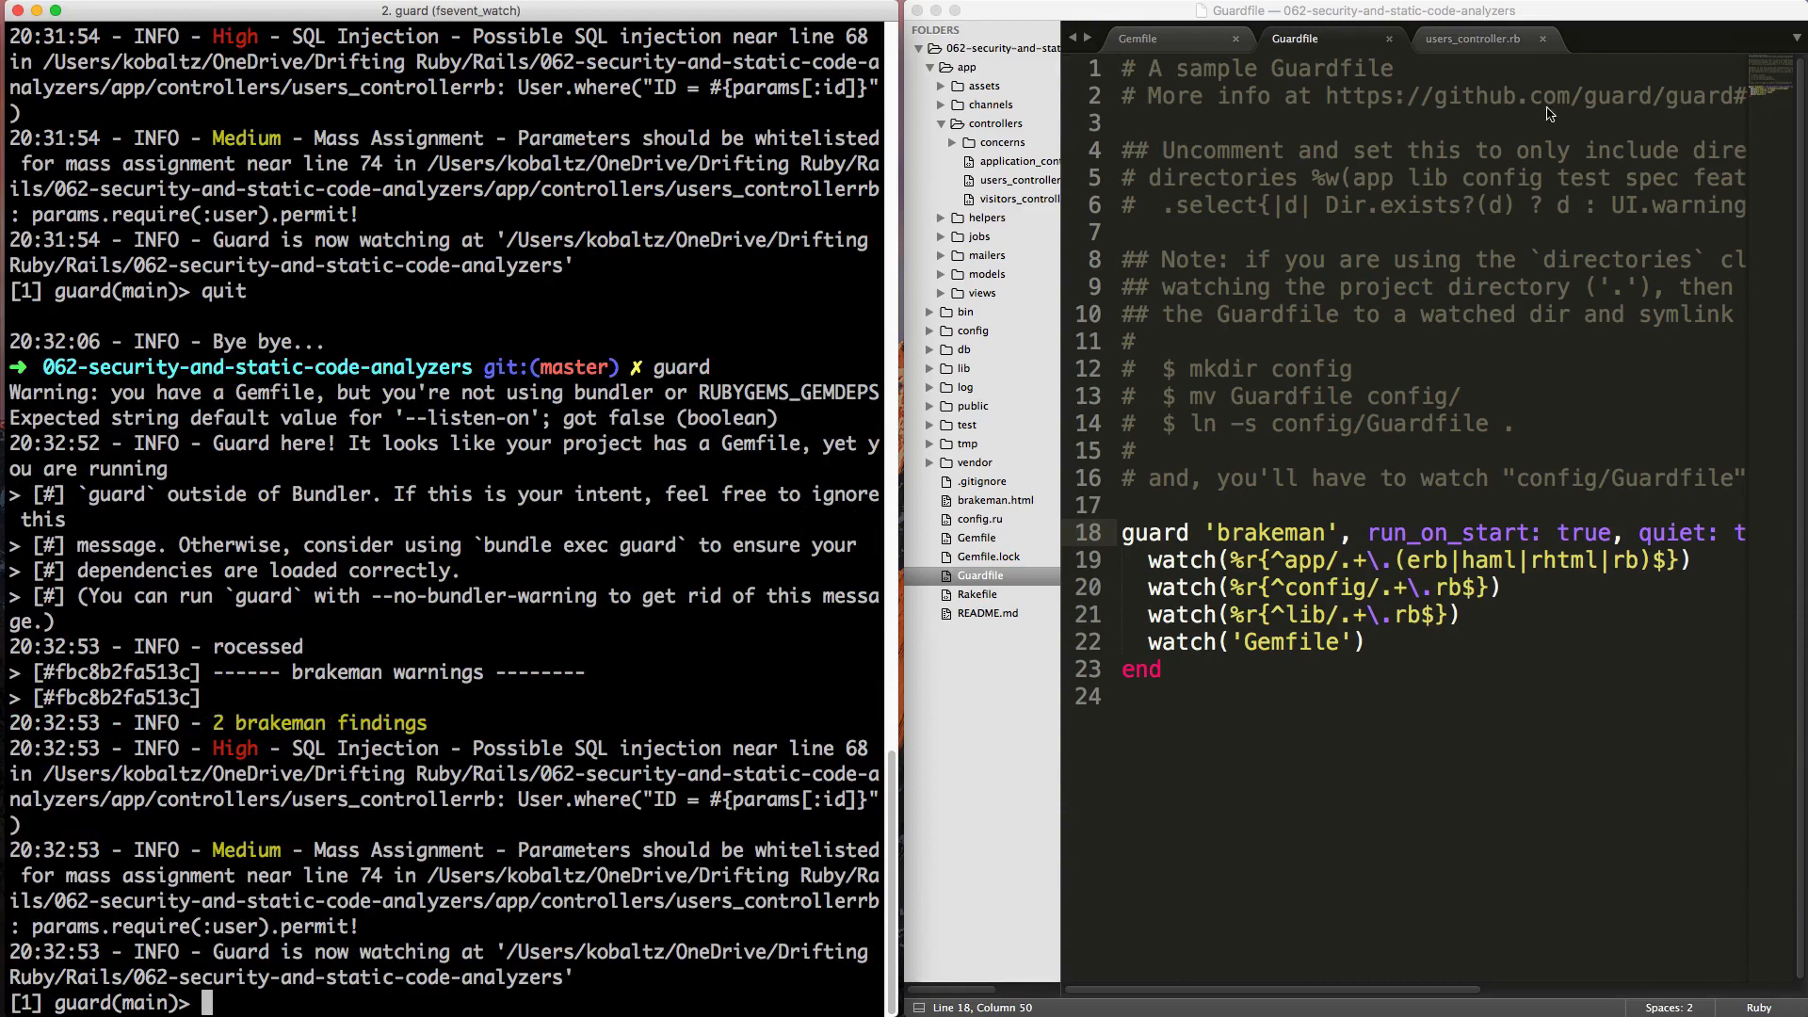
In users_controller.rb permit only explicit attributes (:first_name, …) instead of permit!, and save
left_click(1469, 38)
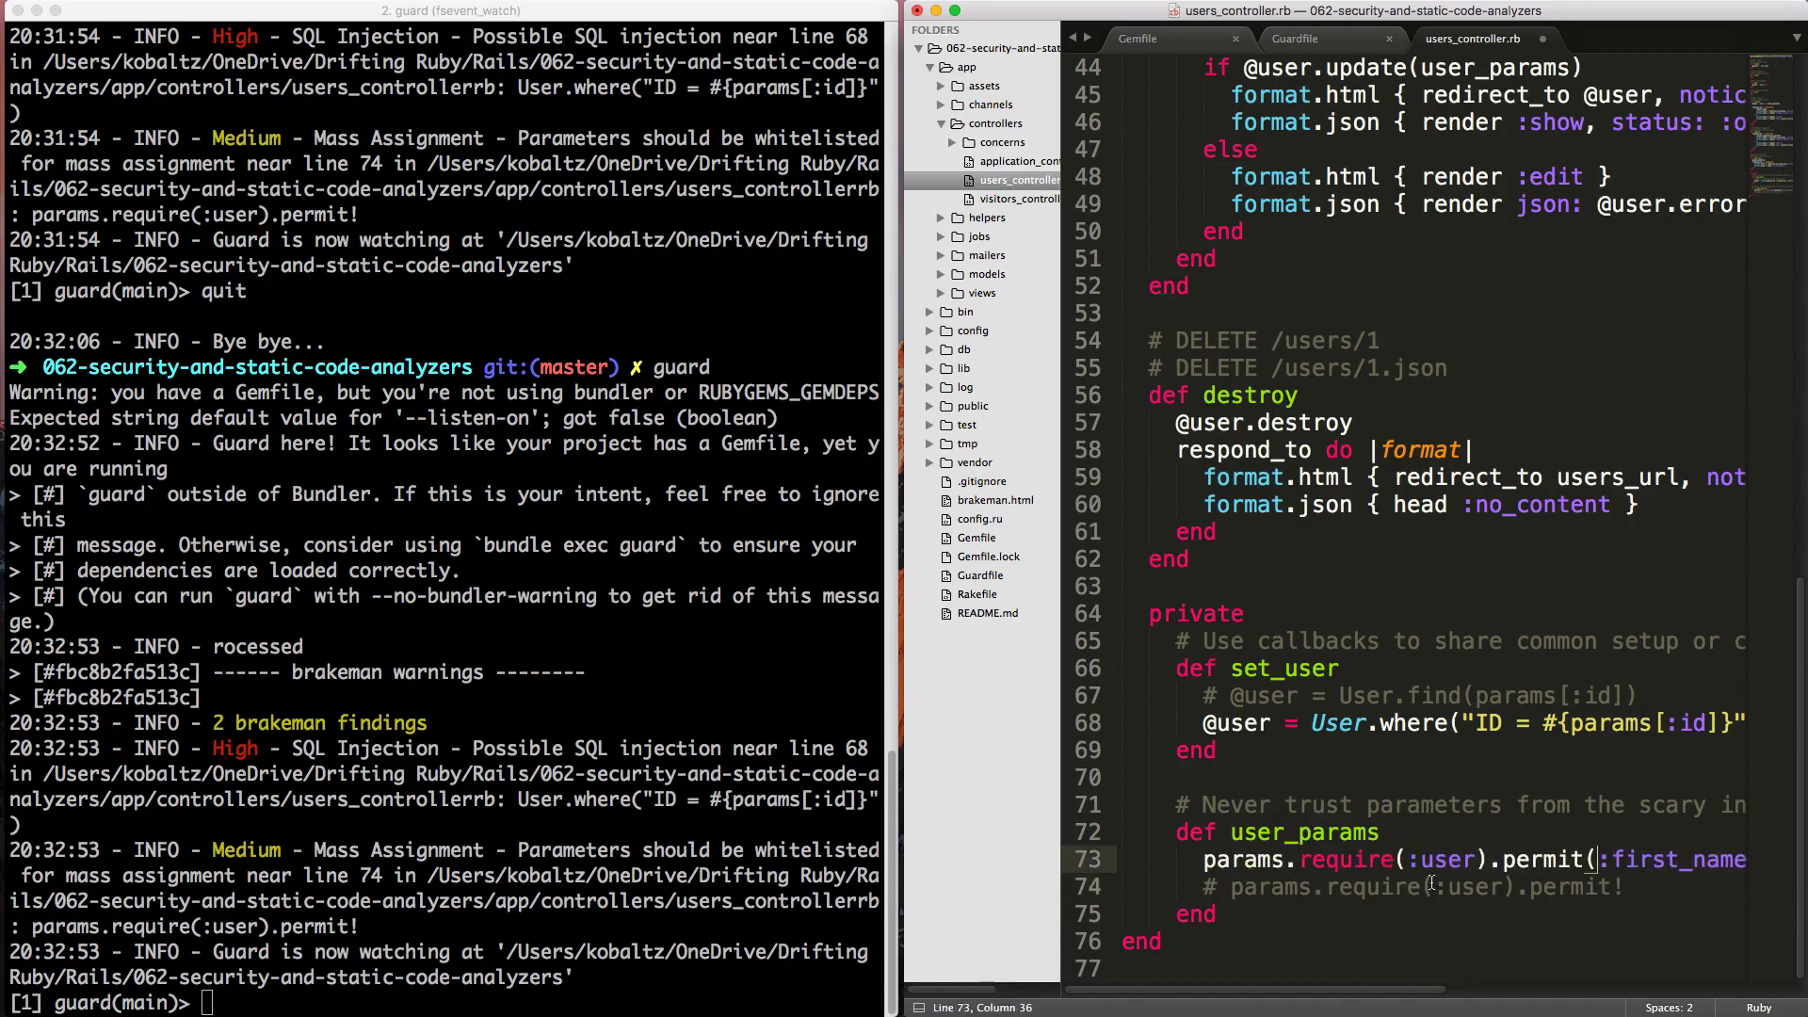
scroll("right", 3)
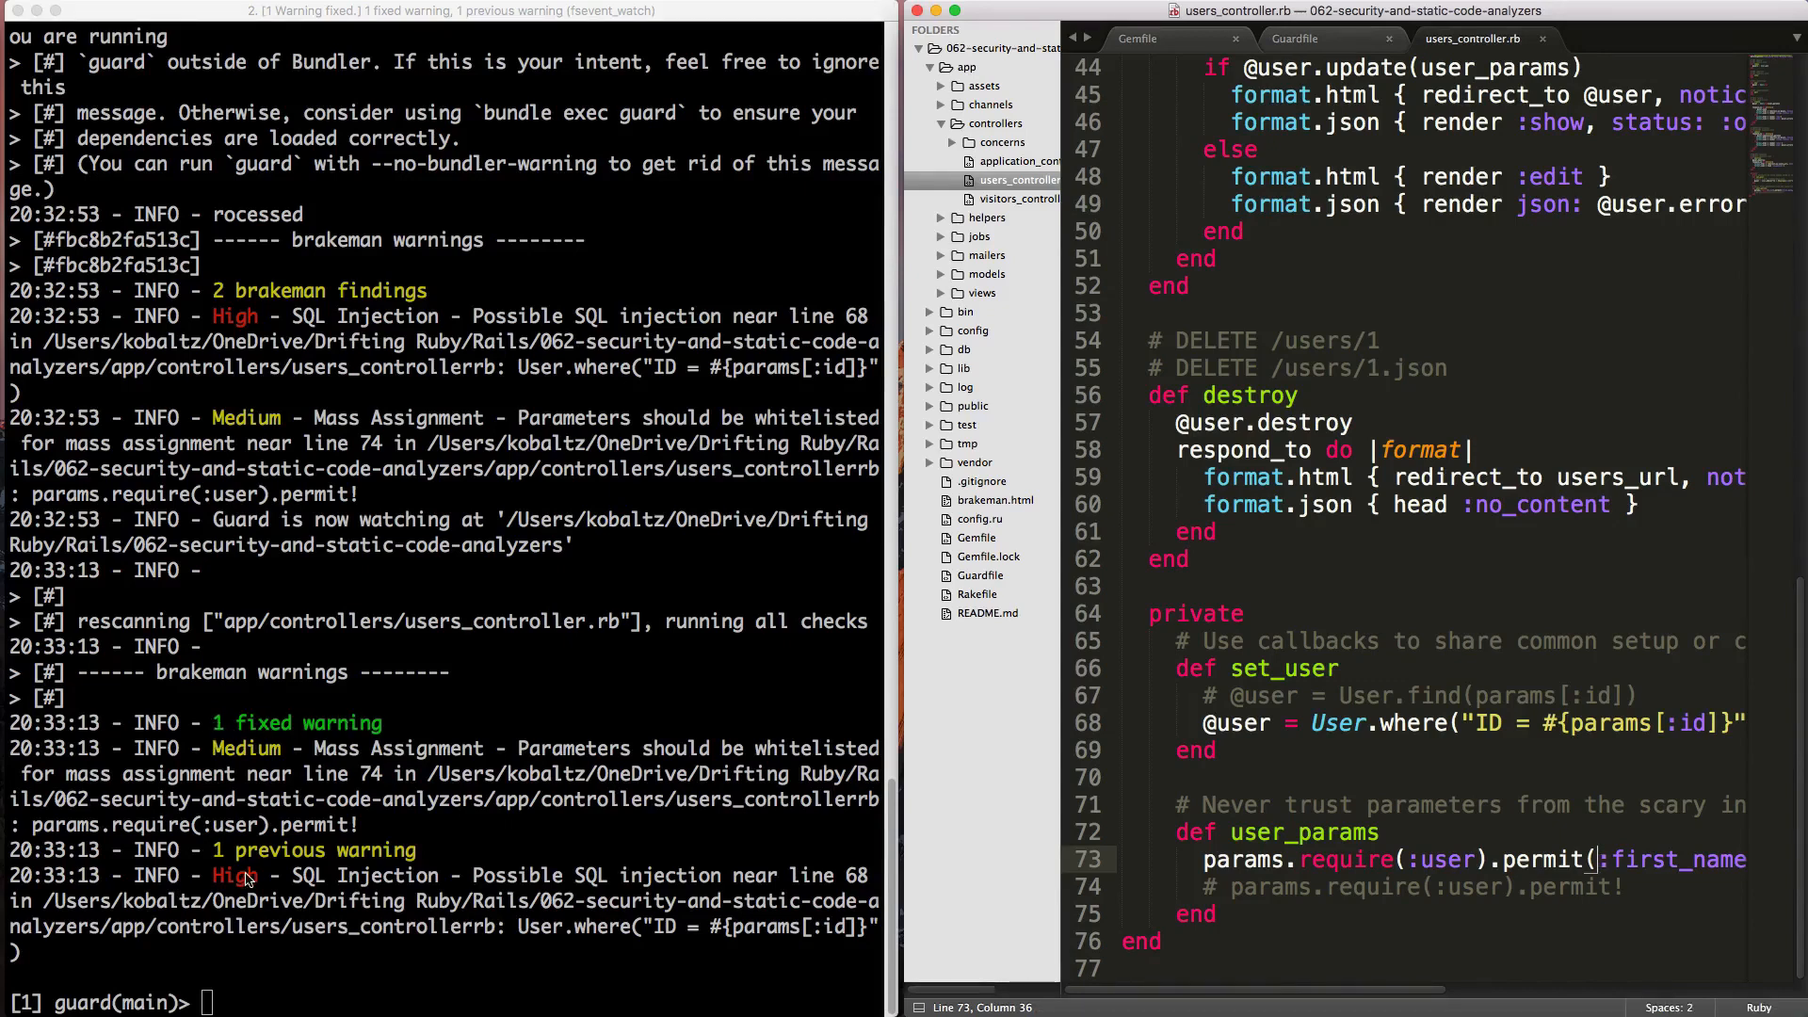
mouse_move(247, 910)
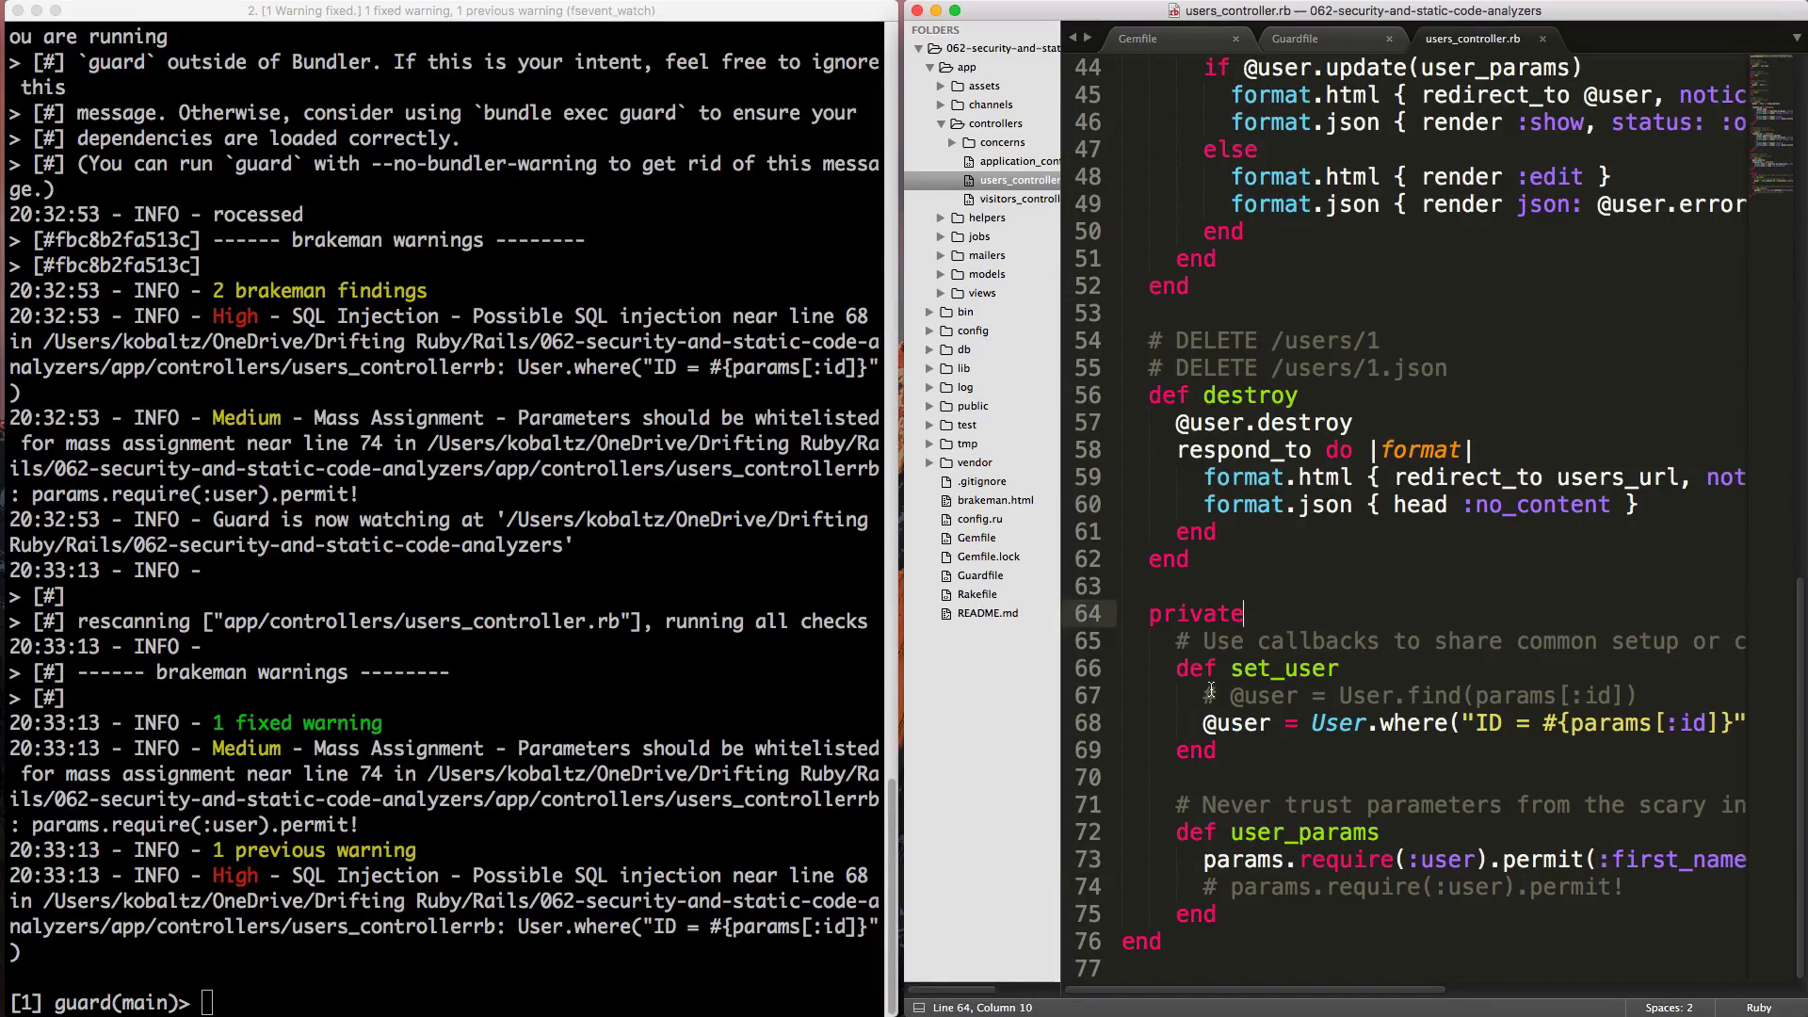
left_click(1499, 723)
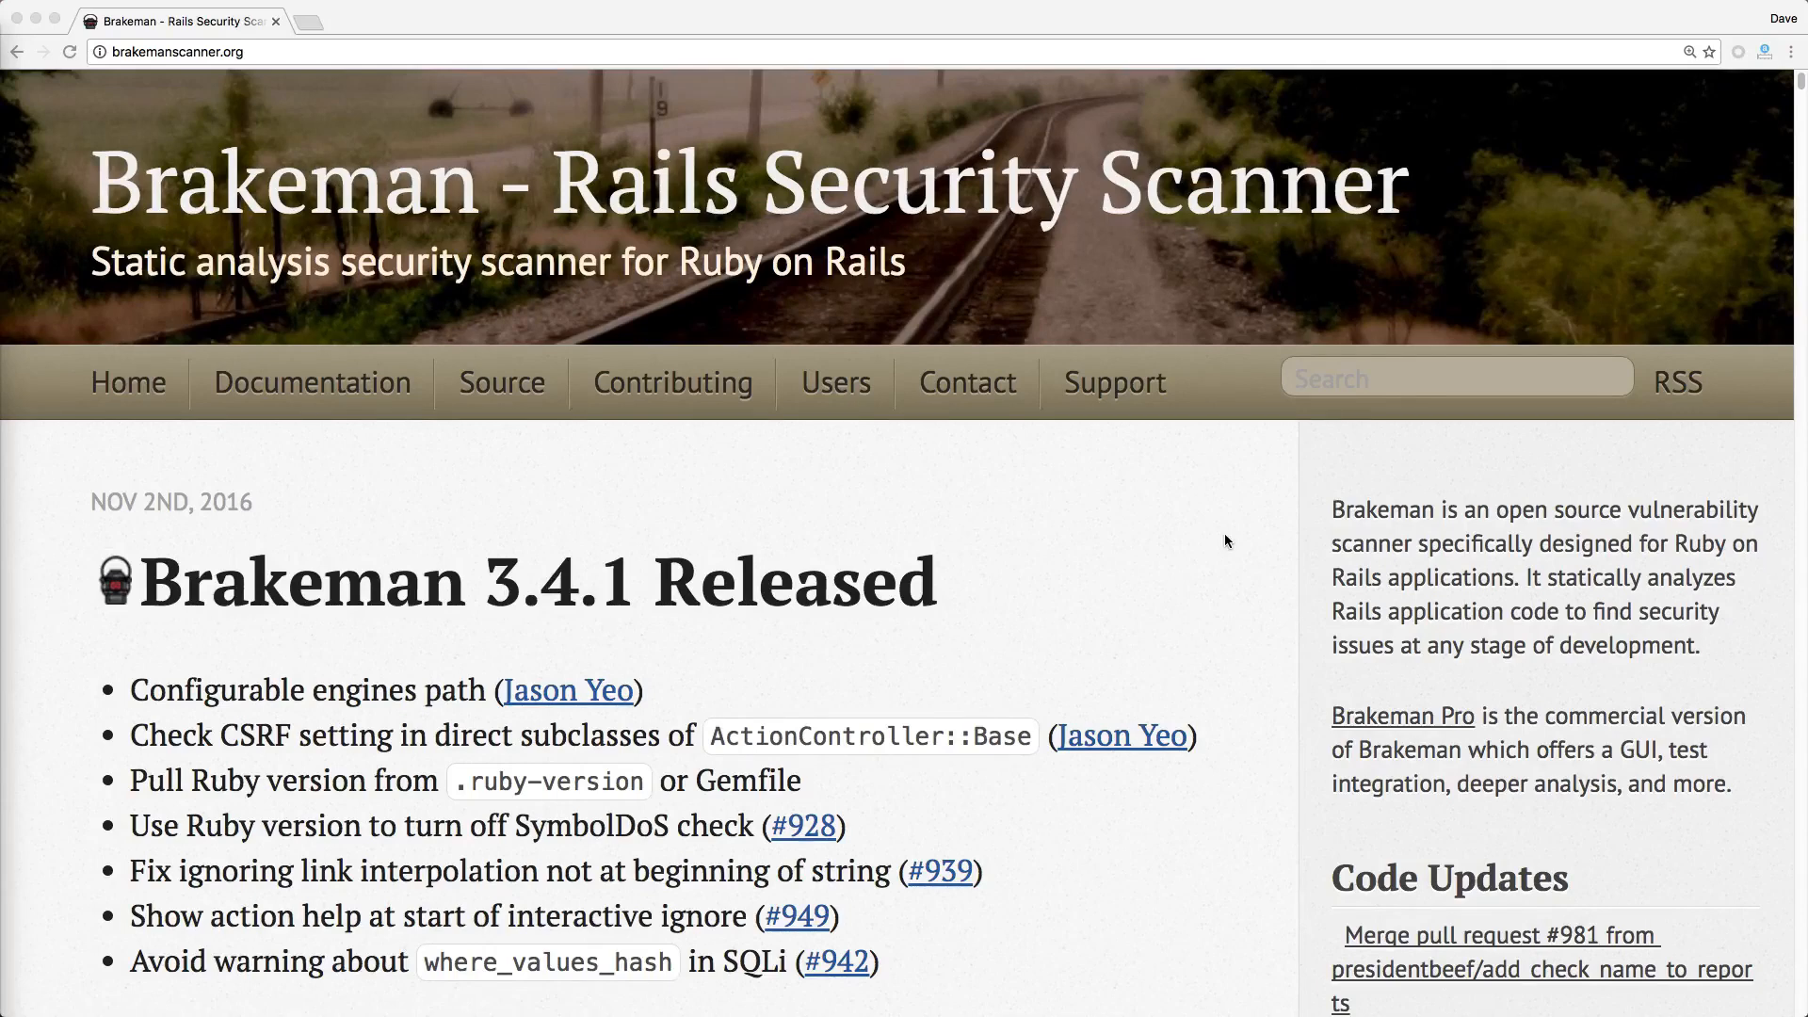
mouse_move(1023, 590)
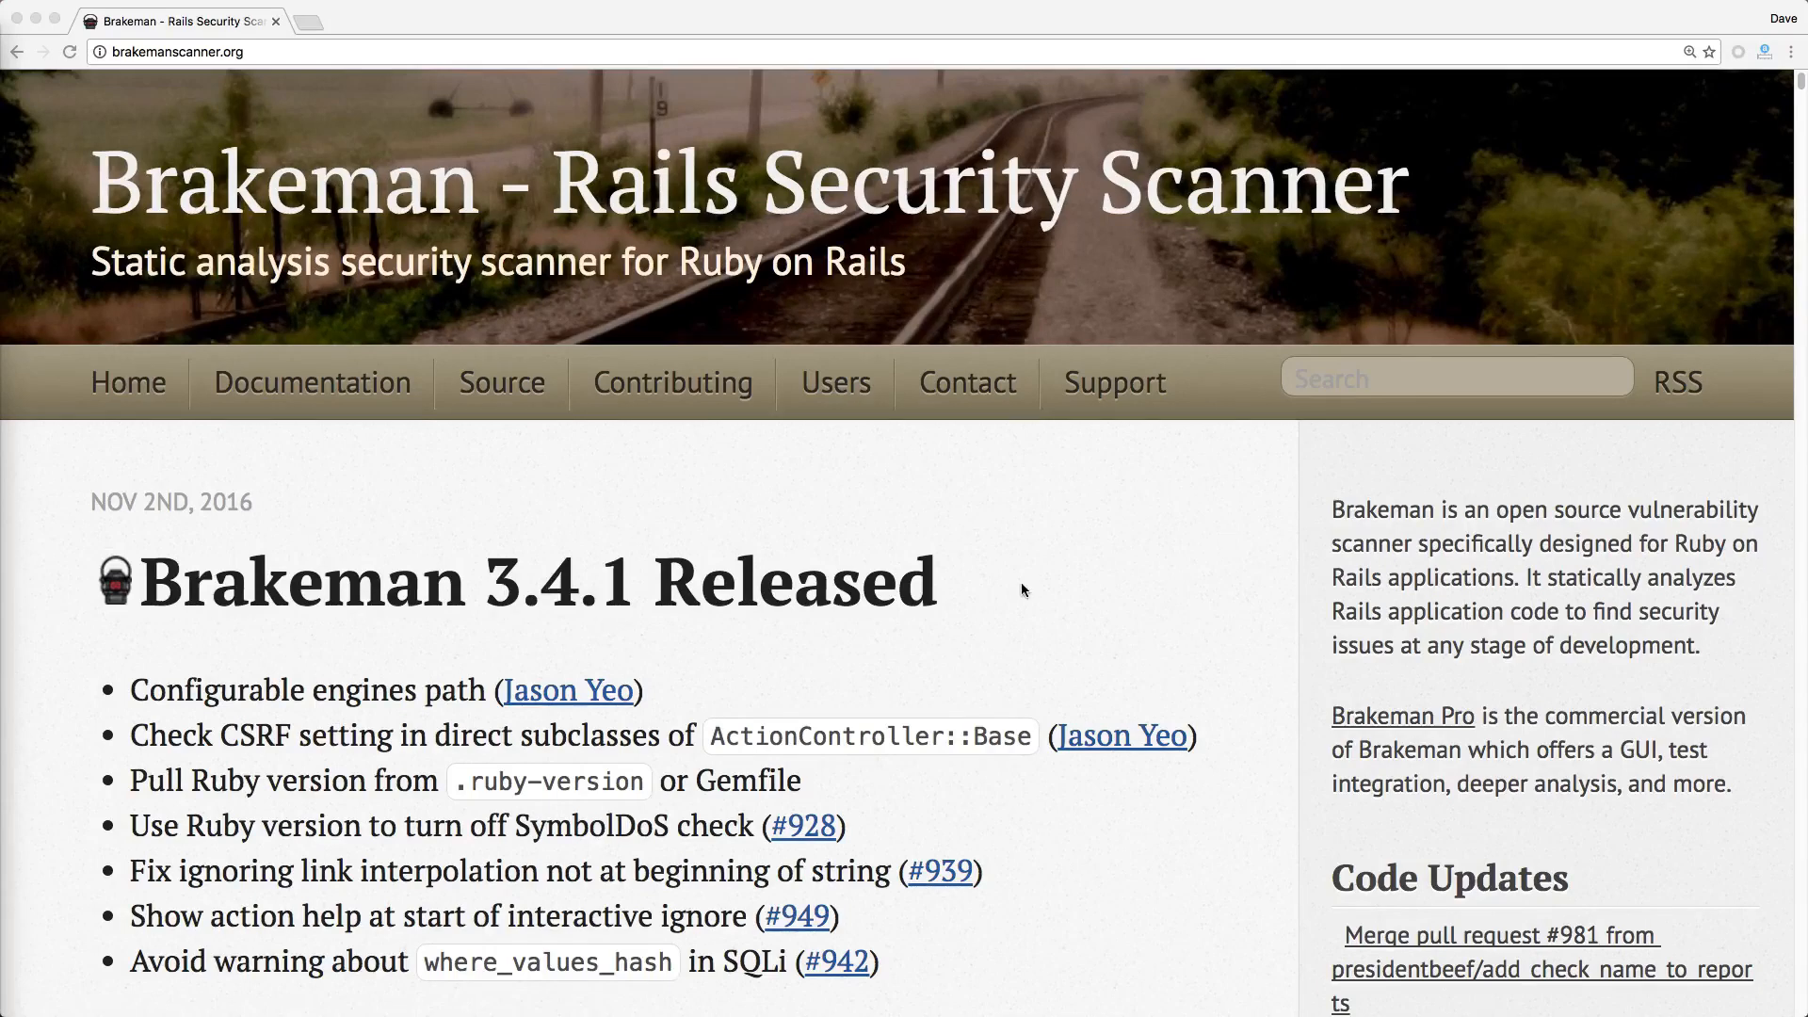